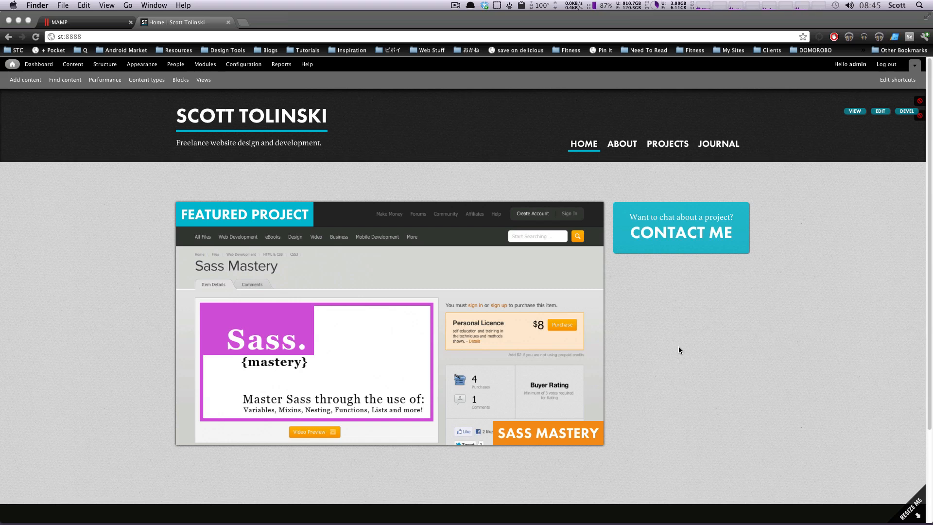
mouse_move(657, 360)
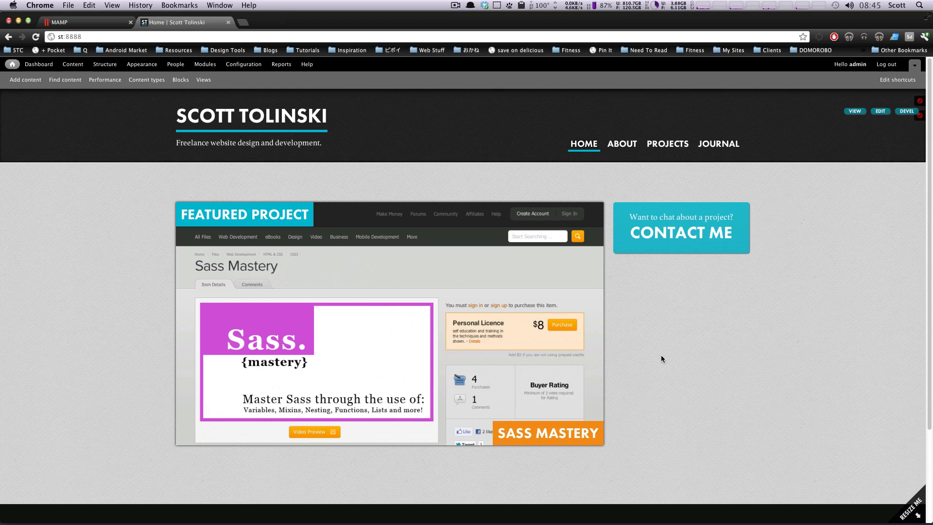
mouse_move(696, 364)
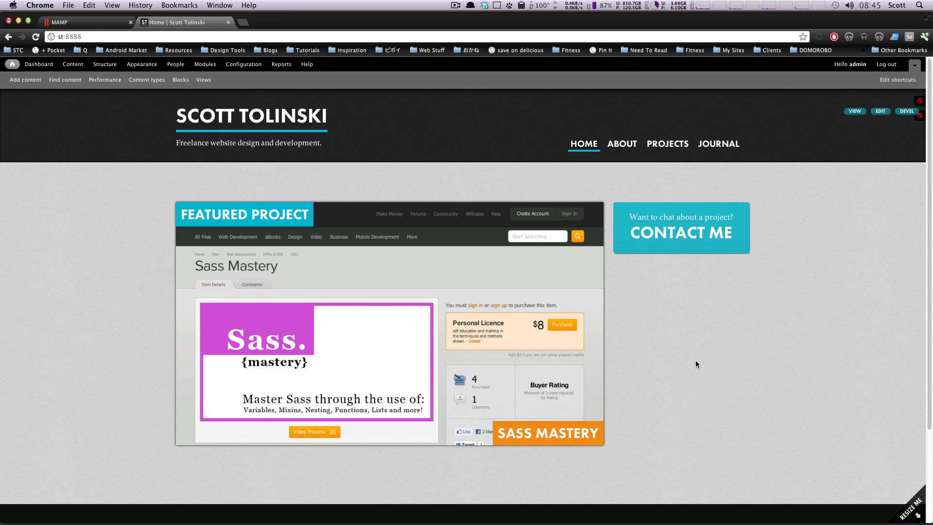
mouse_move(717, 337)
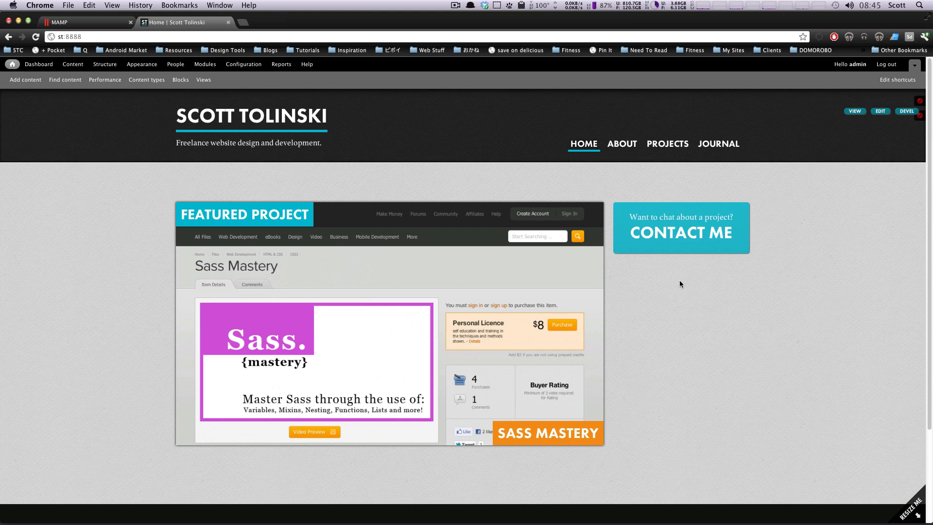
mouse_move(690, 278)
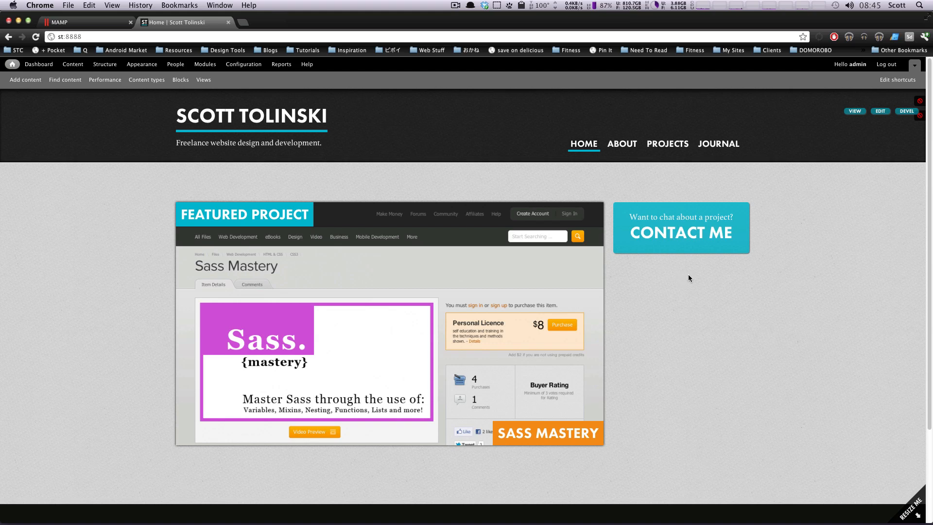
mouse_move(696, 267)
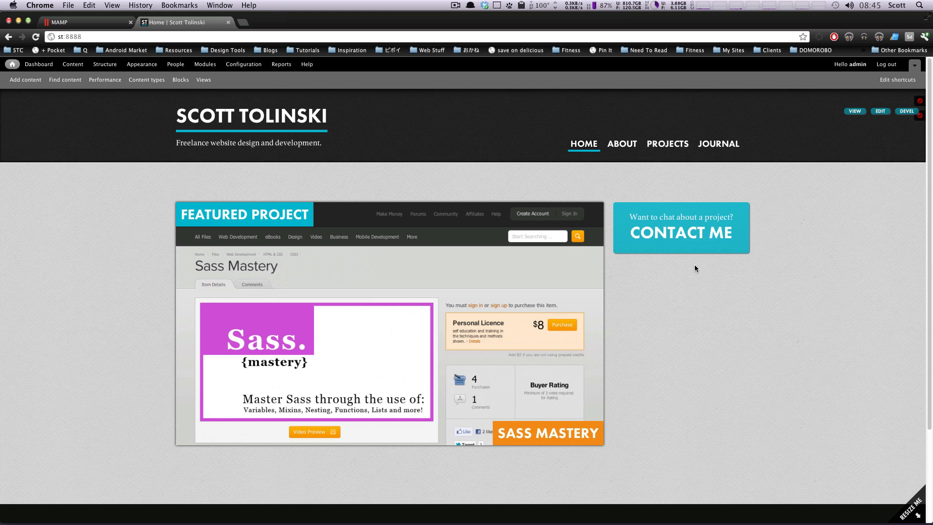
mouse_move(688, 278)
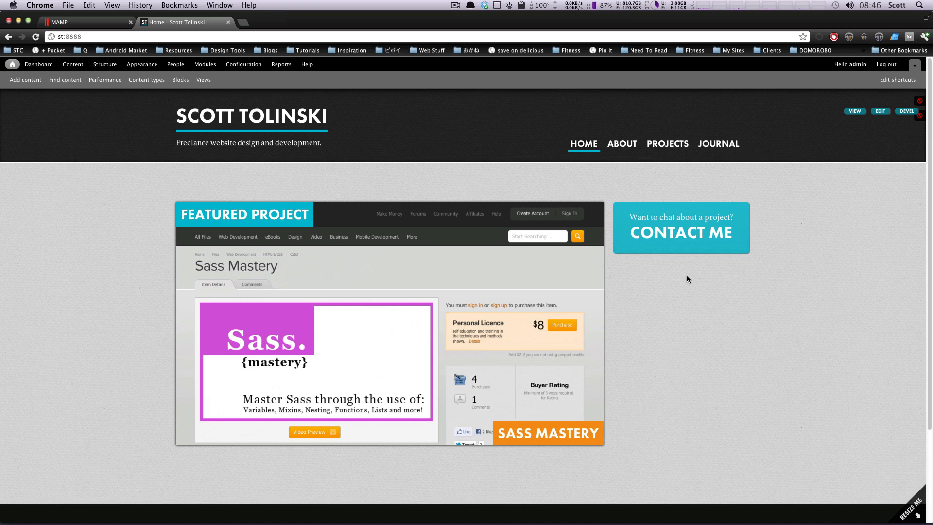
mouse_move(717, 278)
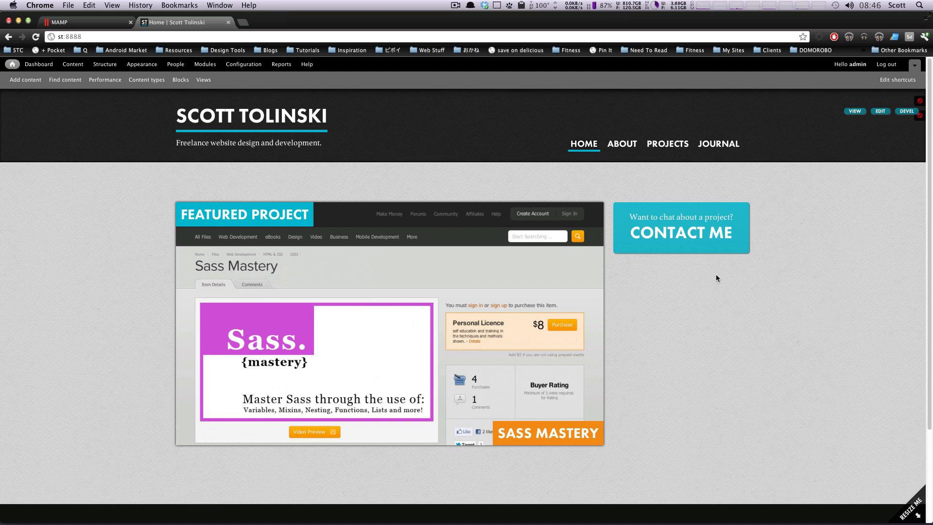
mouse_move(395, 184)
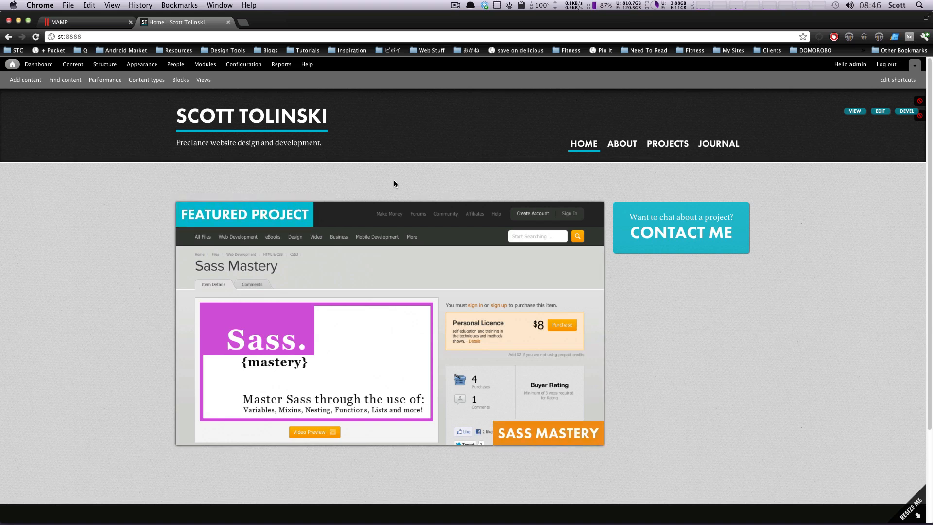
mouse_move(439, 176)
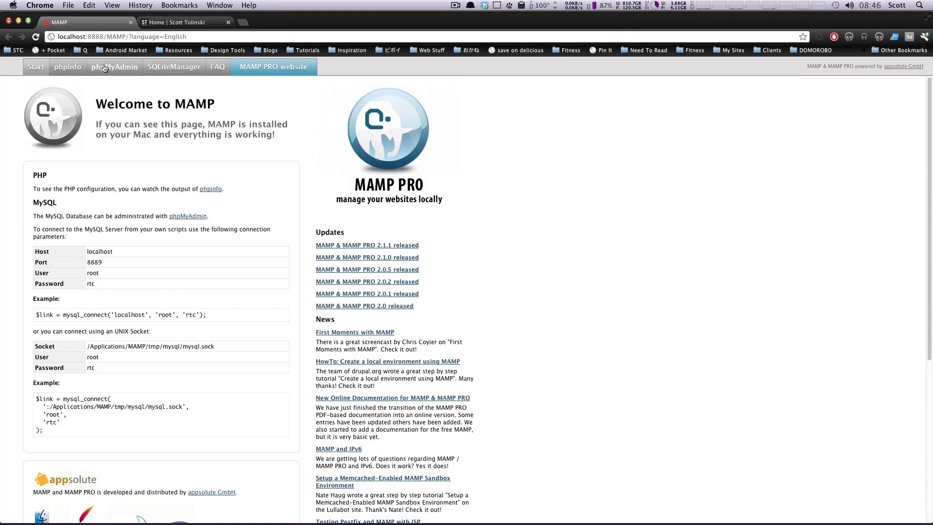
mouse_move(103, 70)
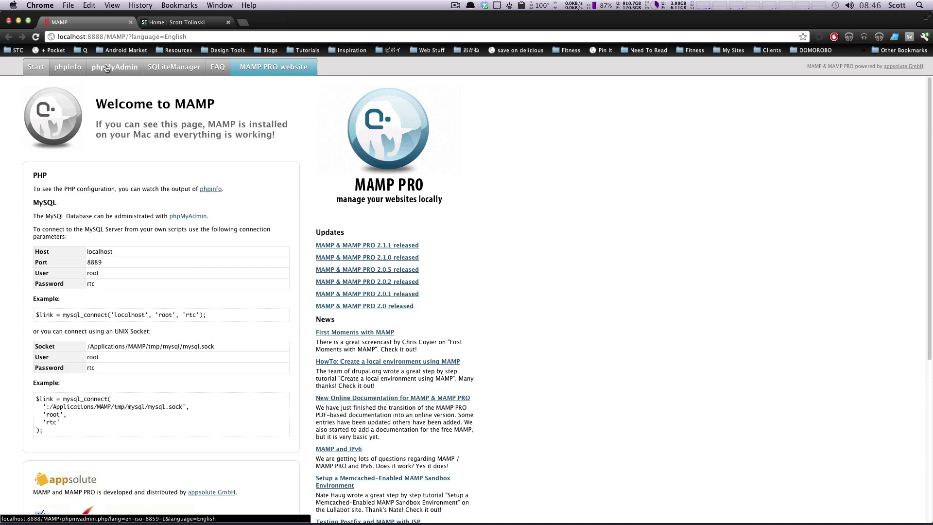
Open phpMyAdmin from the MAMP start page navigation.
click(175, 22)
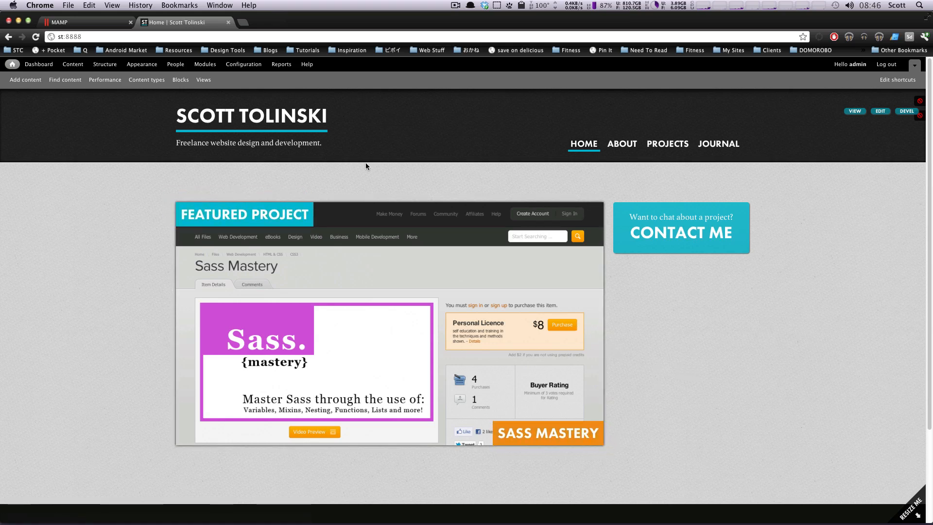
mouse_move(385, 120)
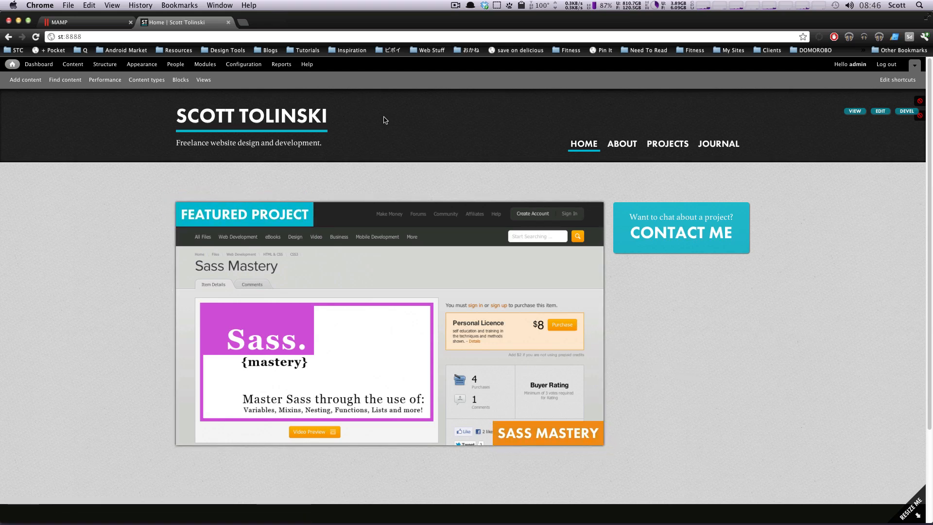
mouse_move(369, 133)
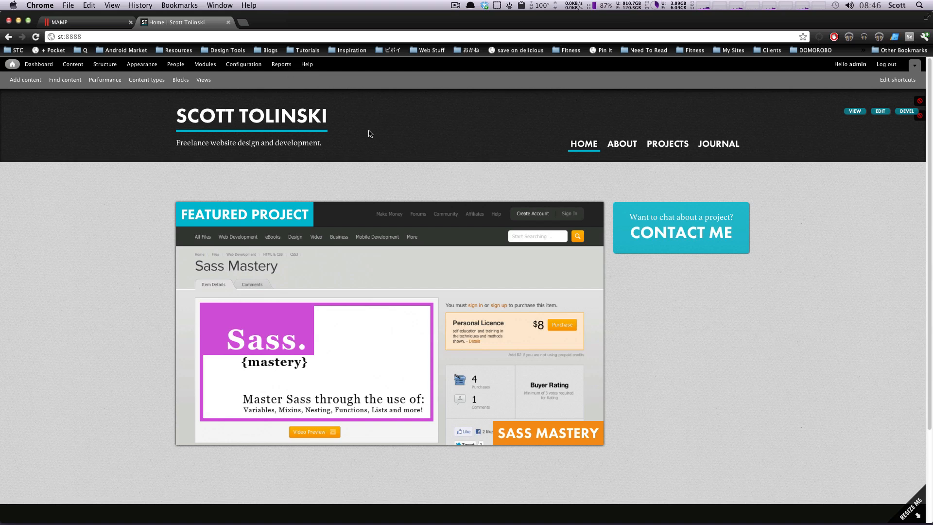
mouse_move(384, 154)
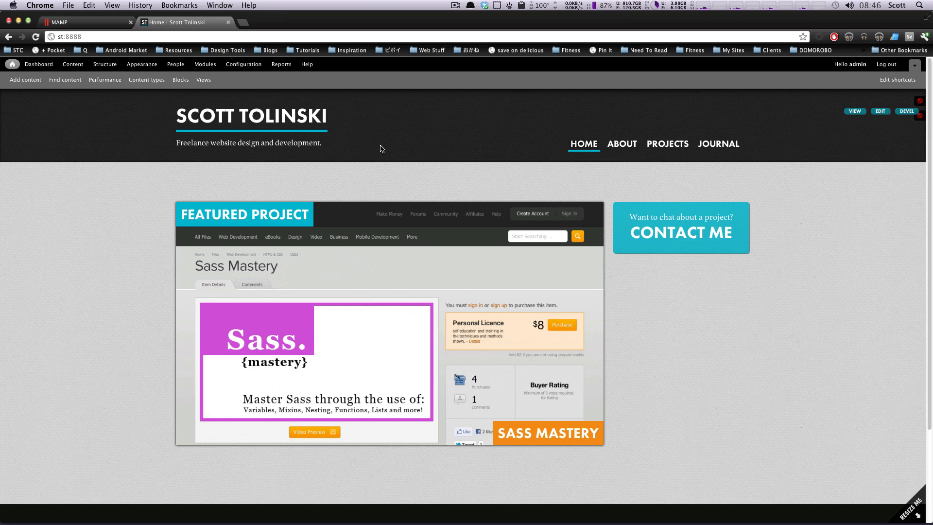
mouse_move(365, 145)
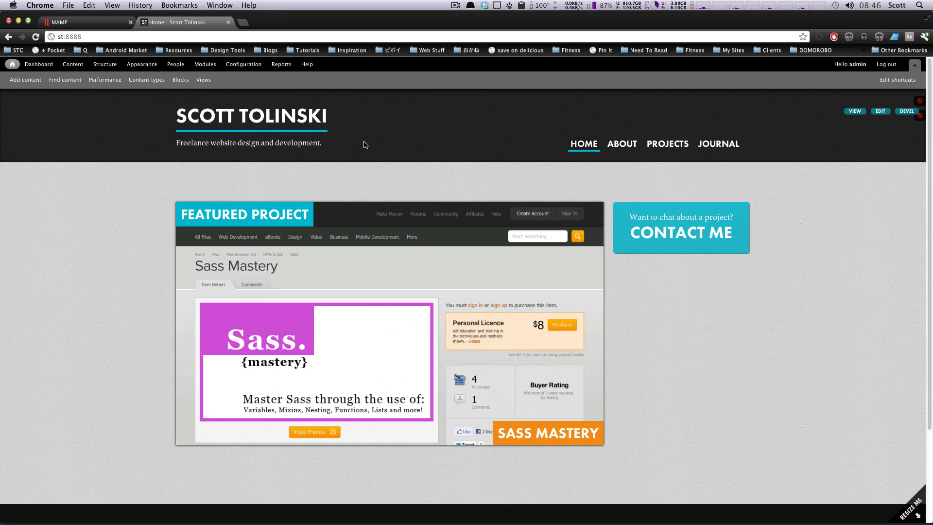
mouse_move(199, 72)
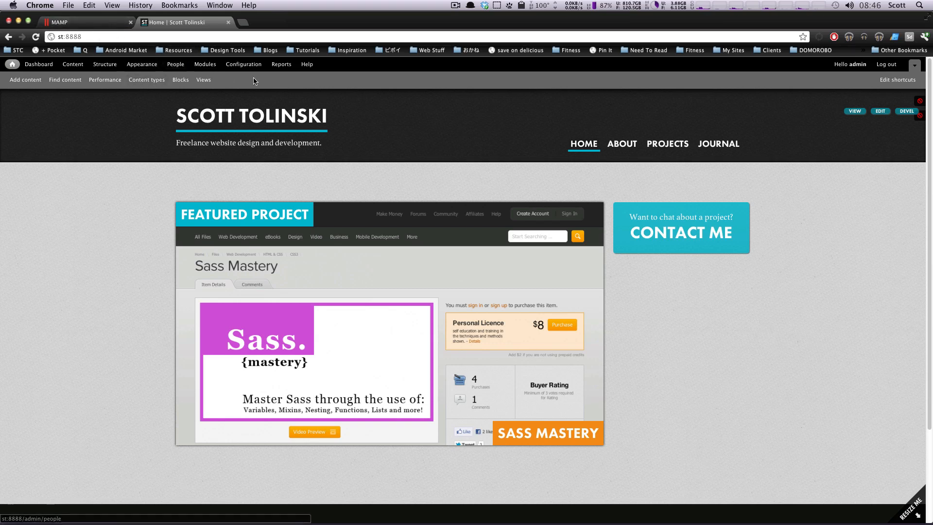
Clear all Drupal caches from the Performance configuration page.
click(105, 79)
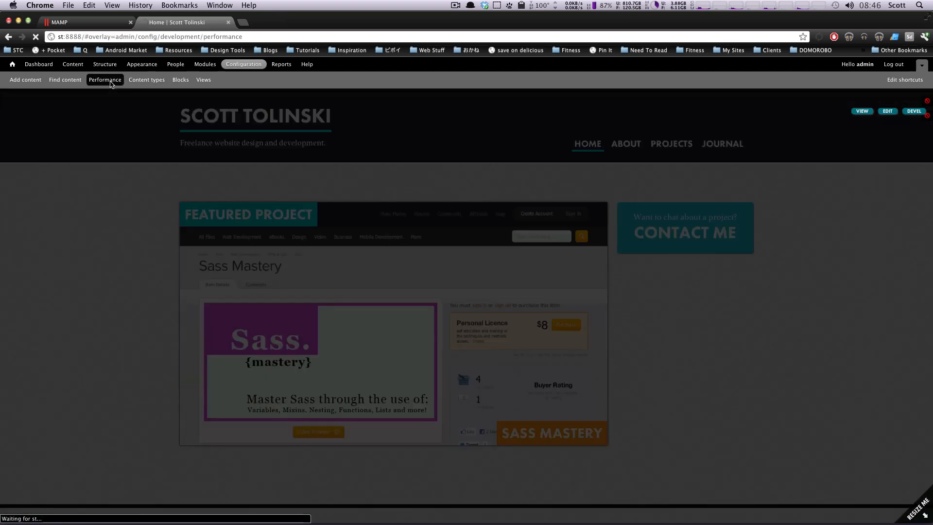
click(105, 79)
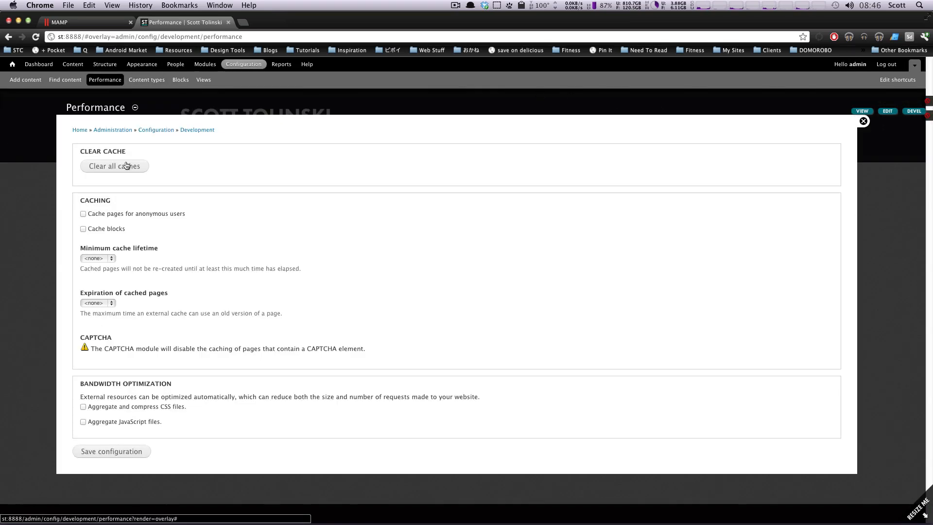
click(114, 166)
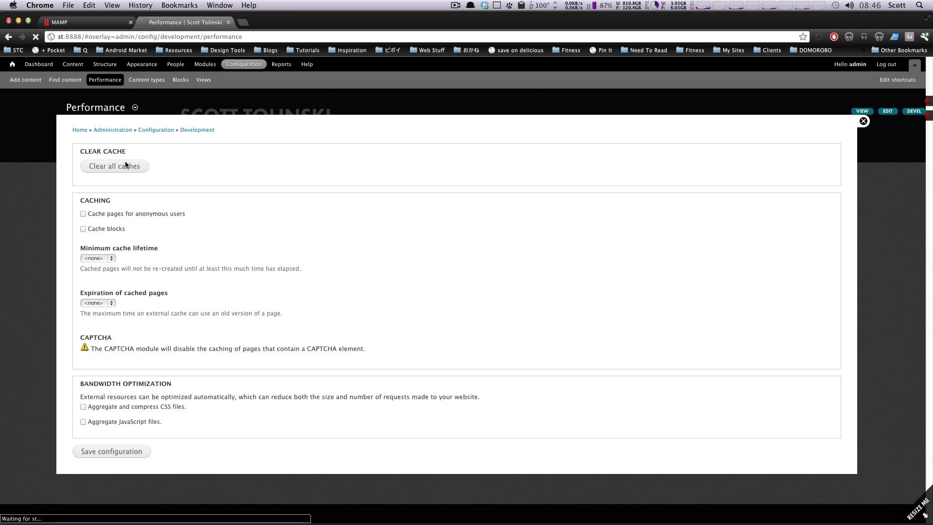
click(115, 165)
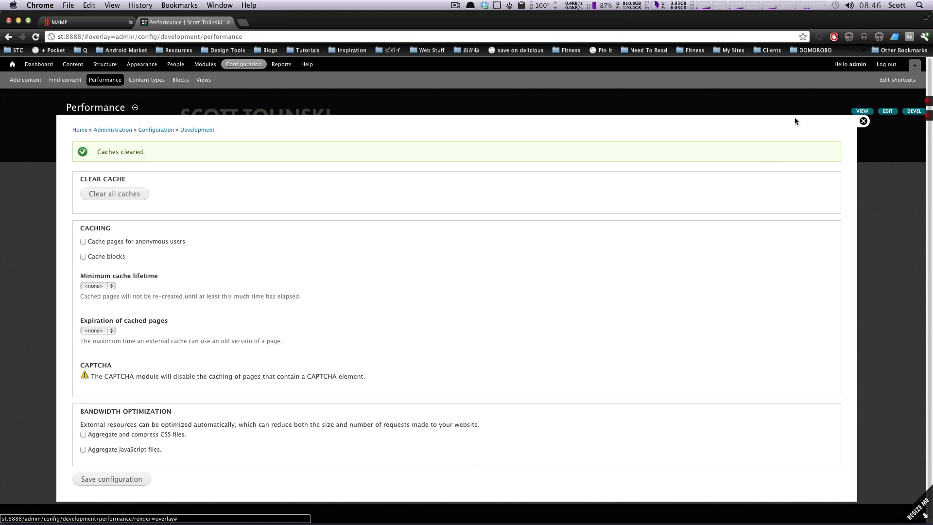
mouse_move(226, 122)
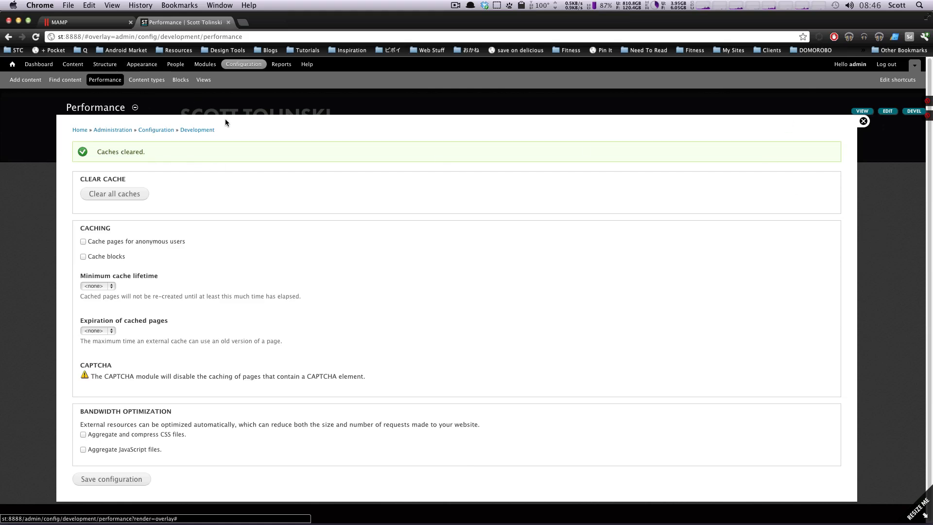
Select the d7_st database in phpMyAdmin and bring up its Export page.
click(88, 22)
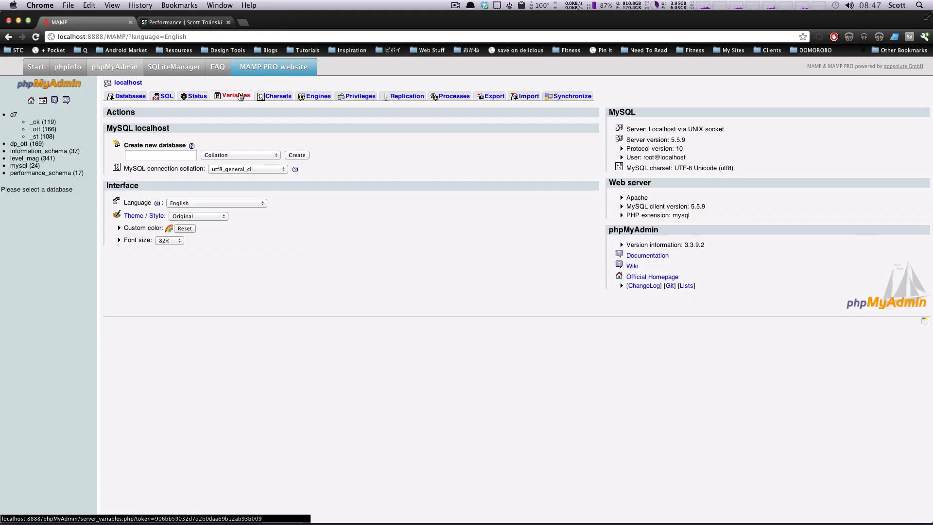
click(32, 136)
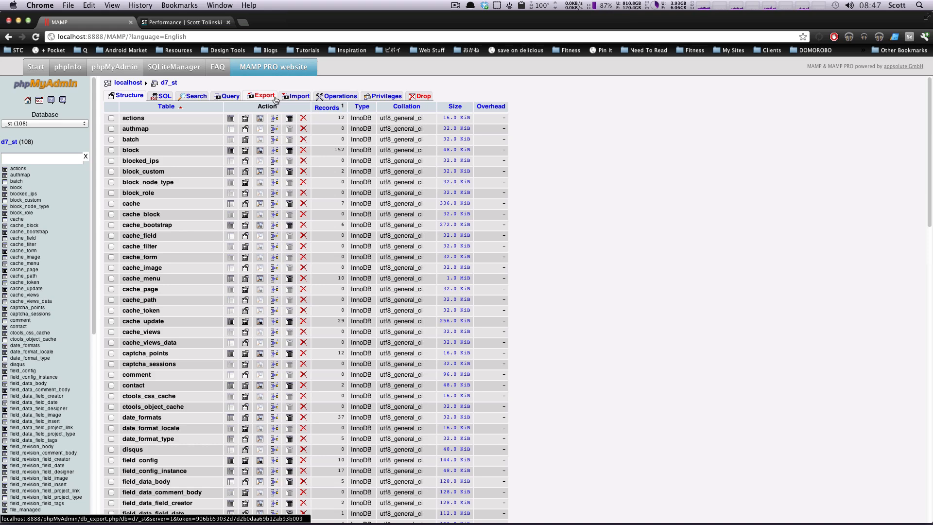
click(264, 95)
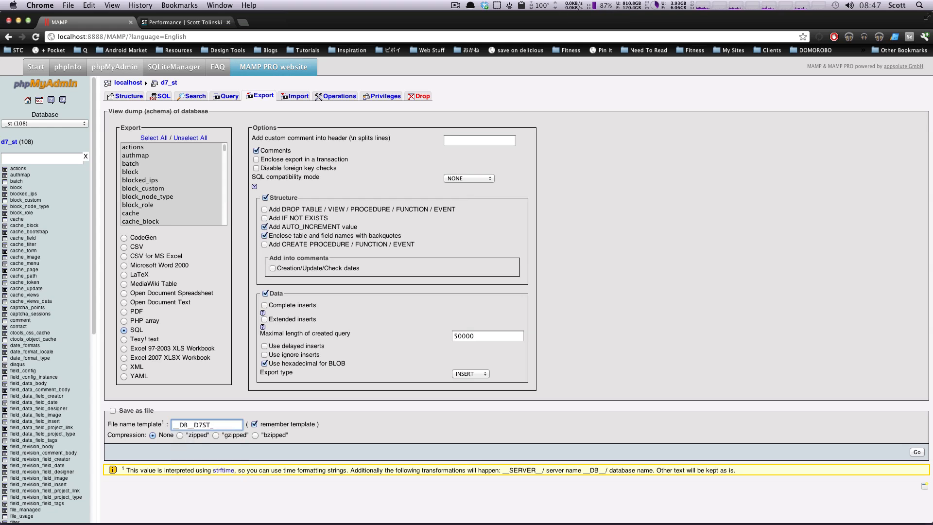
Export d7_st as gzipped SQL, appending JUL18 to the file name, and download it.
text(JUL18)
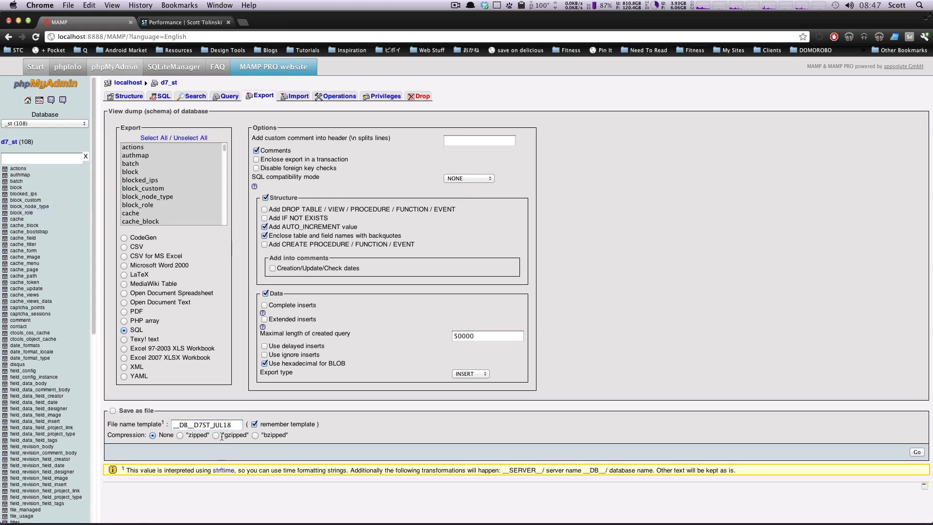
click(216, 435)
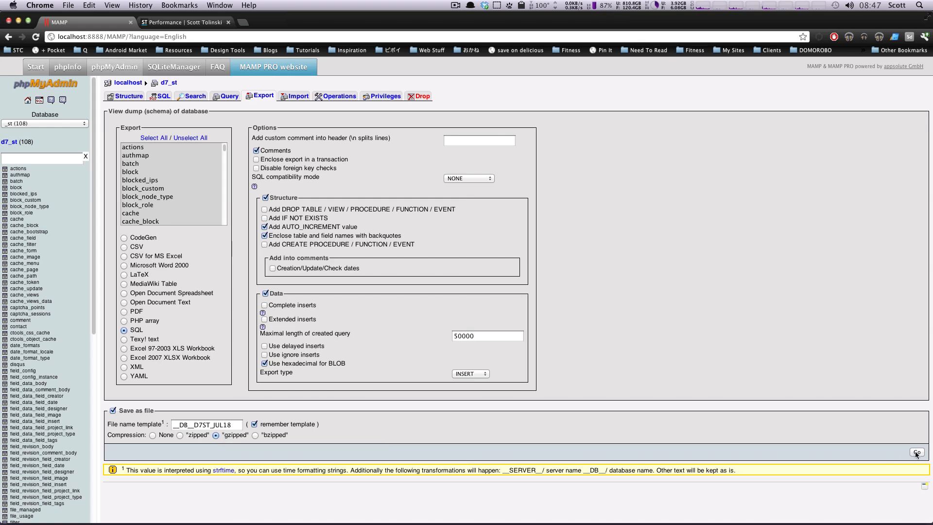
click(918, 452)
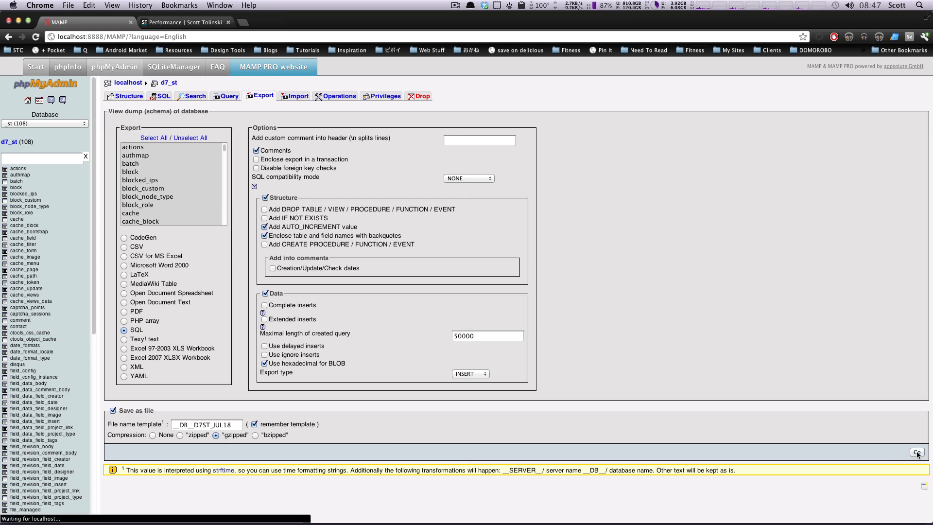
click(917, 452)
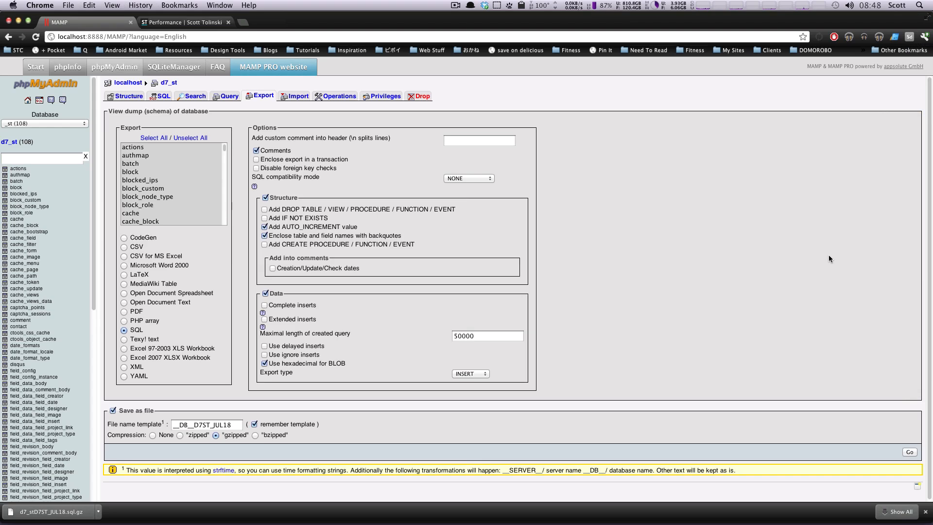
mouse_move(803, 235)
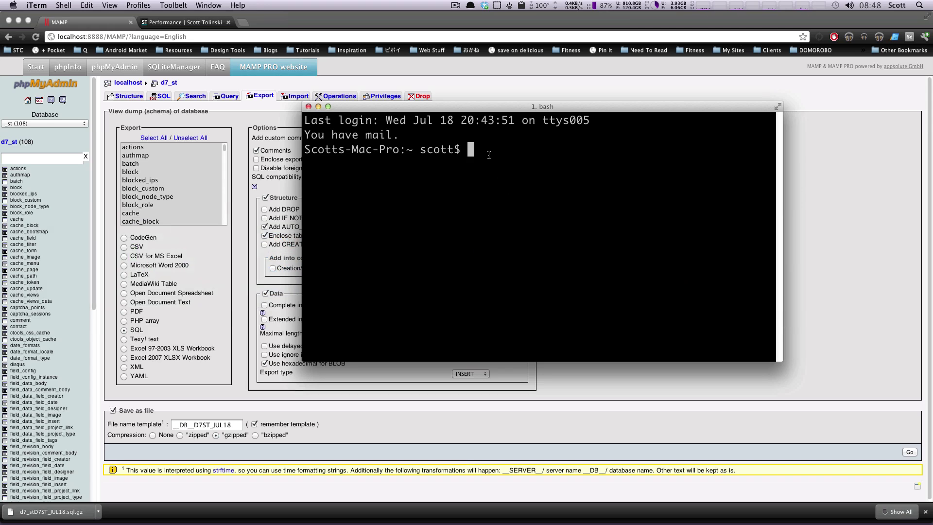
Change into the ~/Sites folder in the terminal and list its contents.
text(cd)
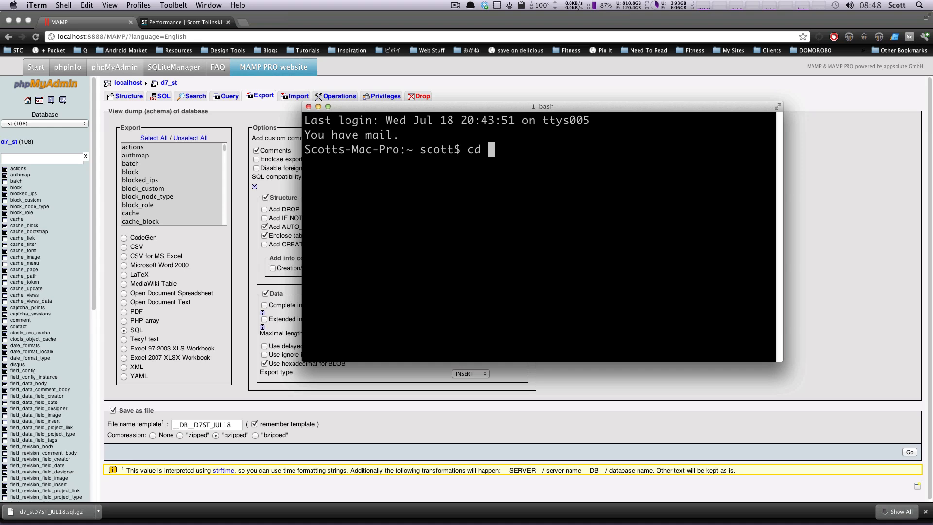
text(Si)
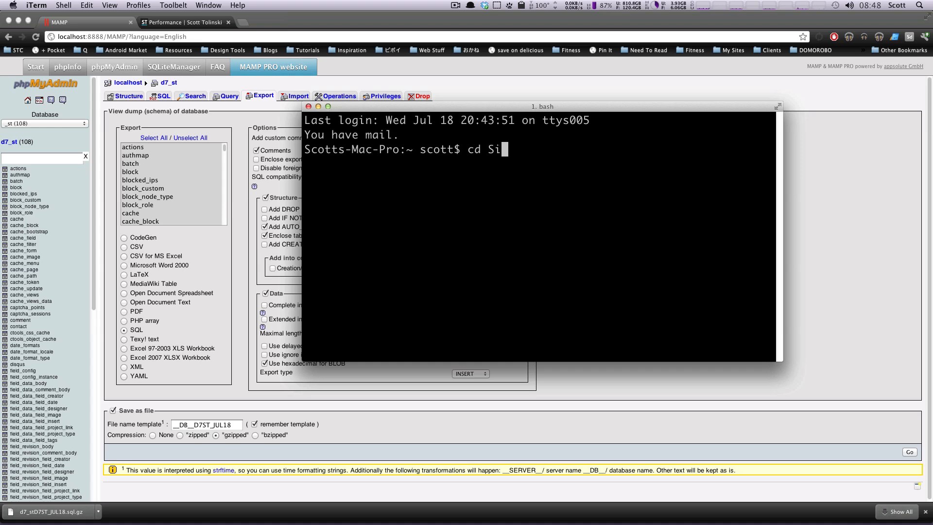
text(tes/)
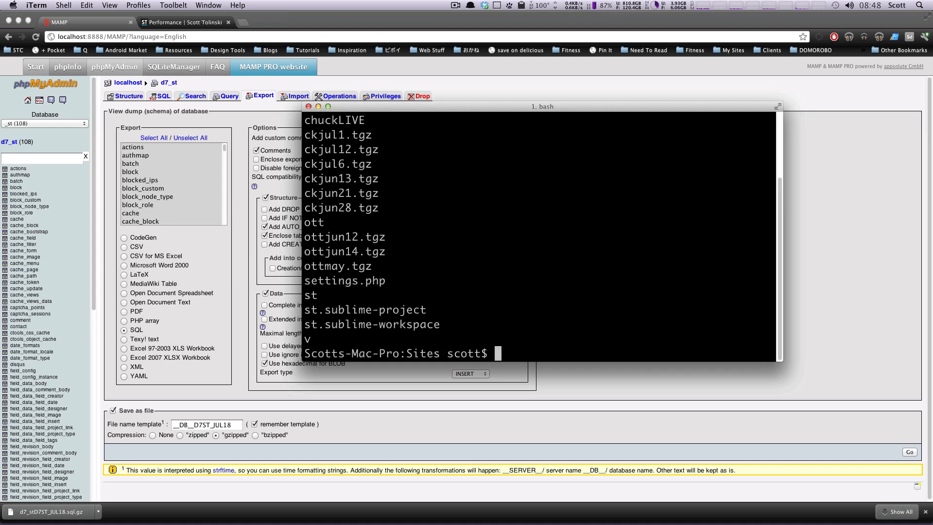
mouse_move(536, 298)
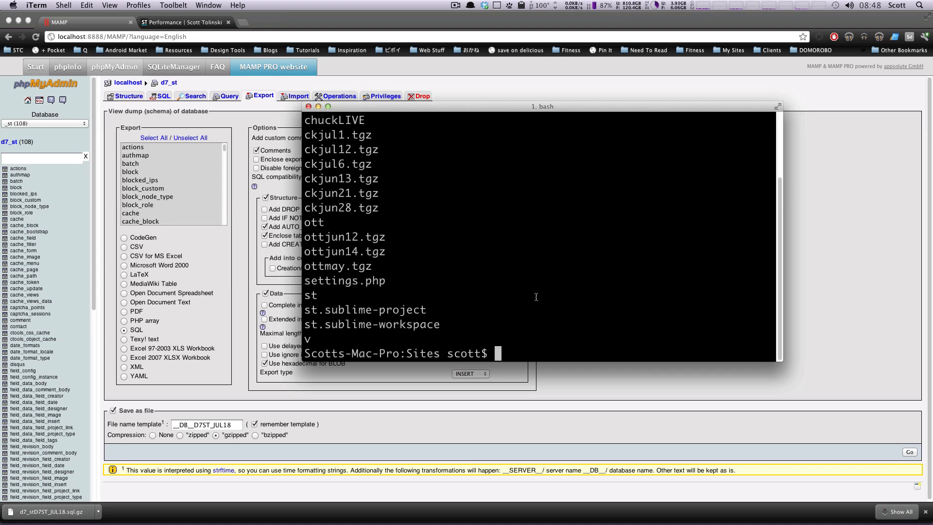
mouse_move(421, 290)
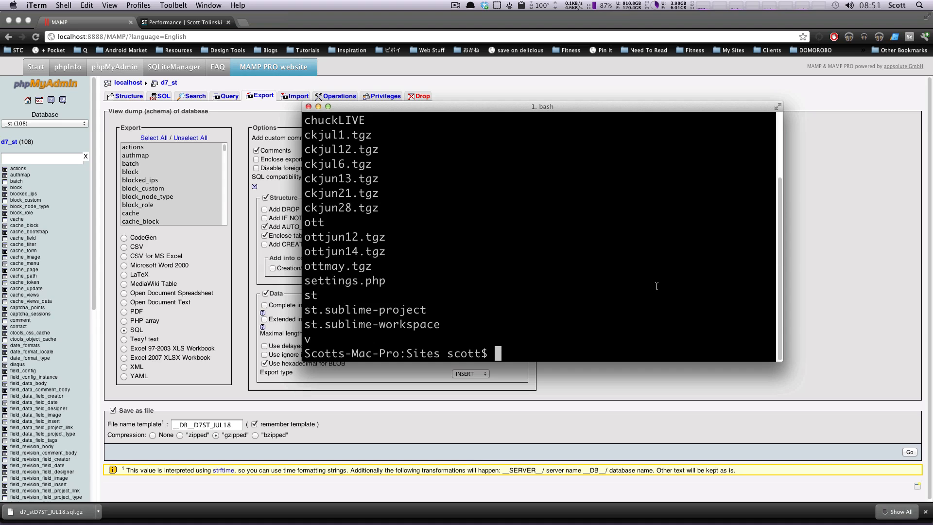
Run tar -czvf stjul18.tgz st with an --exclude pattern to archive the st site folder.
text(tar)
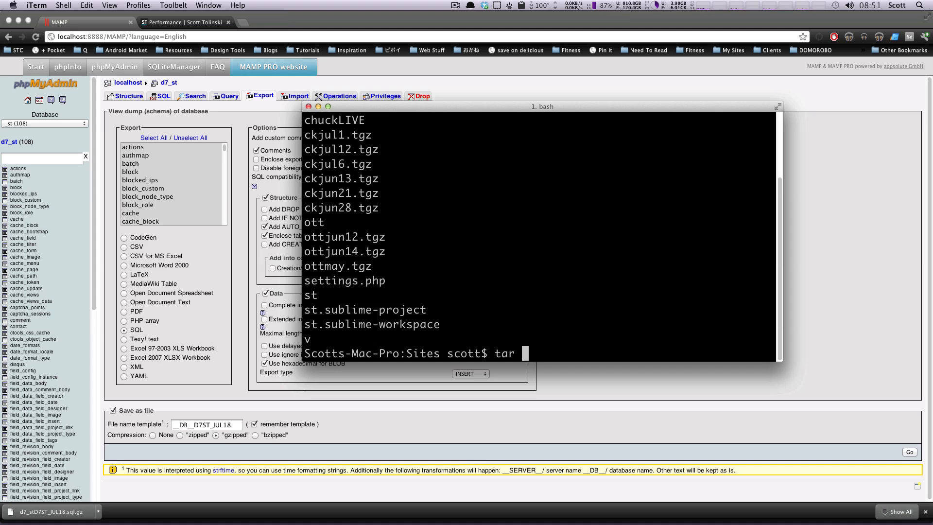
text(-)
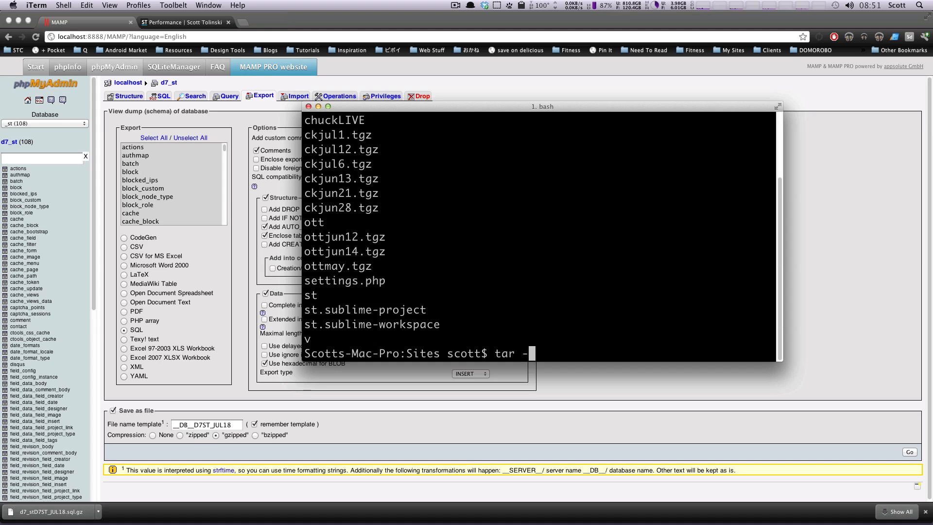
text(czv)
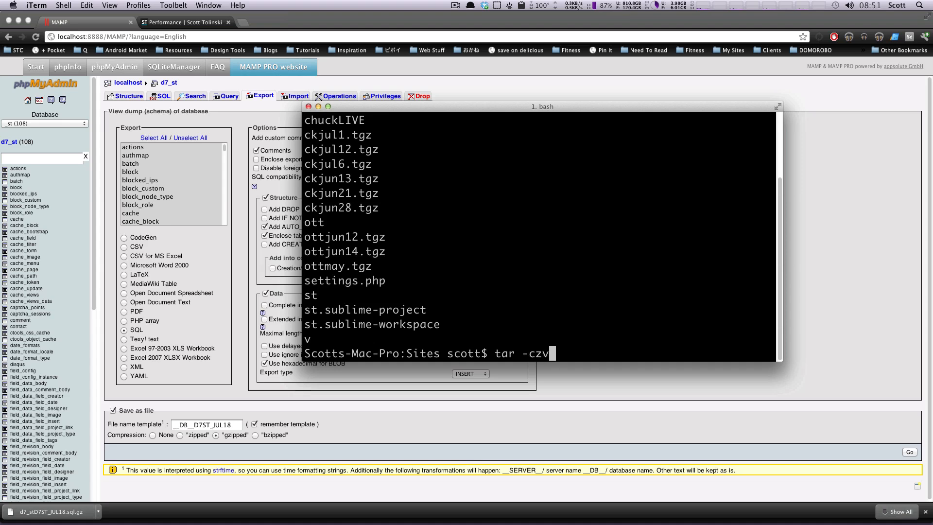
text(f)
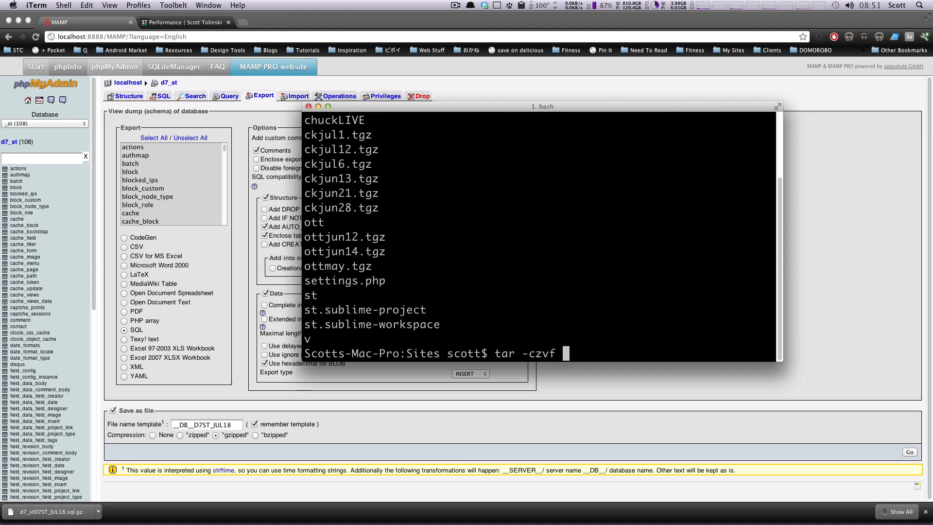
text(st)
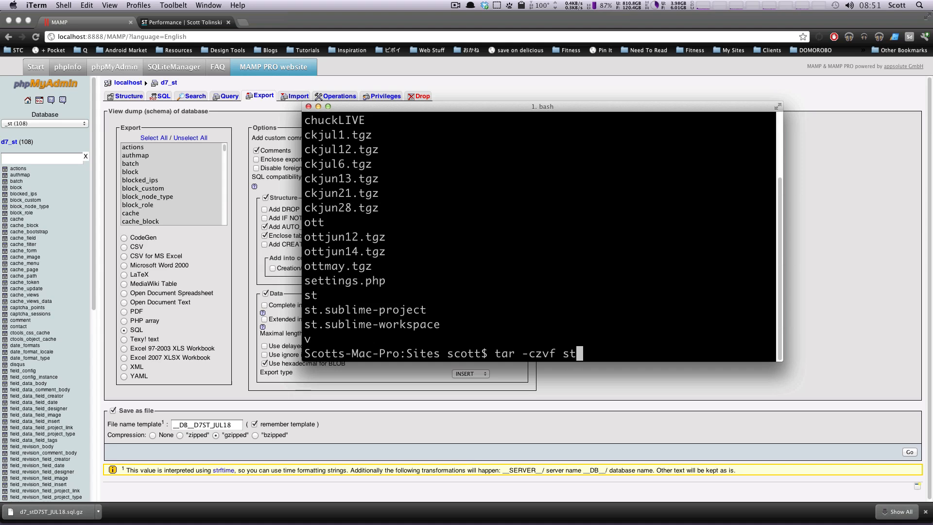
text(jul)
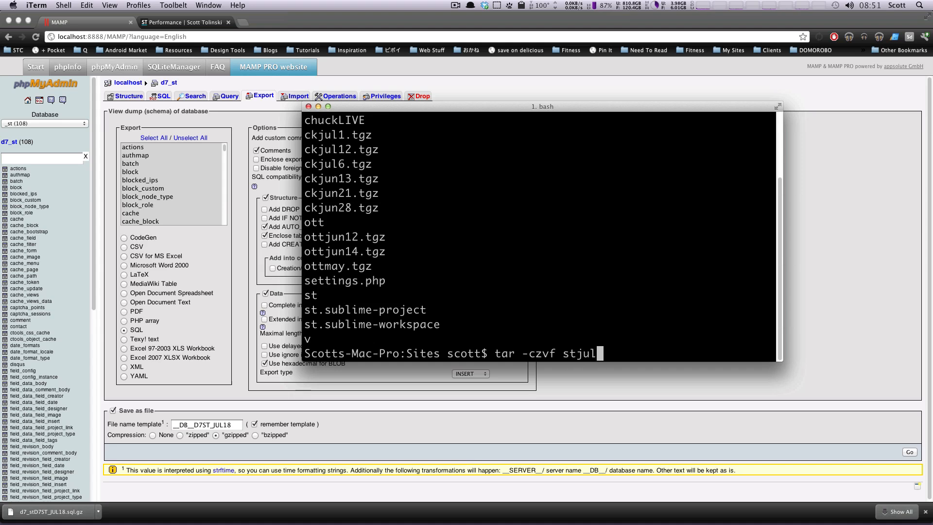
text(18)
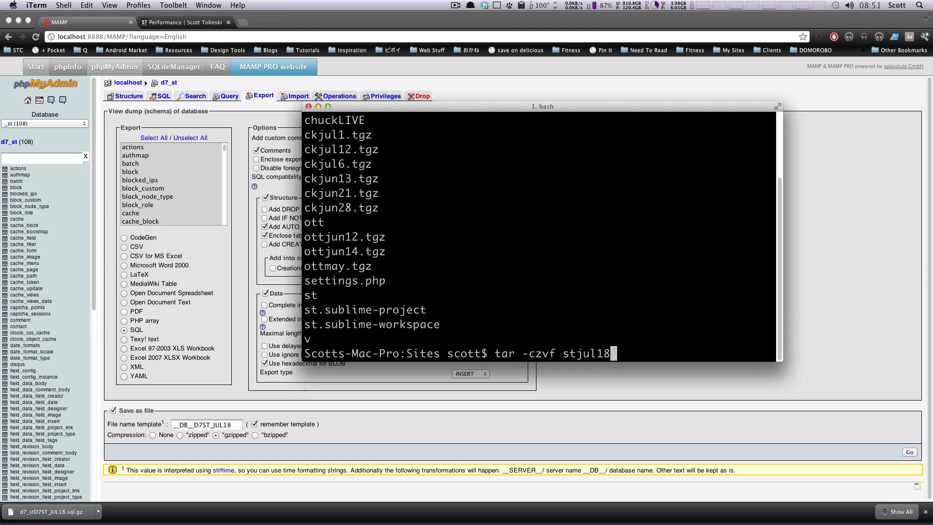
text(.tg)
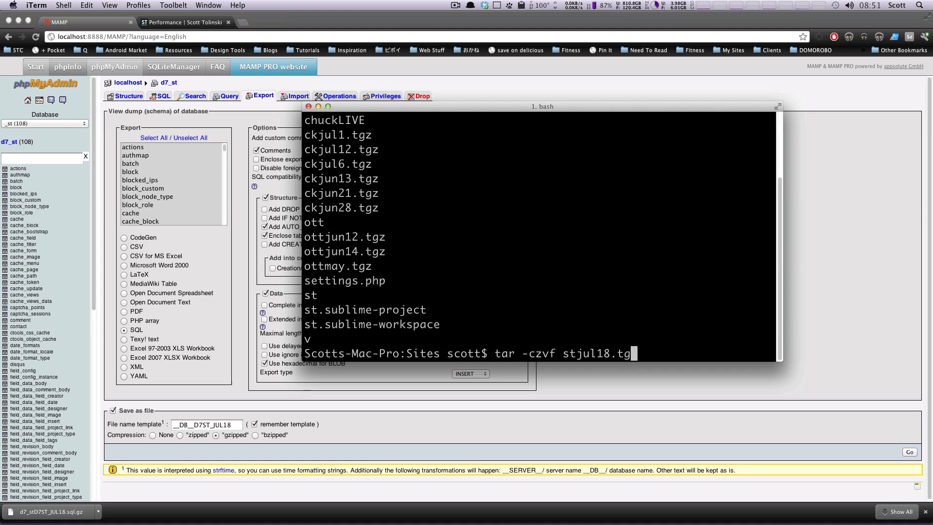
text(z)
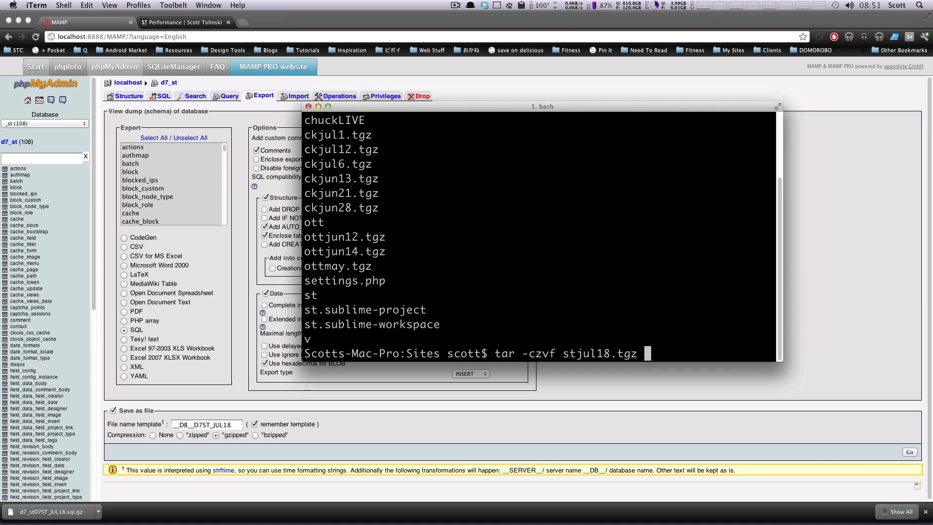
text(st)
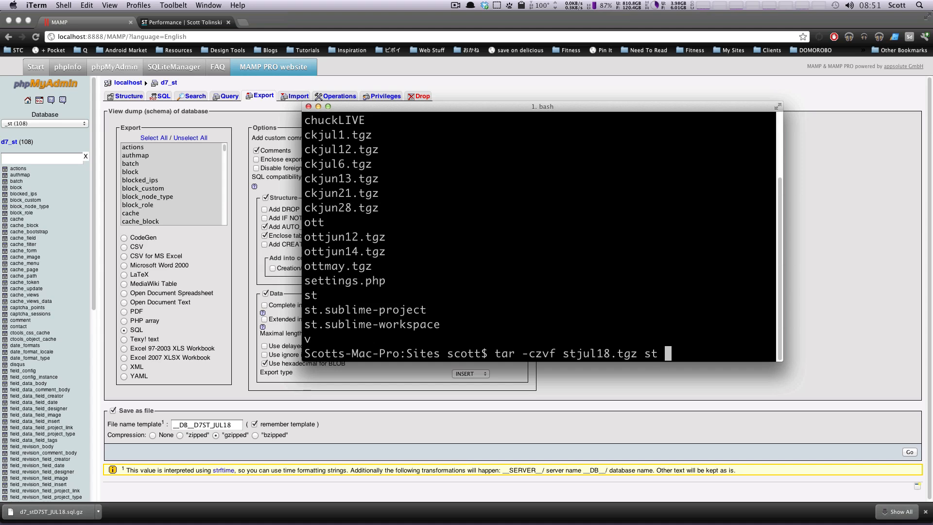
text(--e)
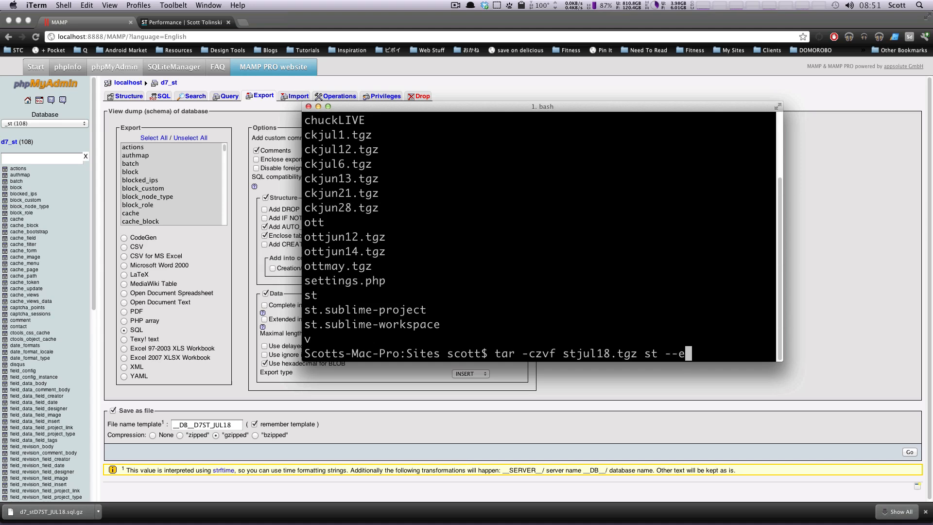
text(xclude)
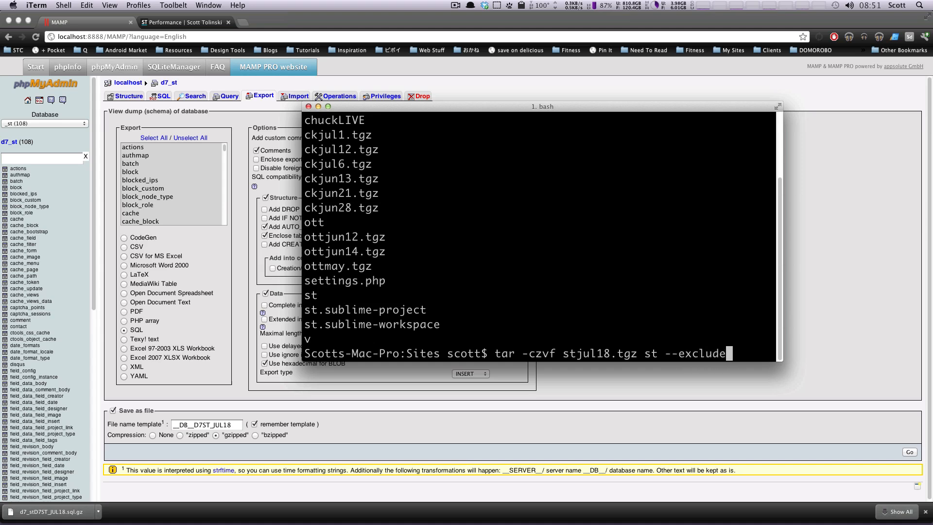
text(=)
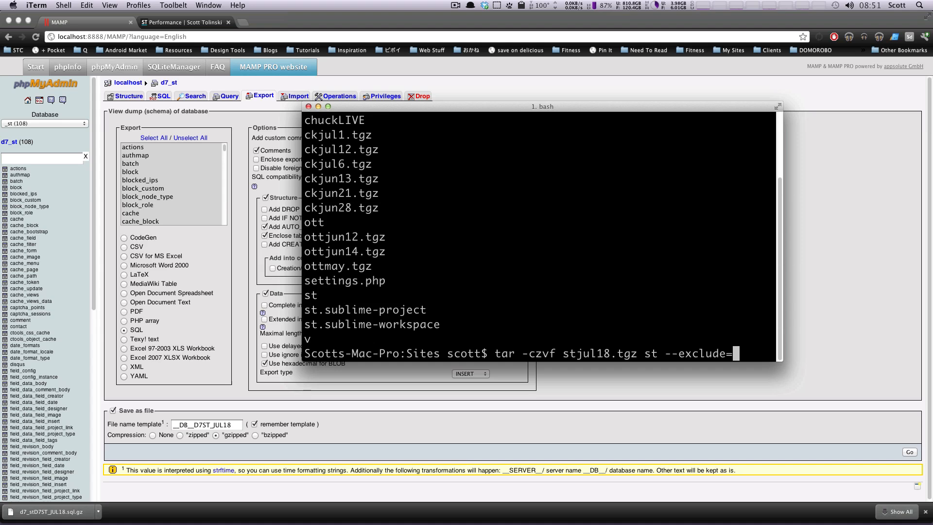
text("._)
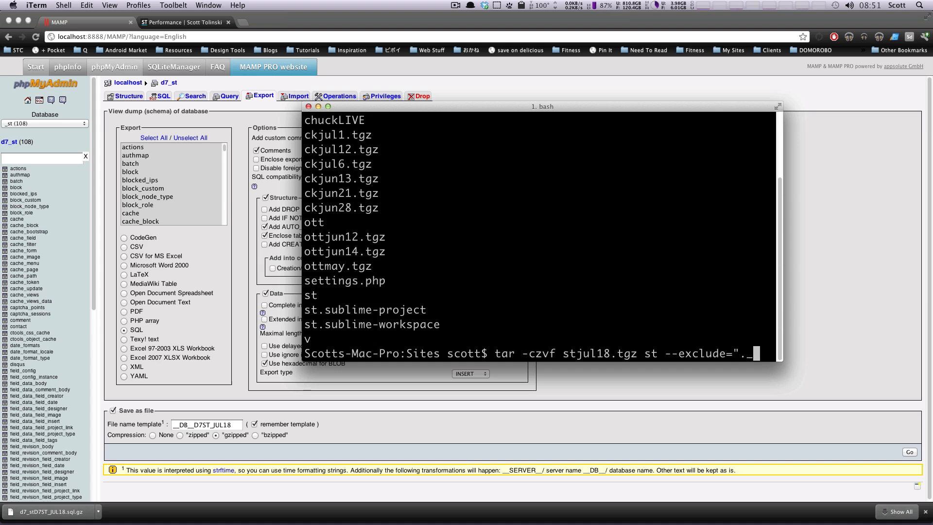
text(*)
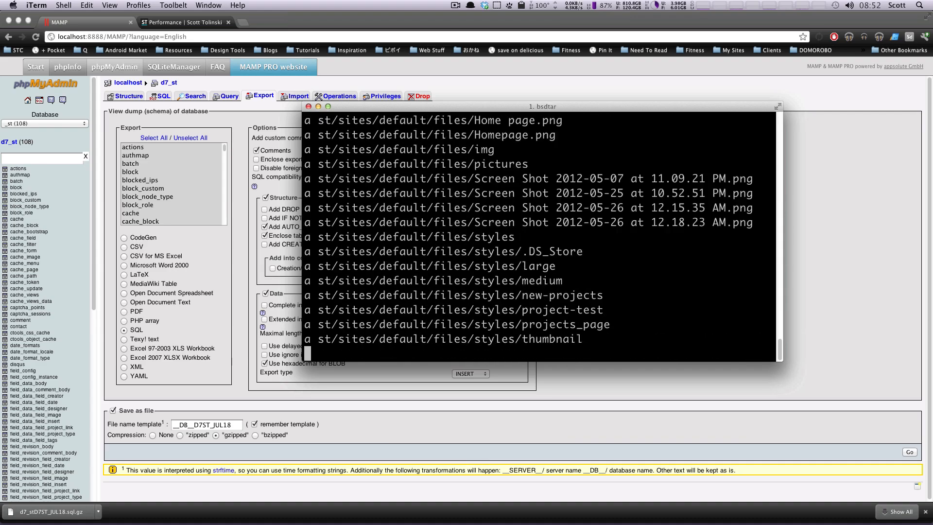
scroll(down, 3)
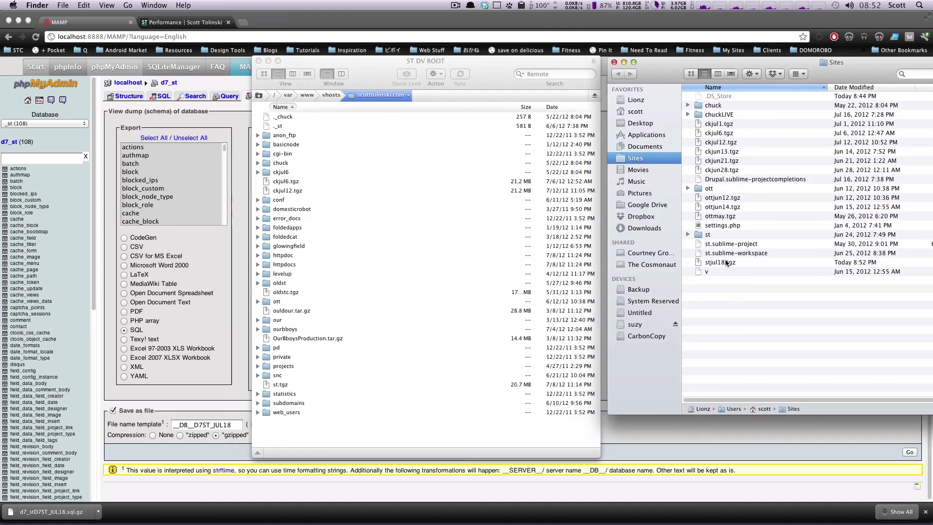
Drag stjul18.tgz from Sites into the server's site folder in Transmit to upload it.
click(719, 262)
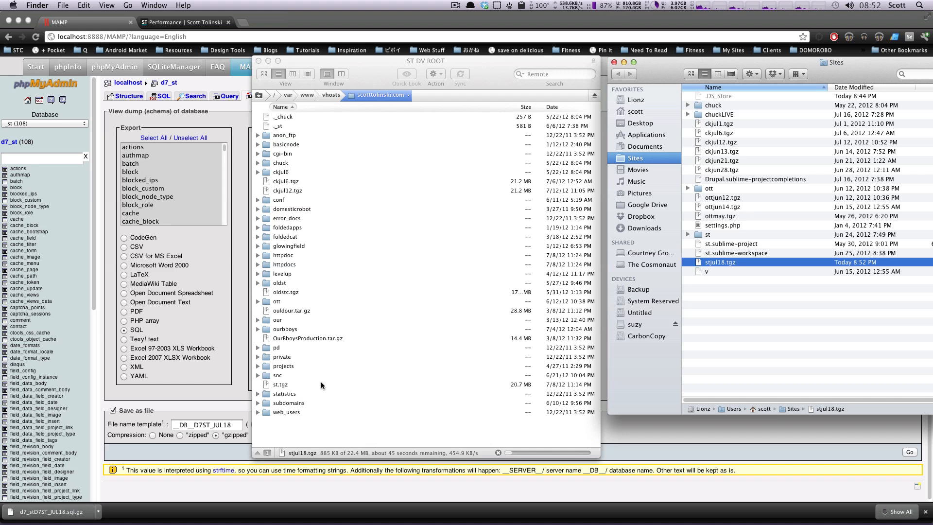
mouse_move(386, 282)
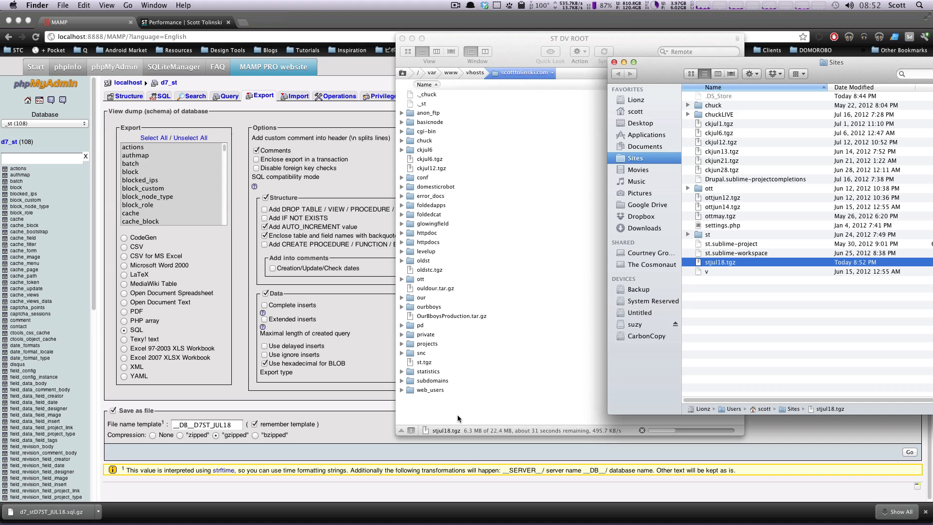
mouse_move(506, 406)
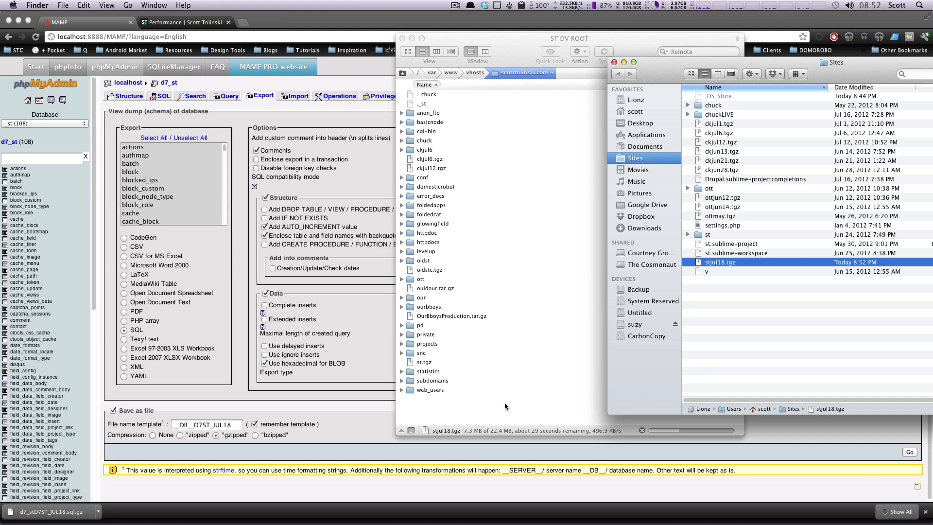
mouse_move(331, 399)
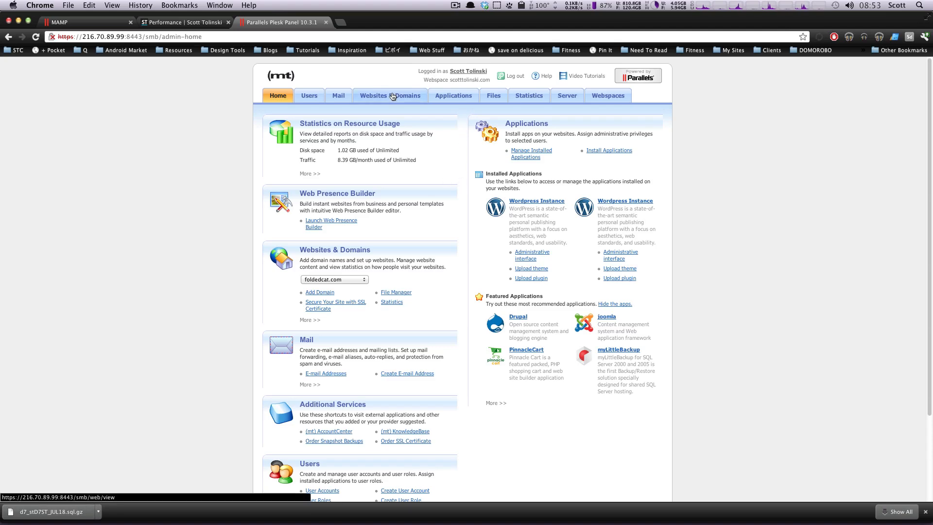
In Websites & Domains, add the subdomain test with document root st.
click(390, 95)
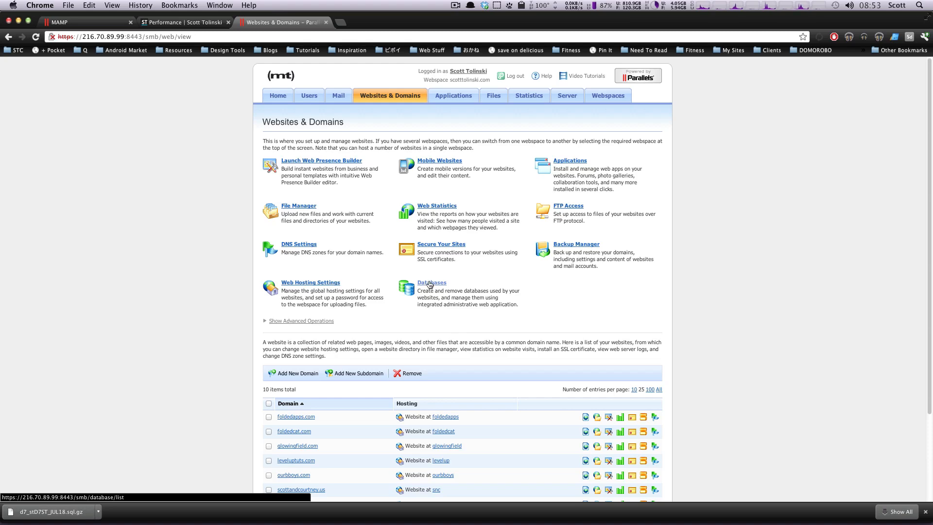
scroll(down, 3)
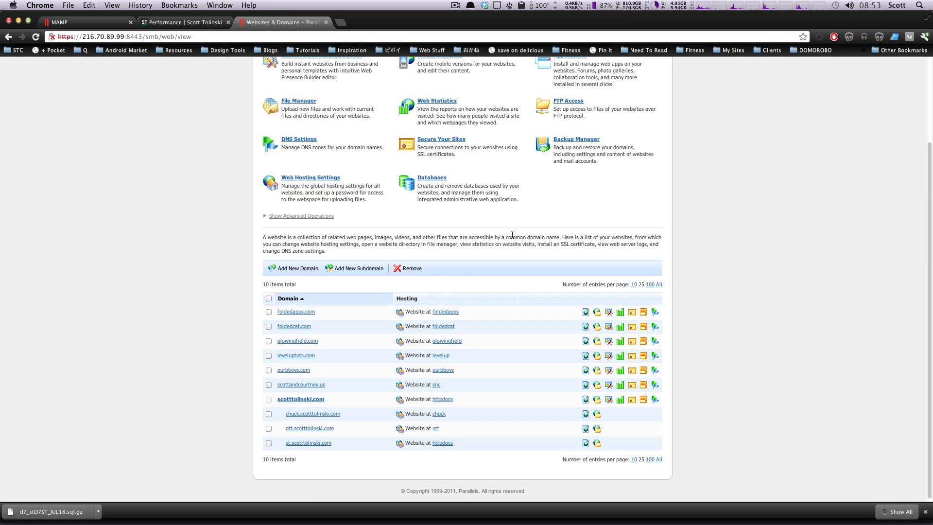
mouse_move(368, 449)
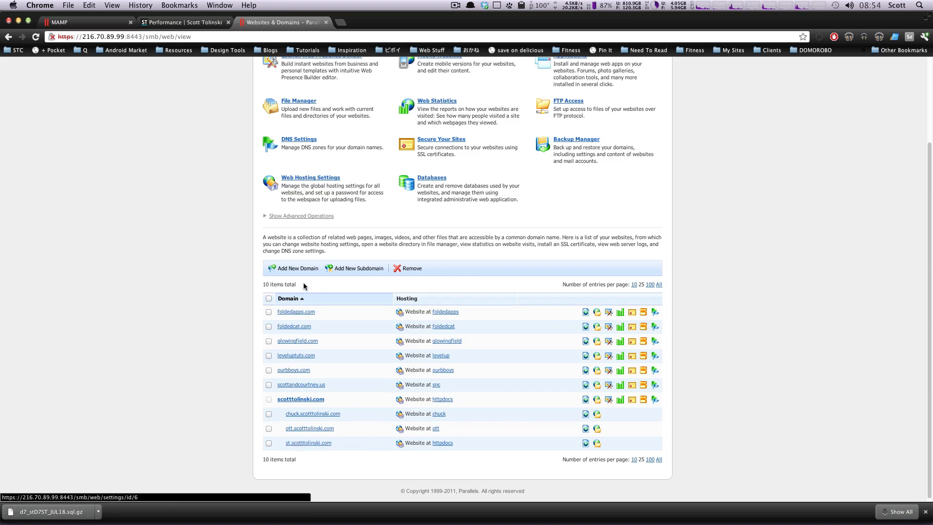
mouse_move(356, 272)
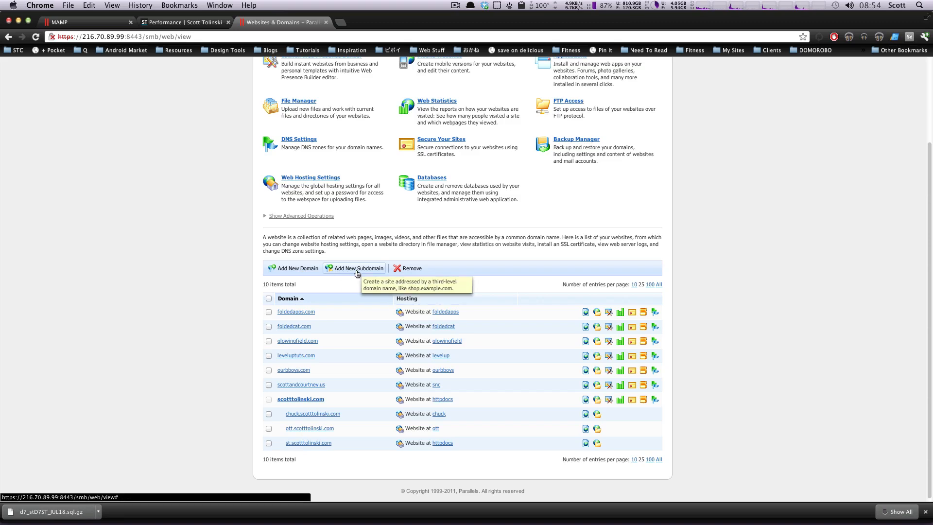
click(353, 268)
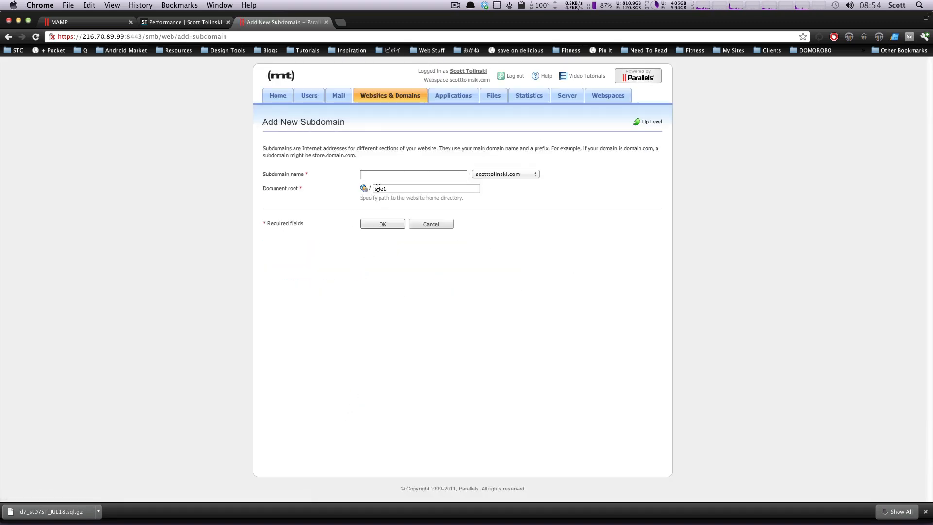
text(test)
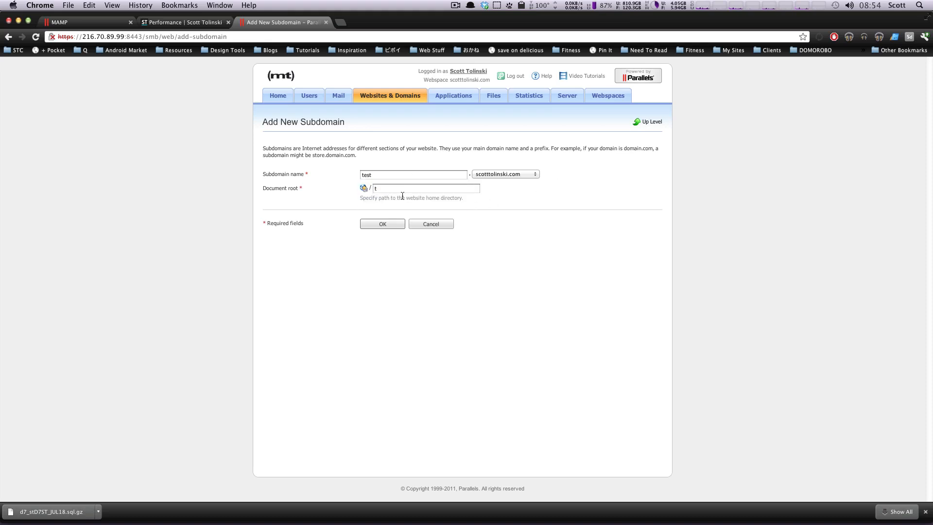
text(s)
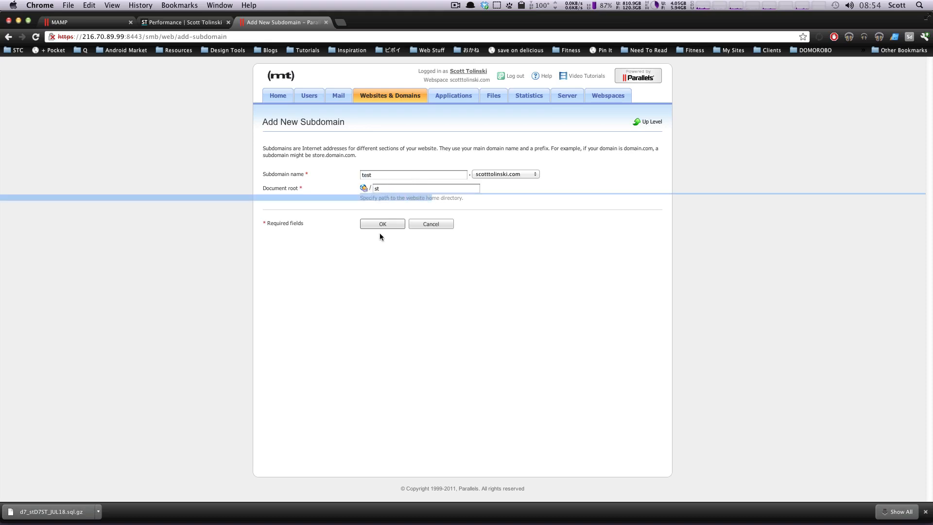
click(382, 223)
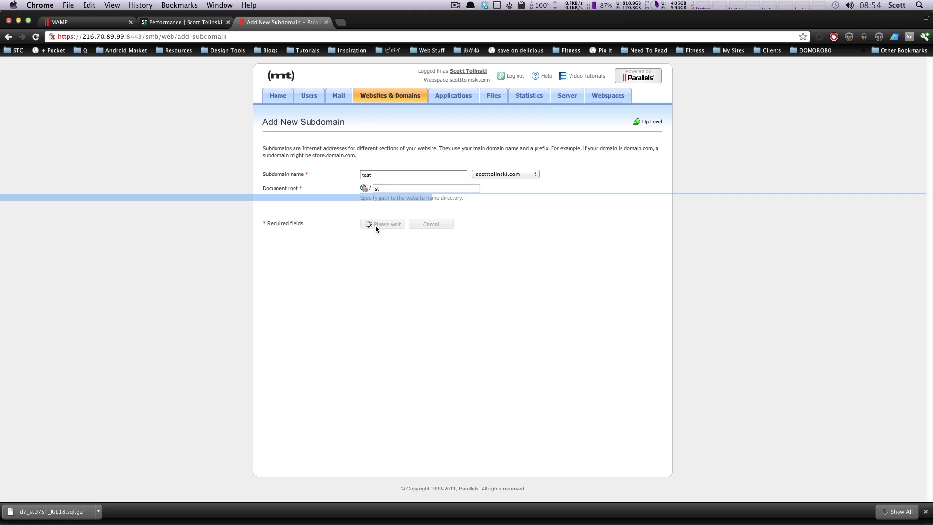
click(382, 224)
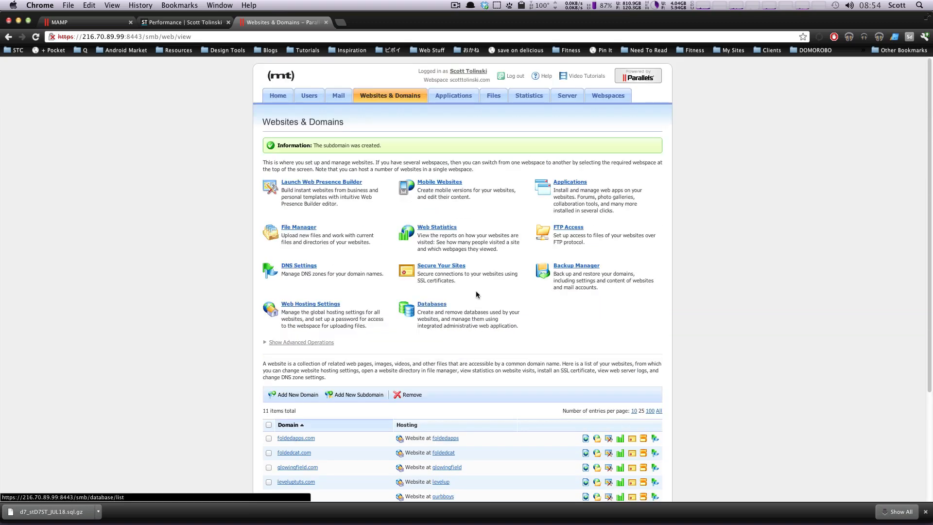
mouse_move(438, 308)
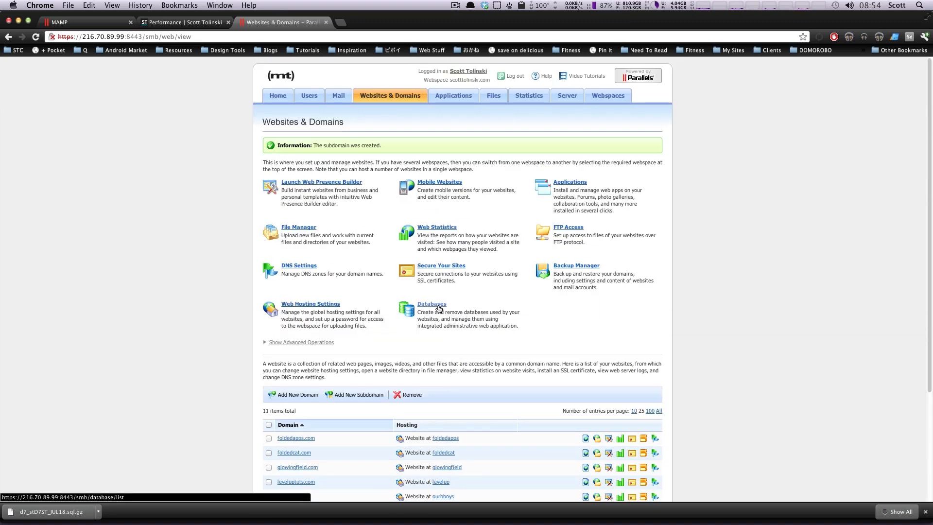
From Databases, try to add a new MySQL database named d7_st, which clashes.
click(431, 303)
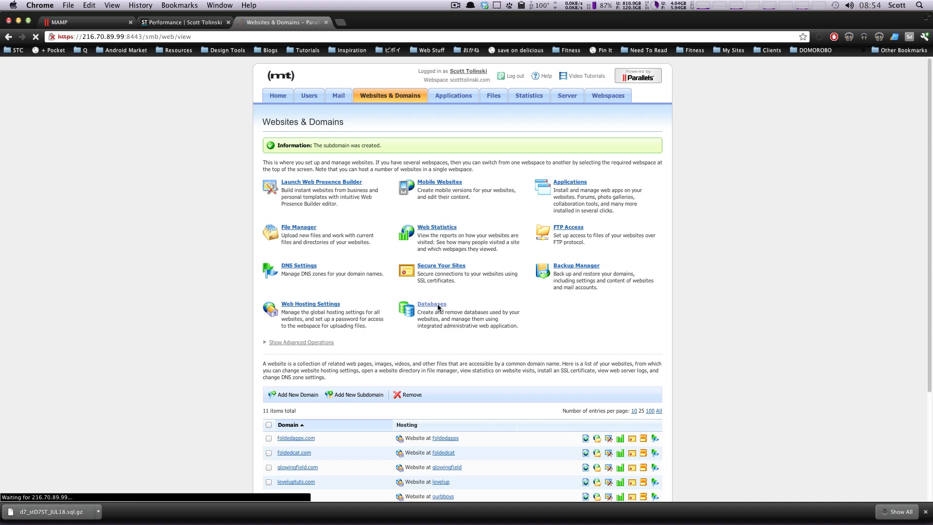
click(431, 304)
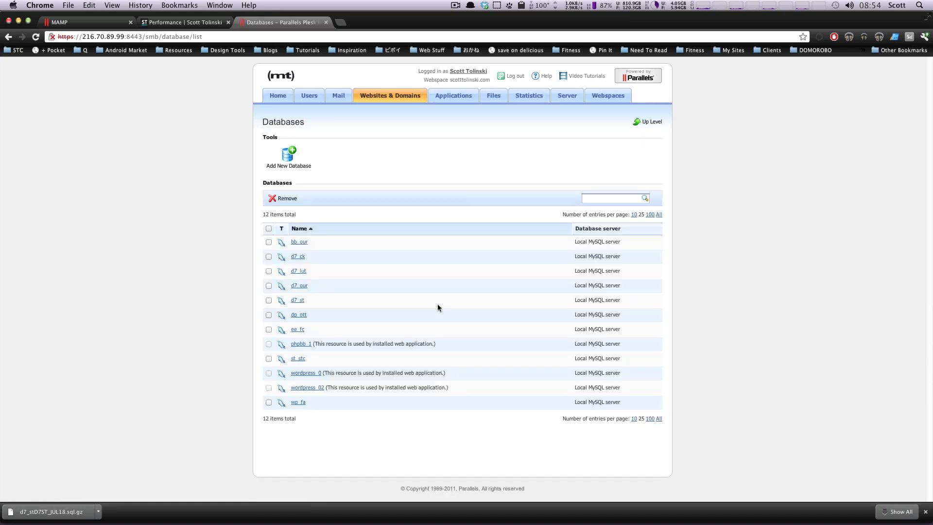
mouse_move(287, 155)
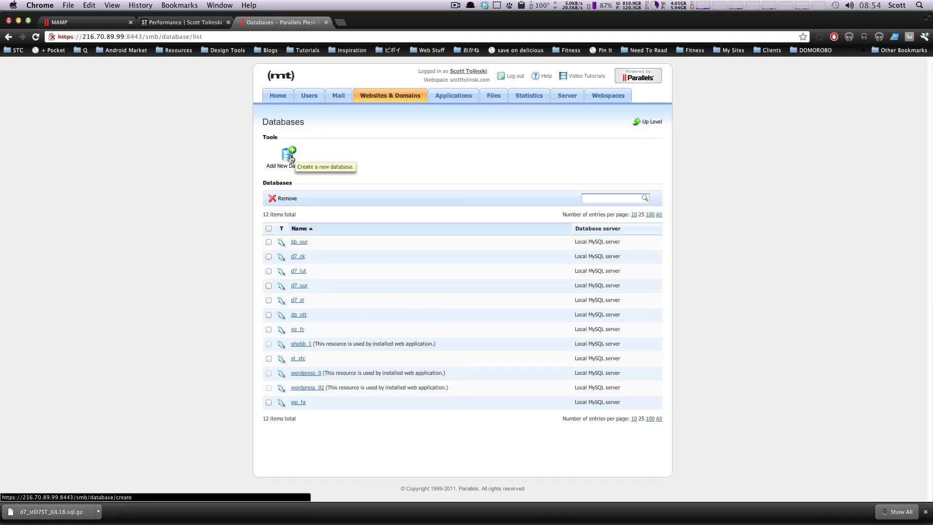
click(288, 155)
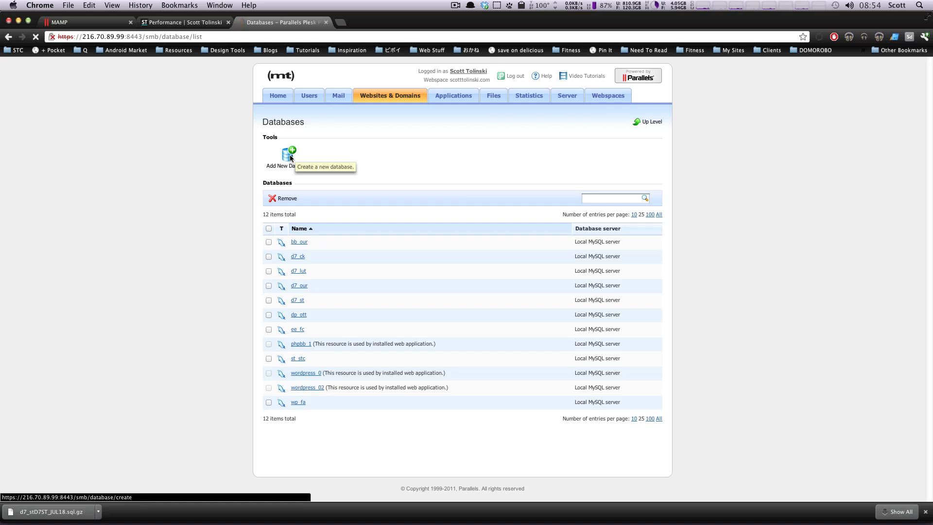
click(292, 151)
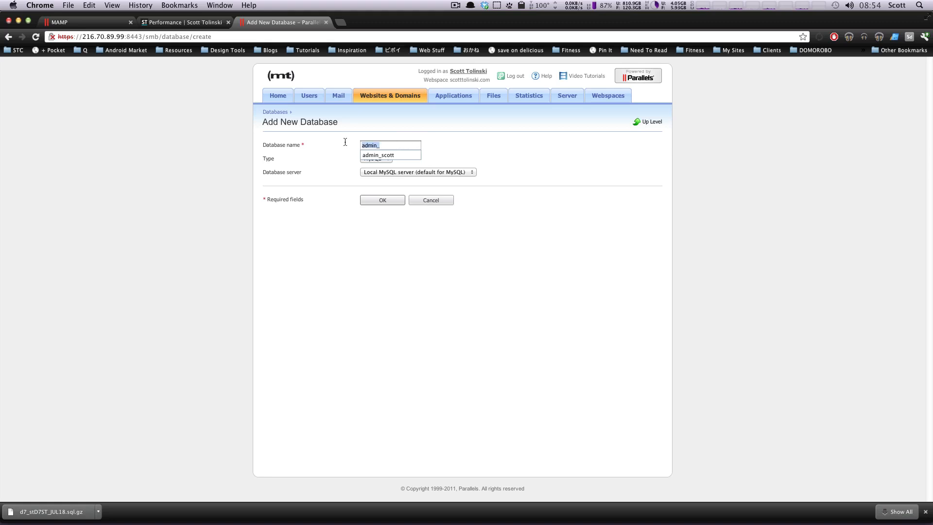
text(d7_st)
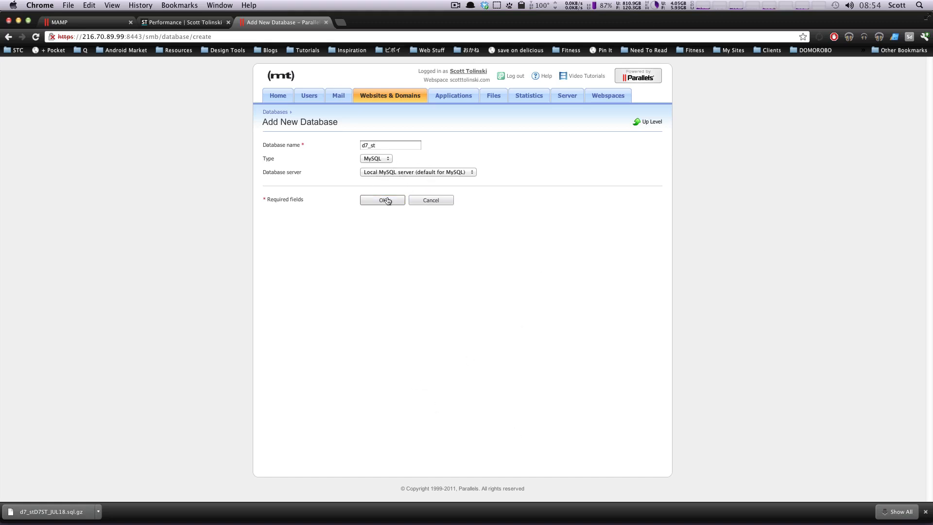
click(382, 200)
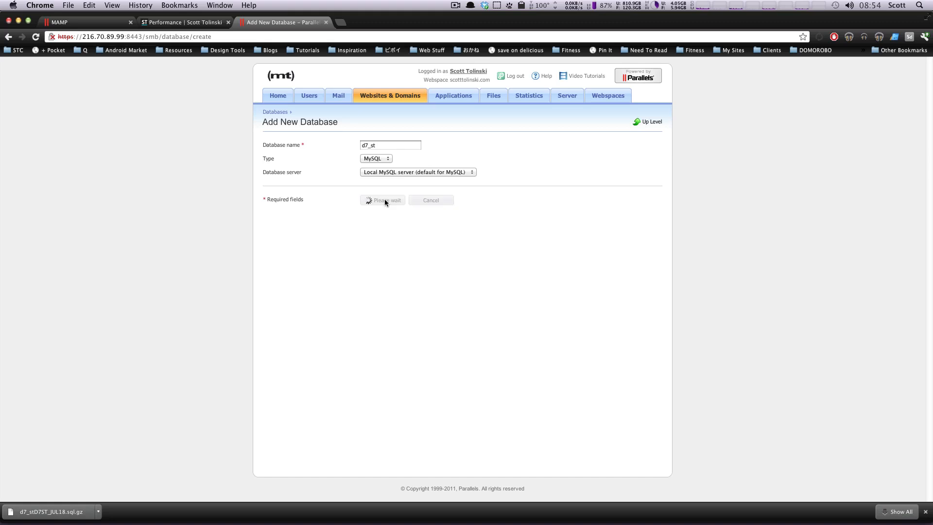
click(382, 200)
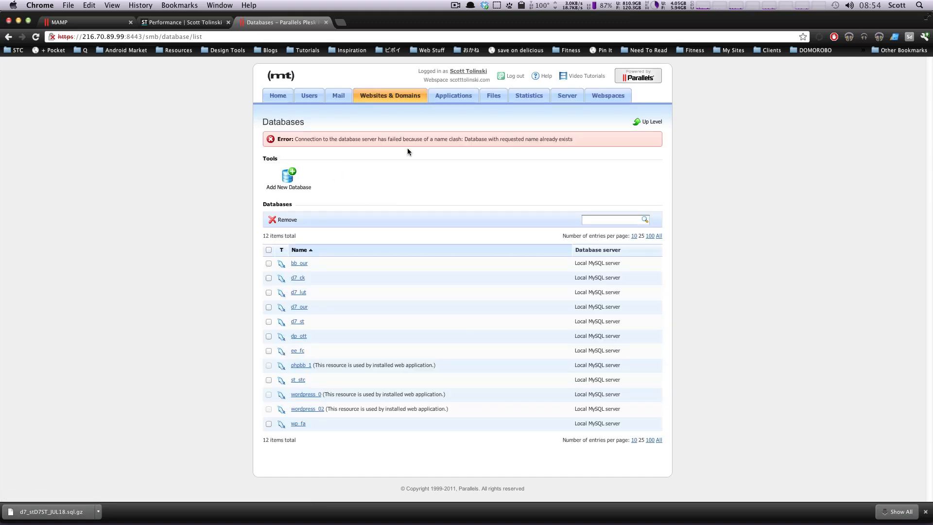
mouse_move(350, 182)
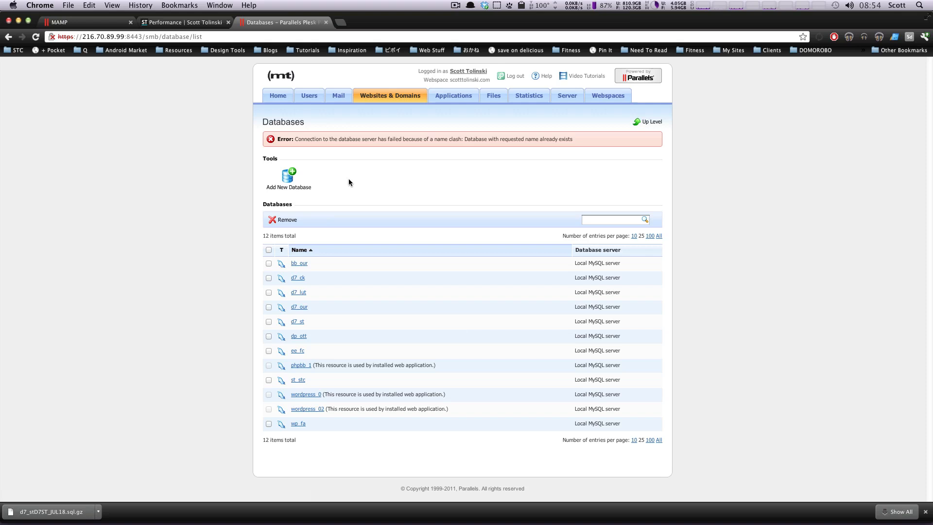
mouse_move(288, 179)
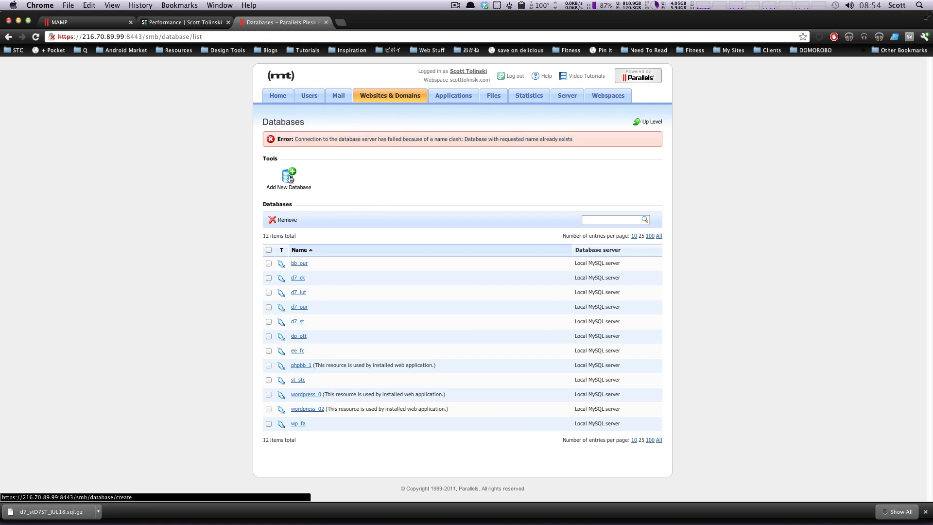
Add the new MySQL database again as d7_st2.
click(288, 173)
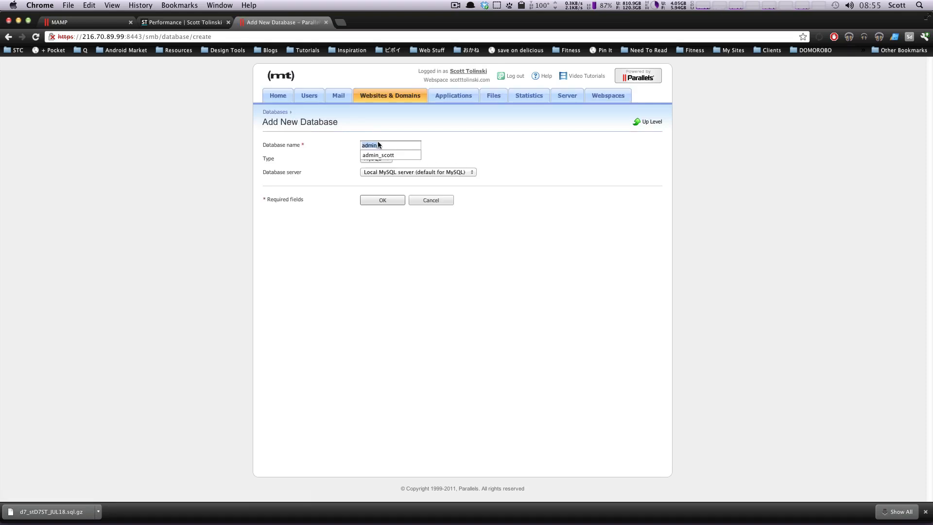
text(d7)
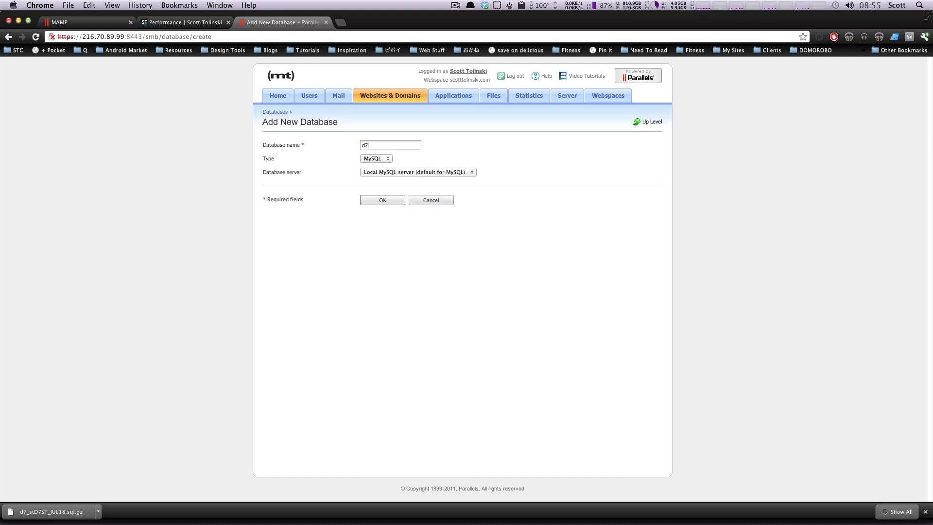
text(_st2)
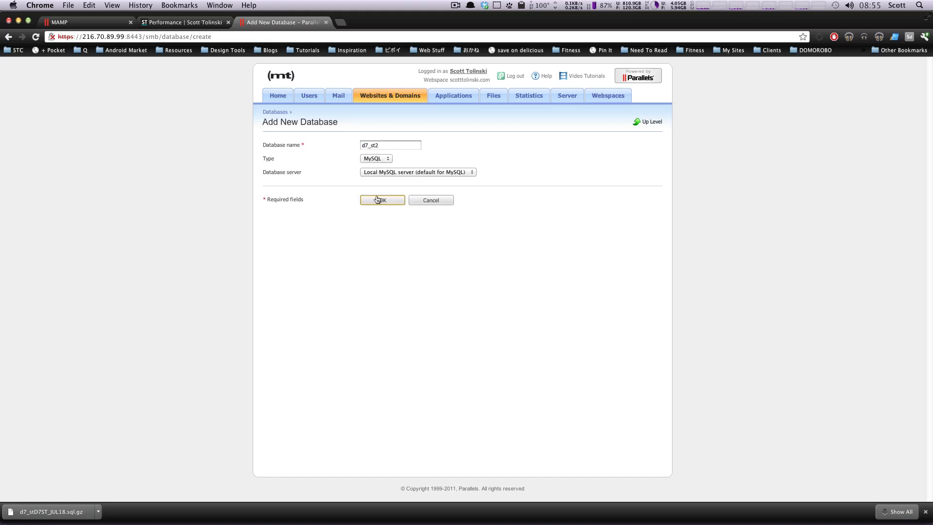
click(381, 201)
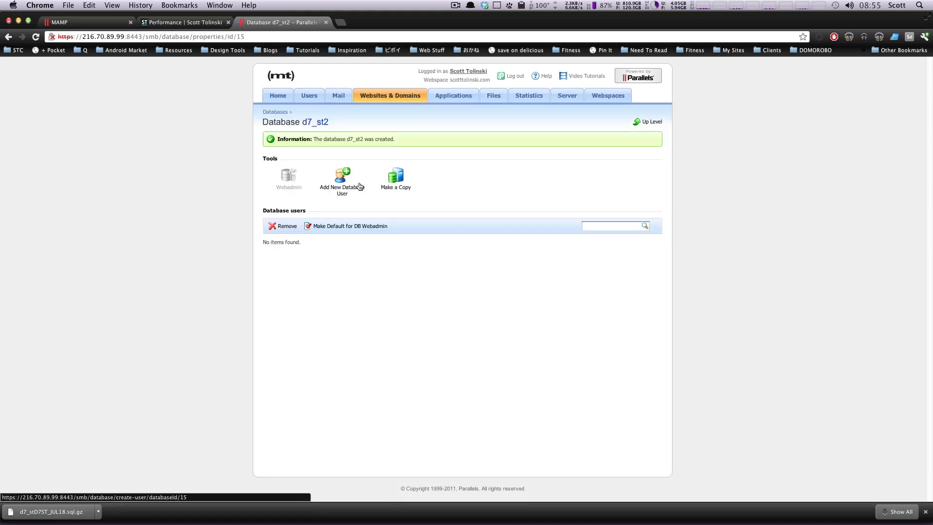
Add database user adminst2 with a password for d7_st2, resubmitting after fixing the password.
click(342, 176)
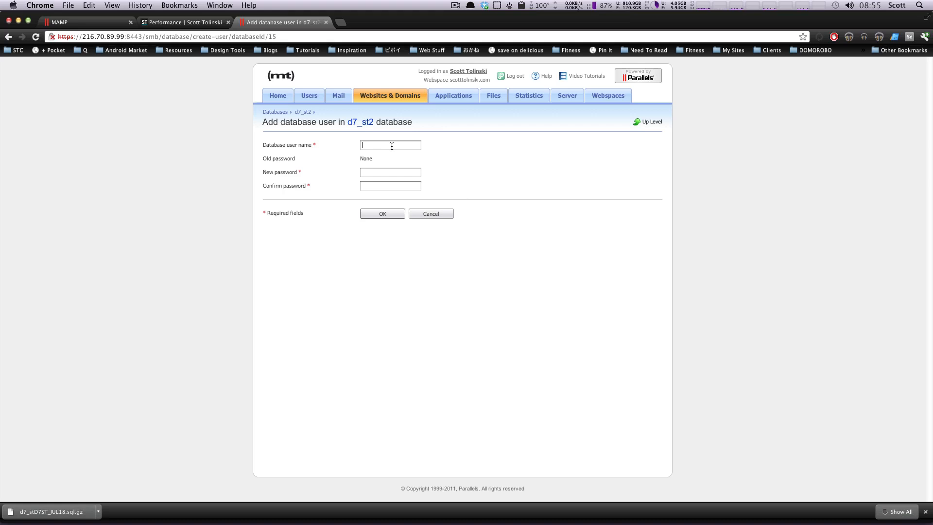
text(admin)
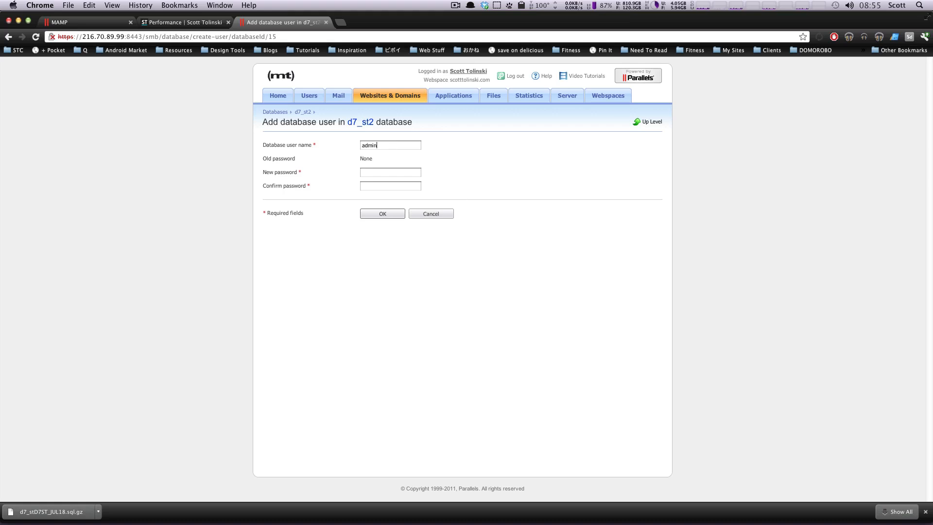
text(st2)
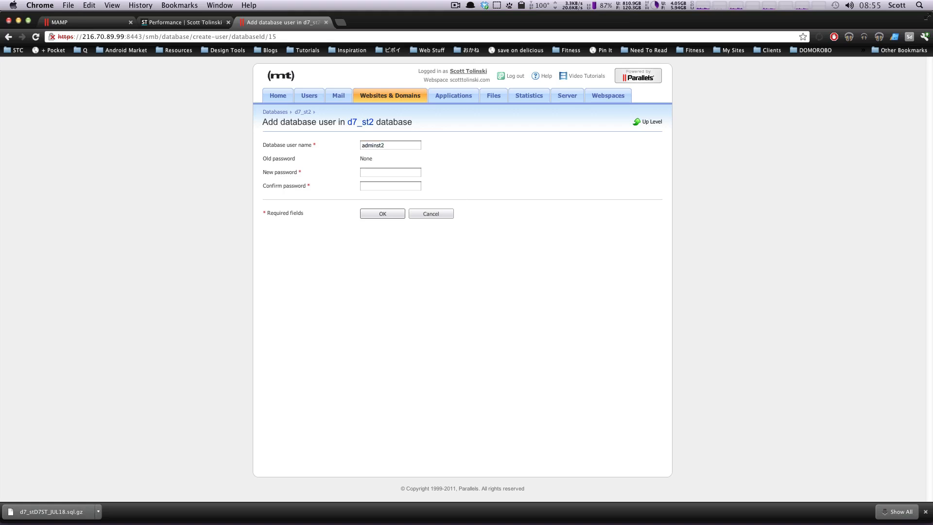
text(••)
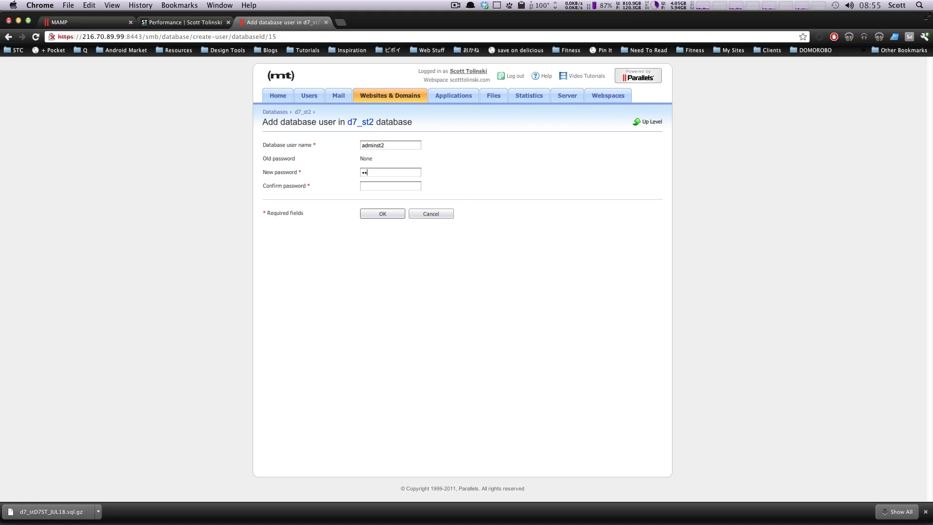
text(••••••)
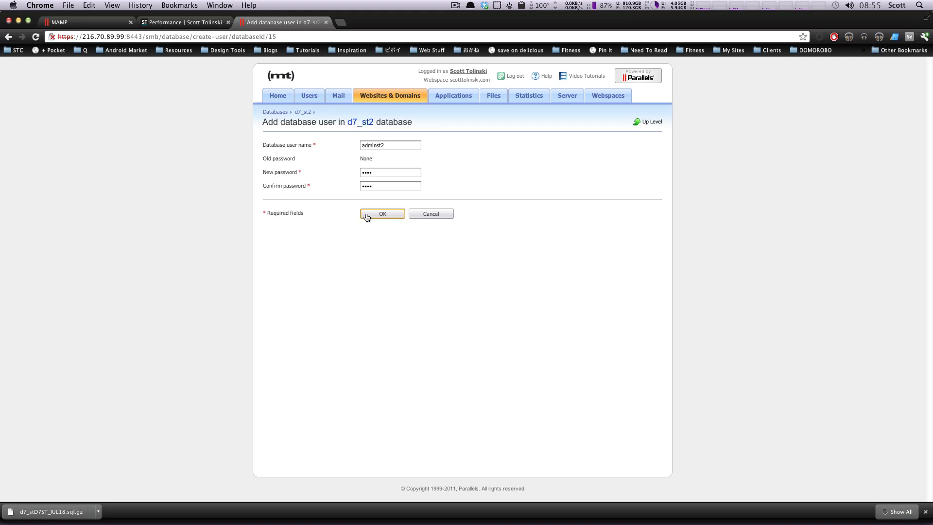
click(382, 214)
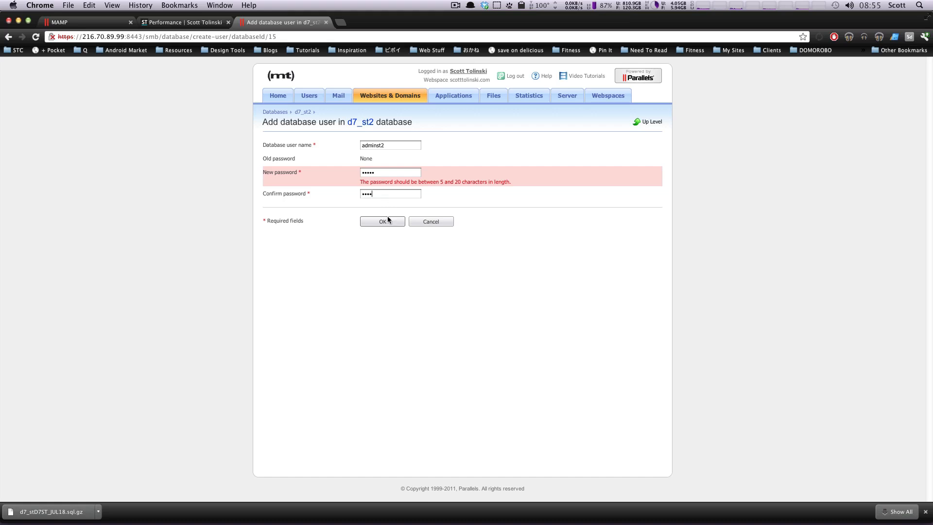
click(382, 222)
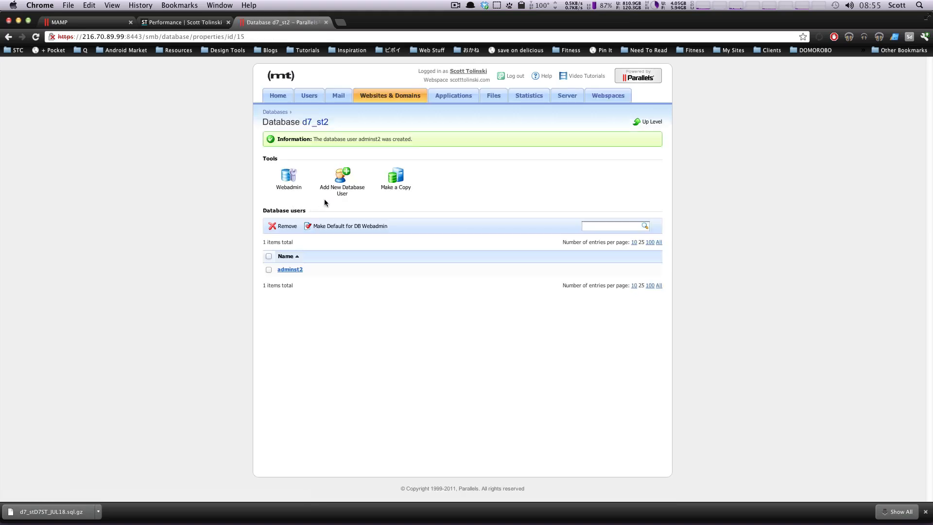
mouse_move(410, 212)
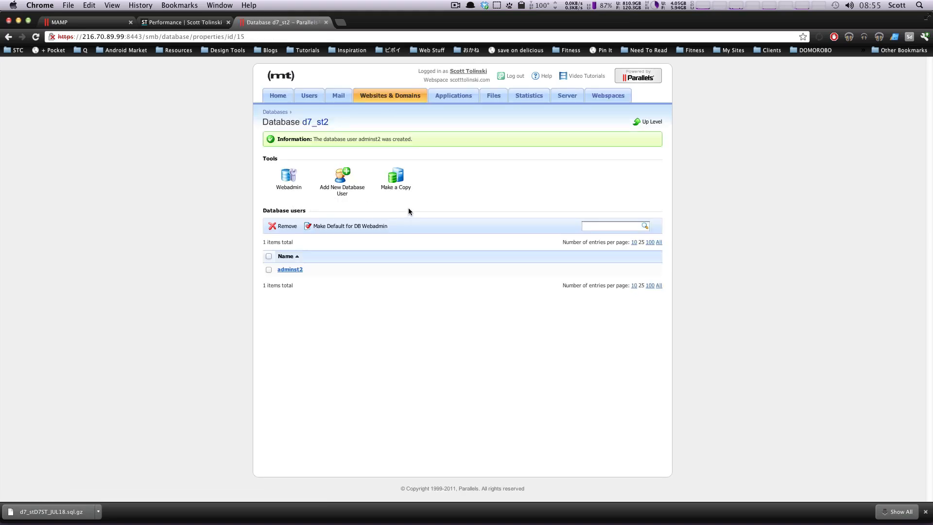
mouse_move(544, 210)
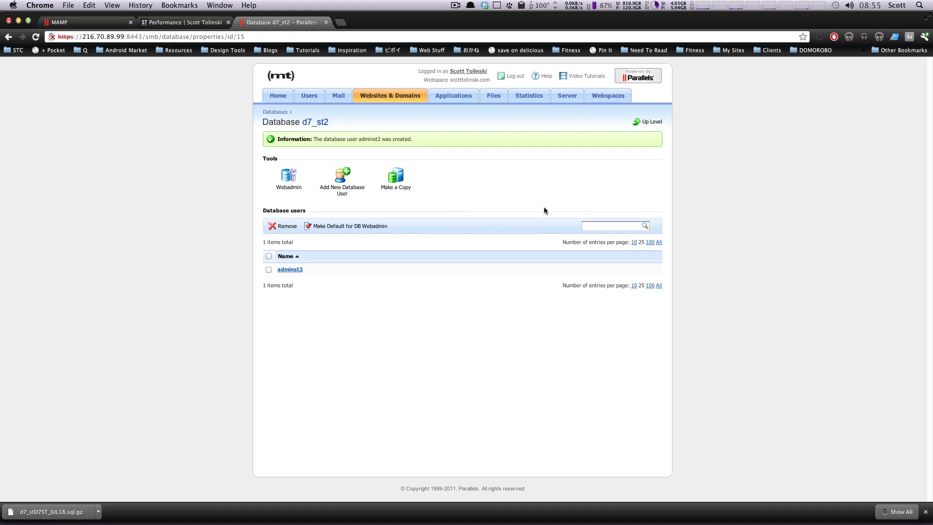
mouse_move(506, 215)
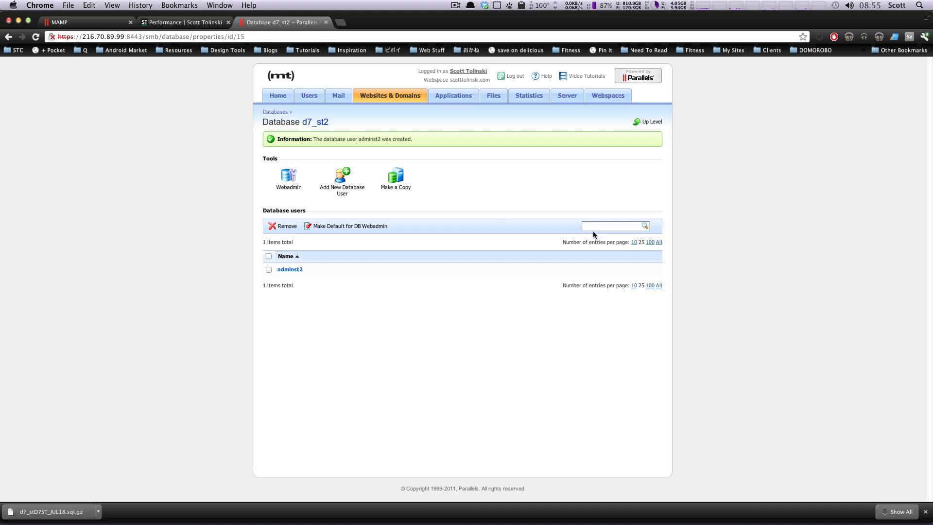
mouse_move(481, 193)
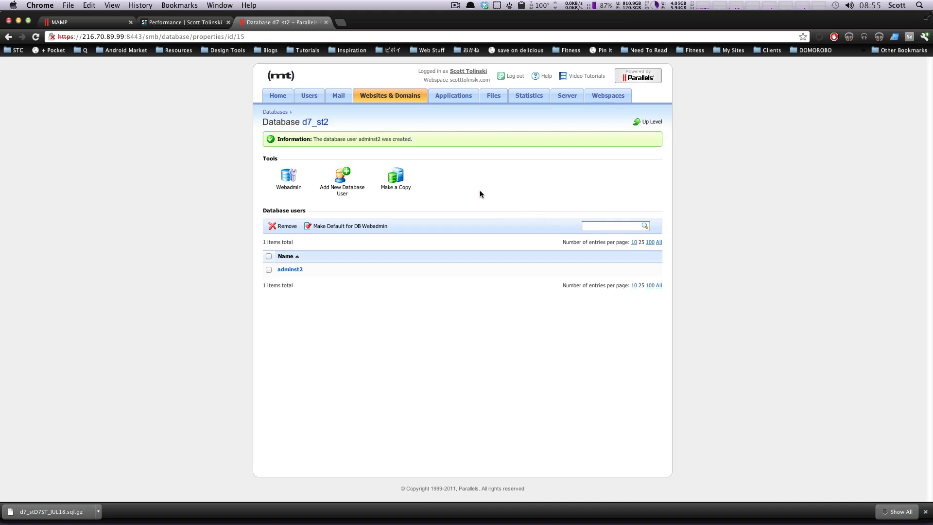
mouse_move(451, 178)
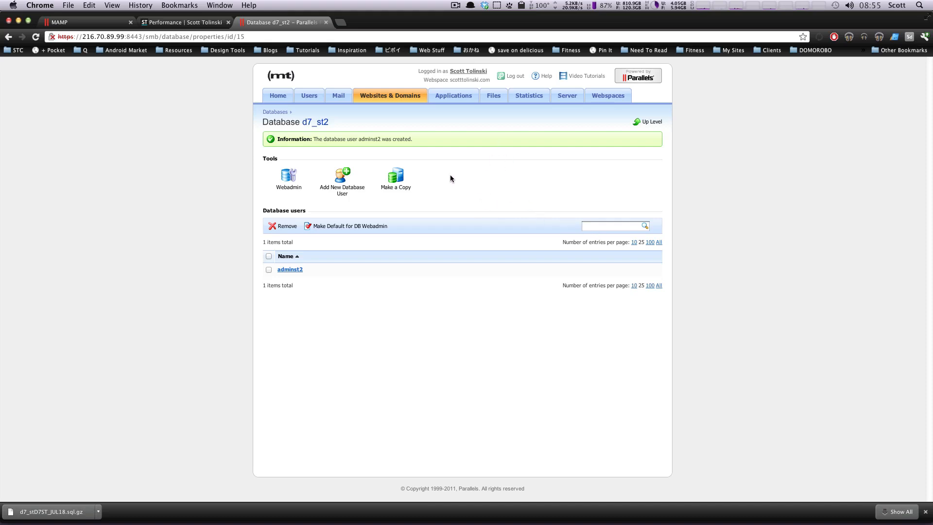
mouse_move(462, 161)
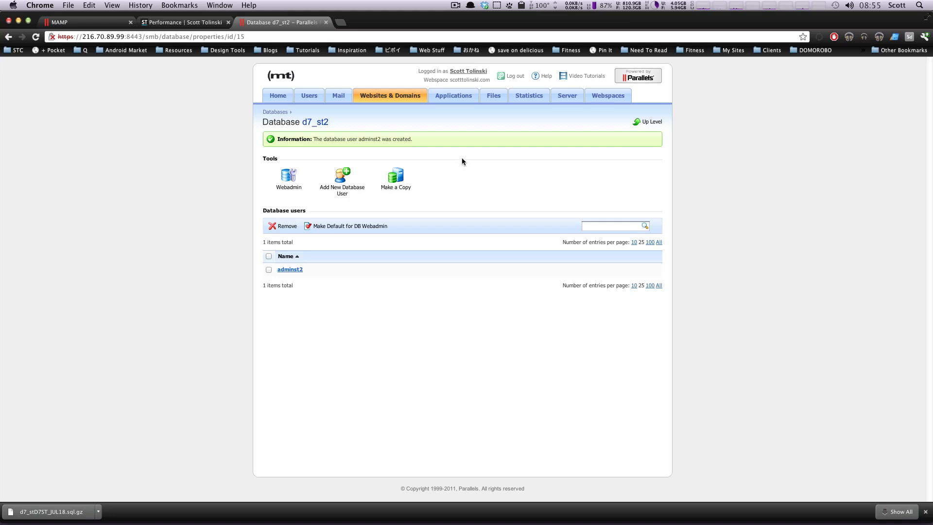
mouse_move(714, 263)
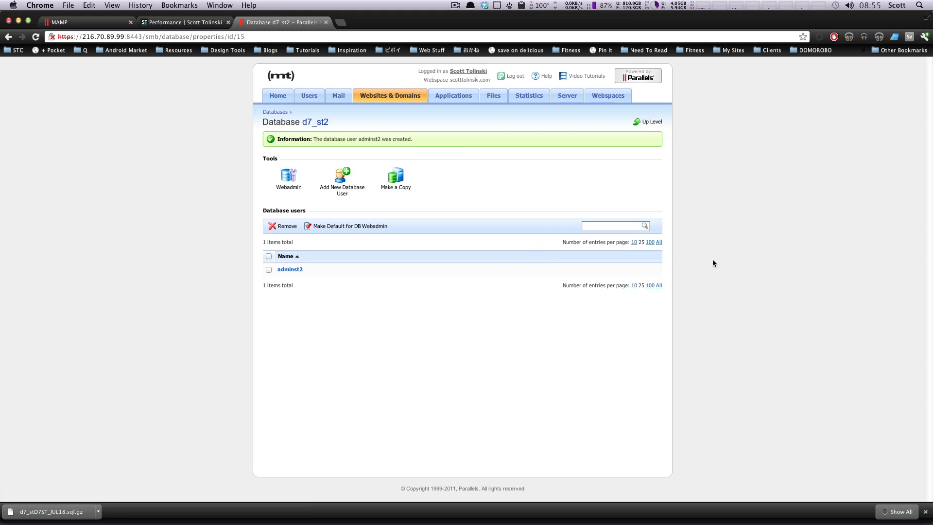
mouse_move(385, 210)
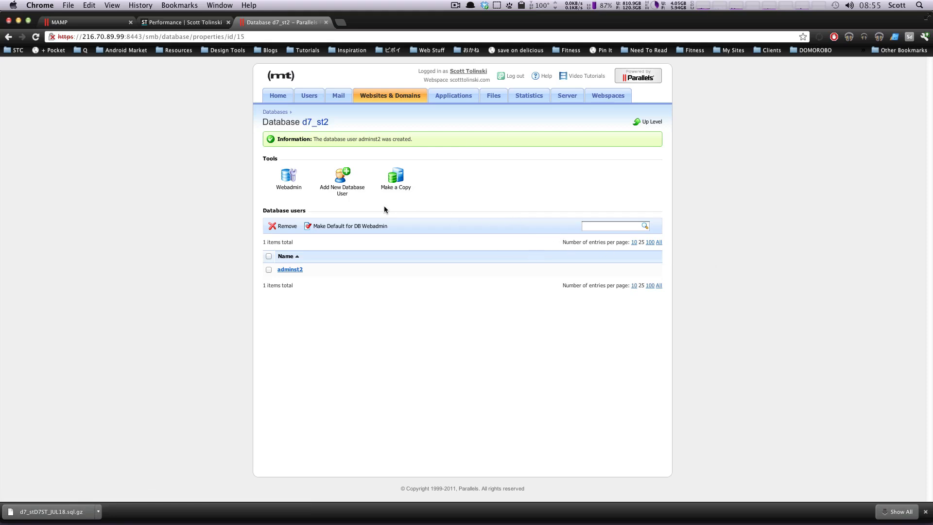
Open d7_st2 in the web database admin tool (phpMyAdmin).
click(288, 173)
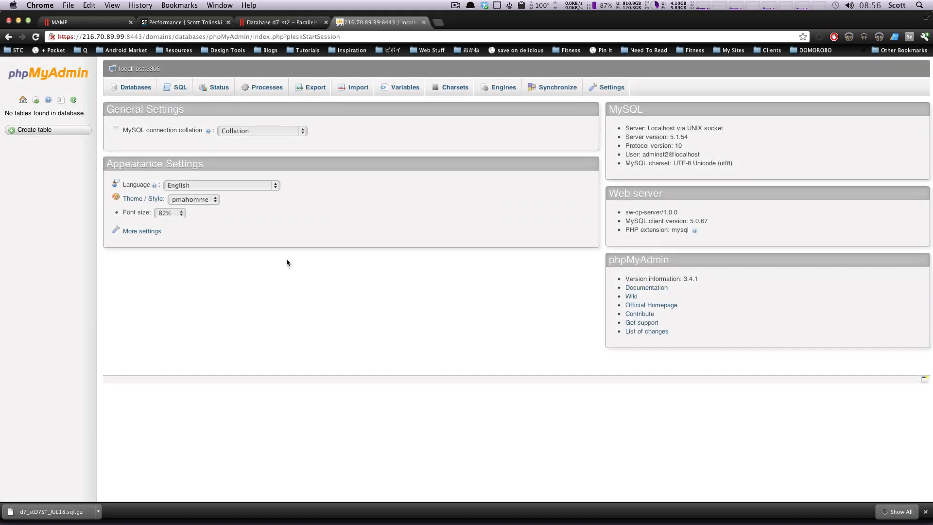
mouse_move(198, 177)
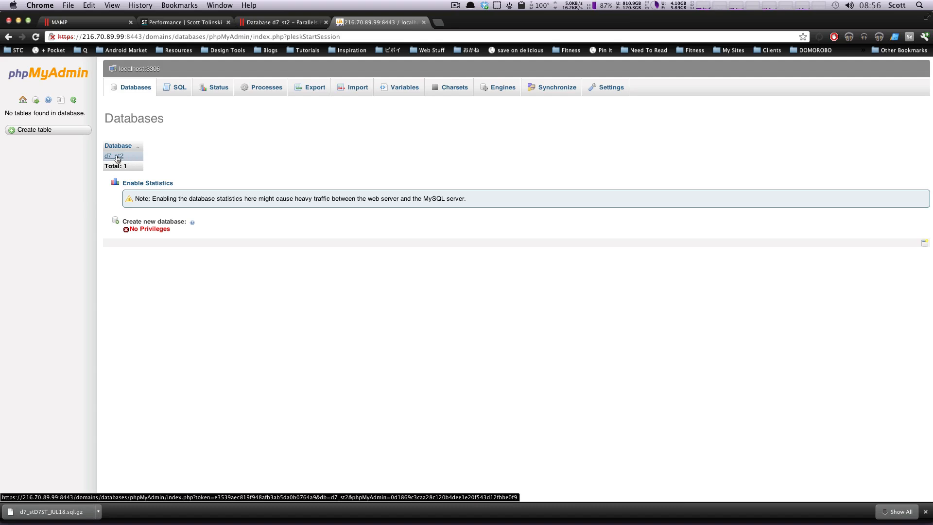
Select the empty d7_st2 database, which shows no tables yet.
click(111, 156)
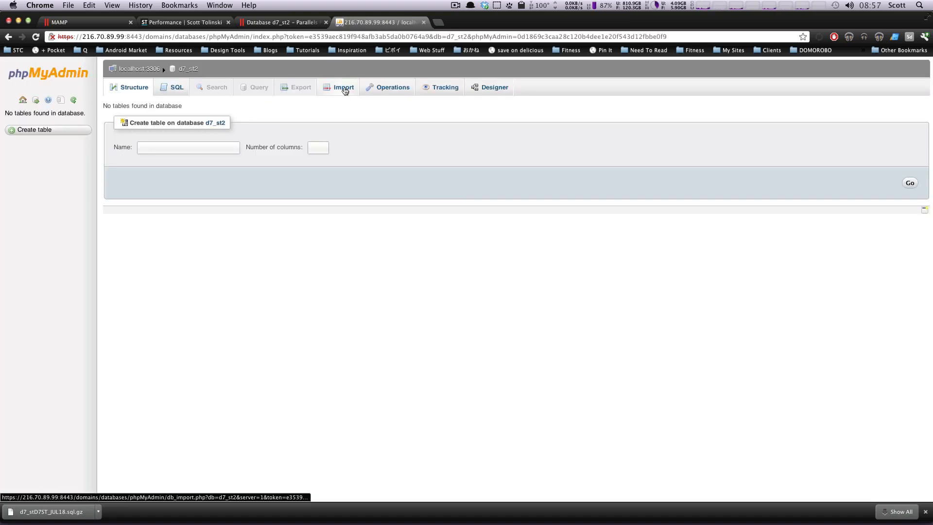
Import the d7_stD7ST_JUL18.sql.gz dump from Downloads into d7_st2, executing 4551 queries successfully.
click(344, 88)
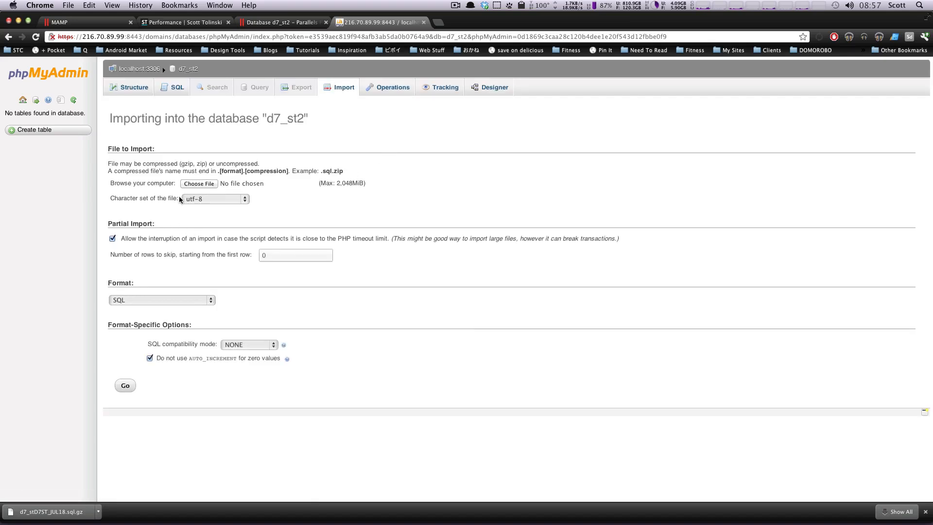
click(198, 184)
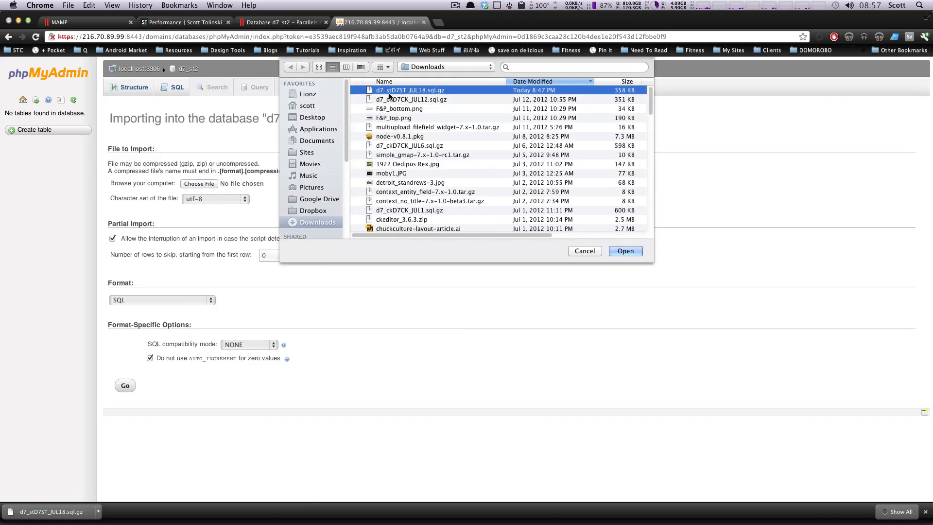
click(626, 251)
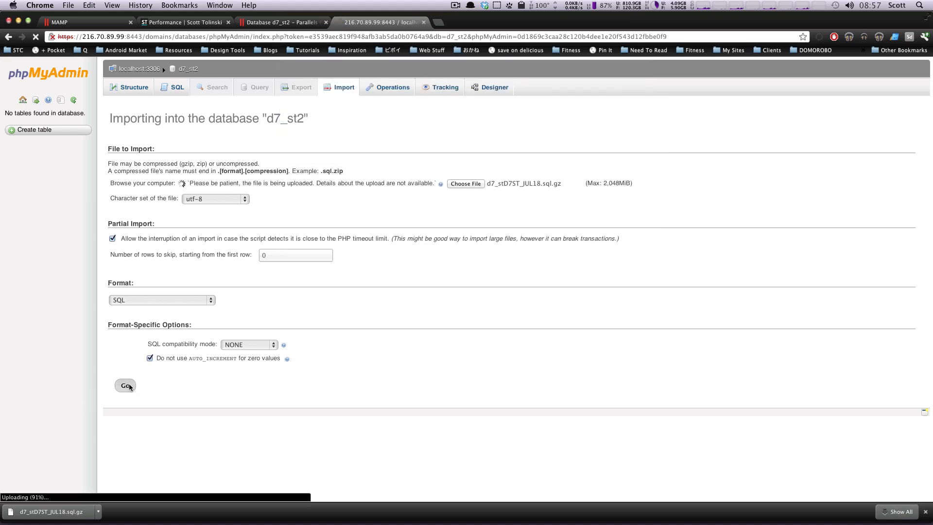
click(126, 384)
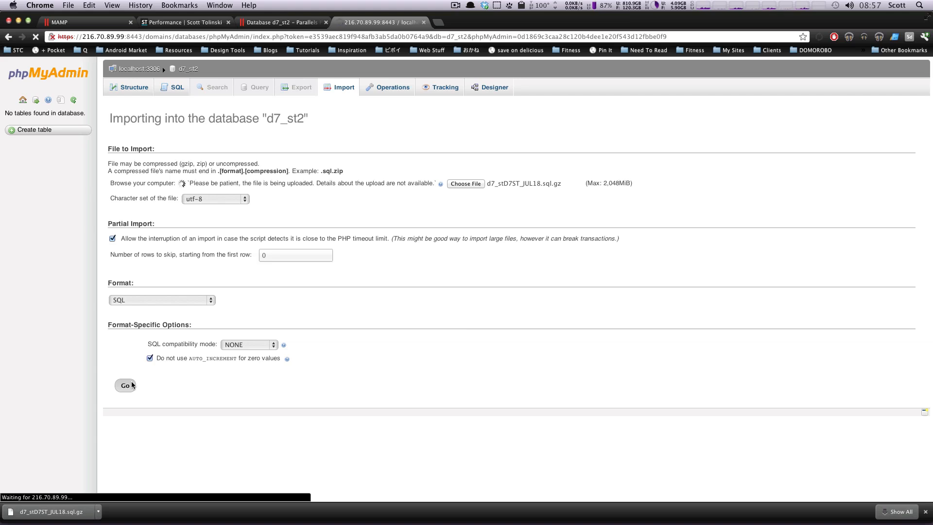
click(125, 384)
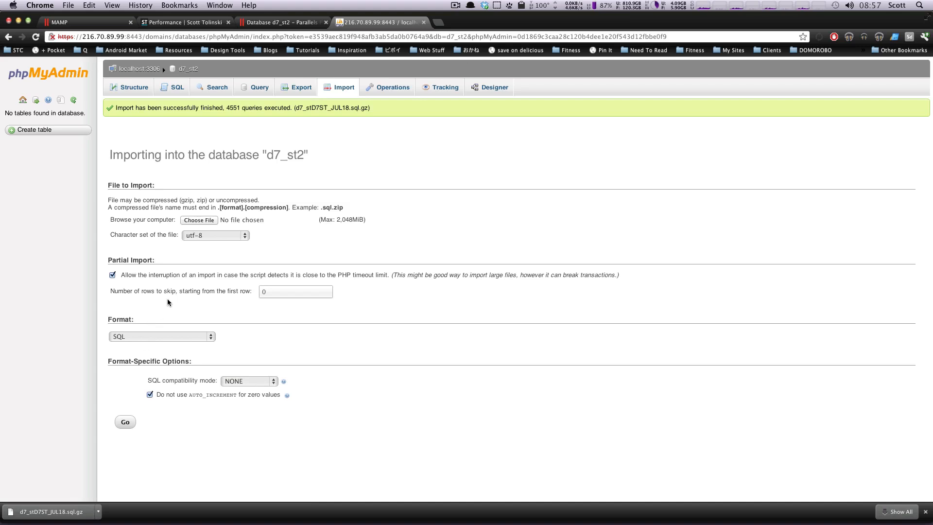
mouse_move(148, 125)
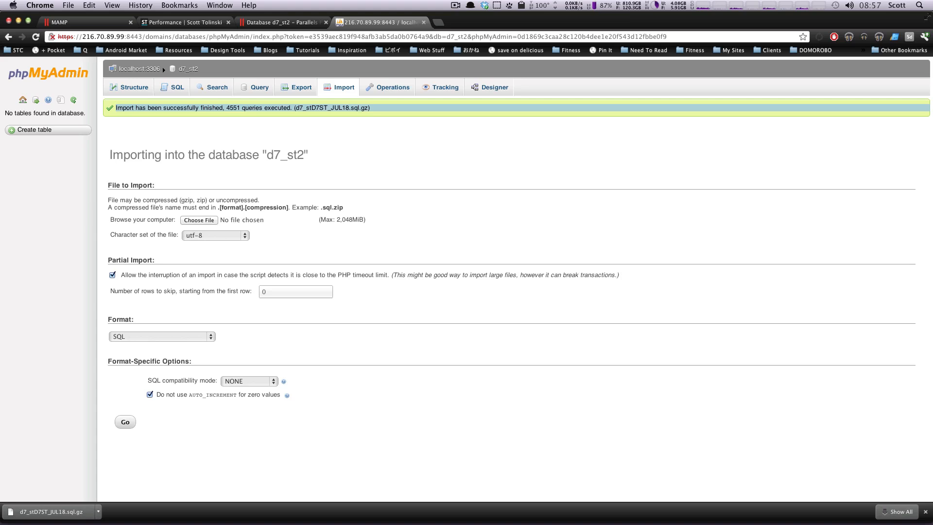
mouse_move(554, 521)
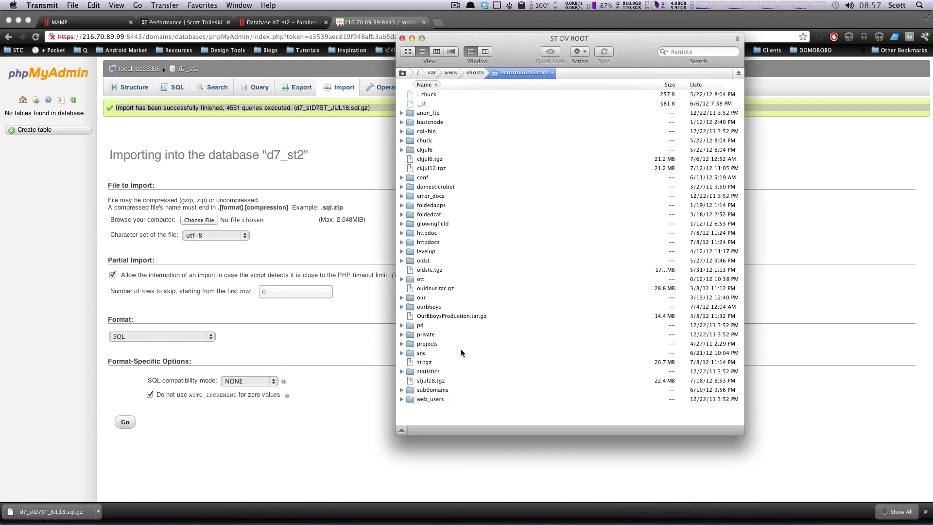
Locate the uploaded stjul18.tgz (22.4 MB) in the server's site folder under /var/www/vhosts.
click(424, 362)
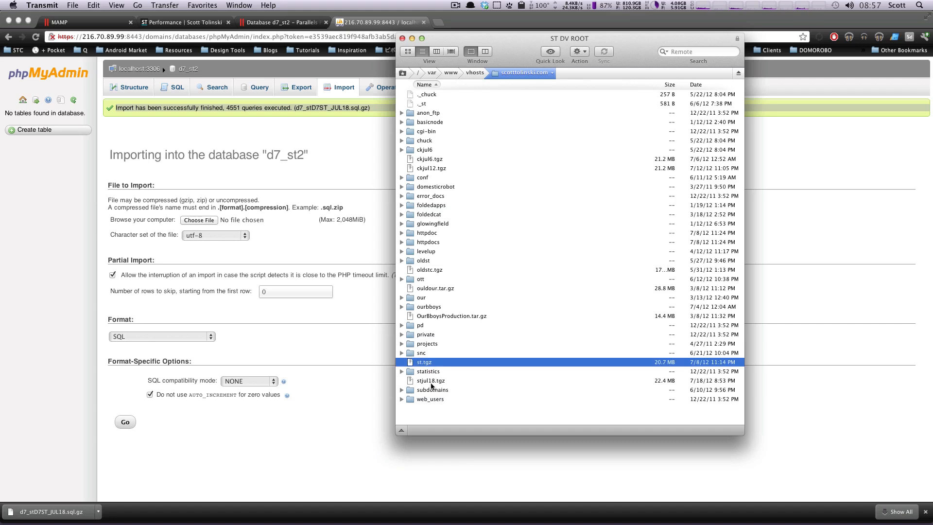
click(430, 381)
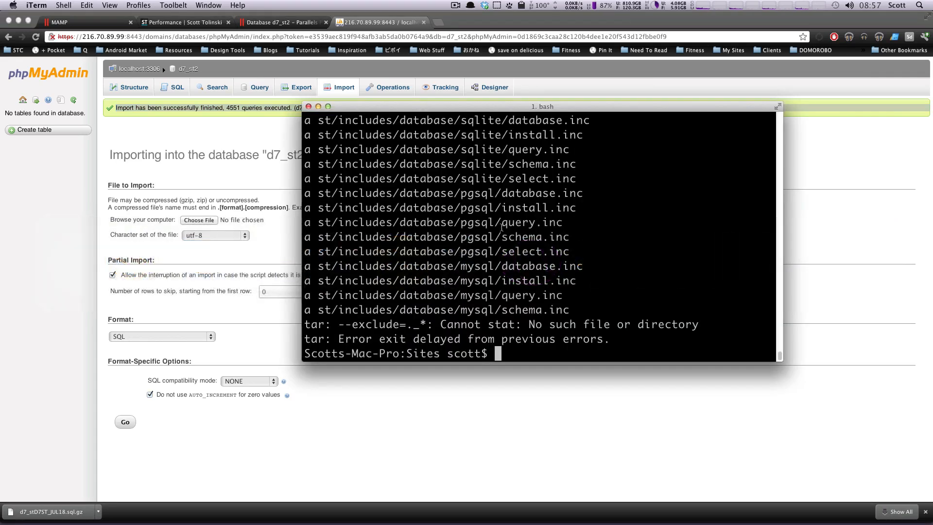
mouse_move(553, 272)
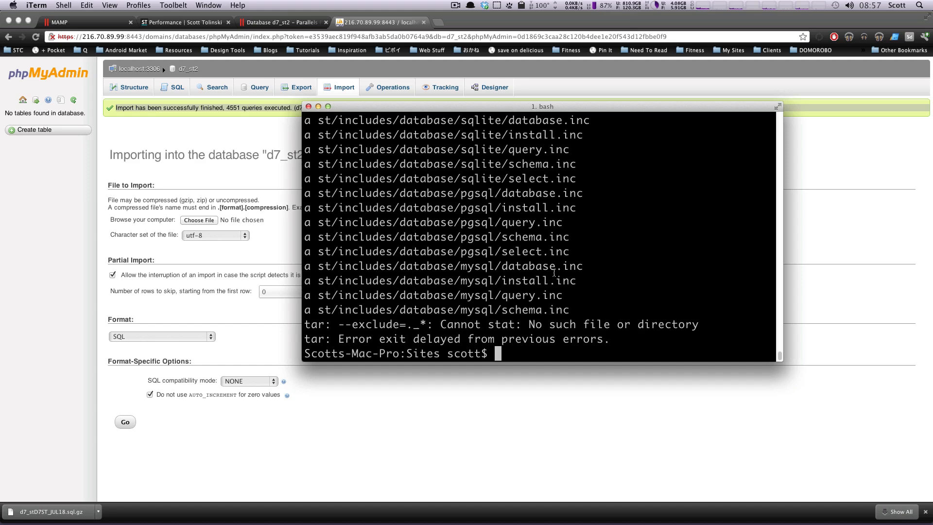
mouse_move(580, 283)
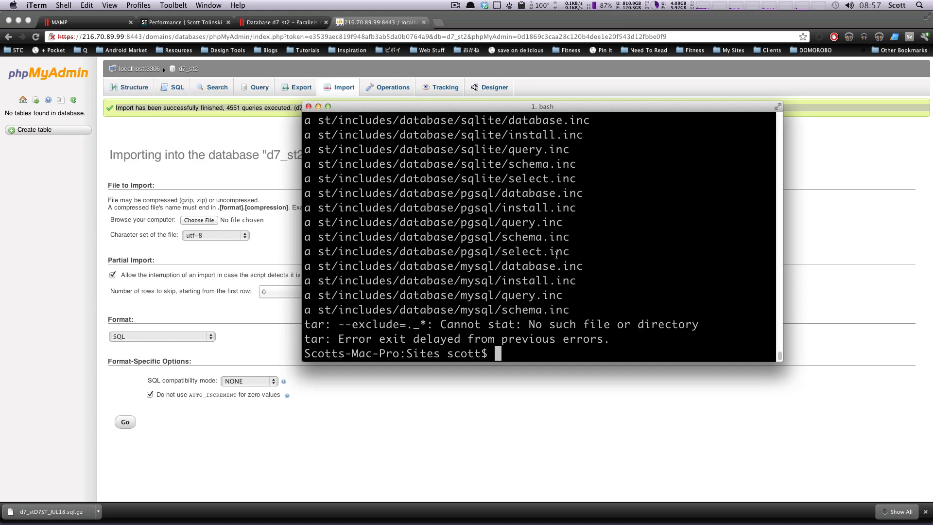
SSH into the server as root at scotttolinski.com.
text(ssh)
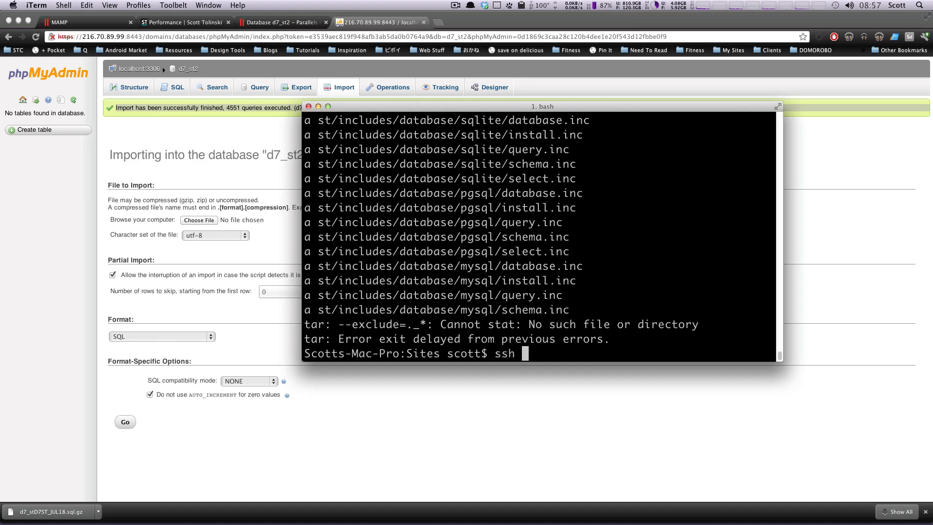
text(roo)
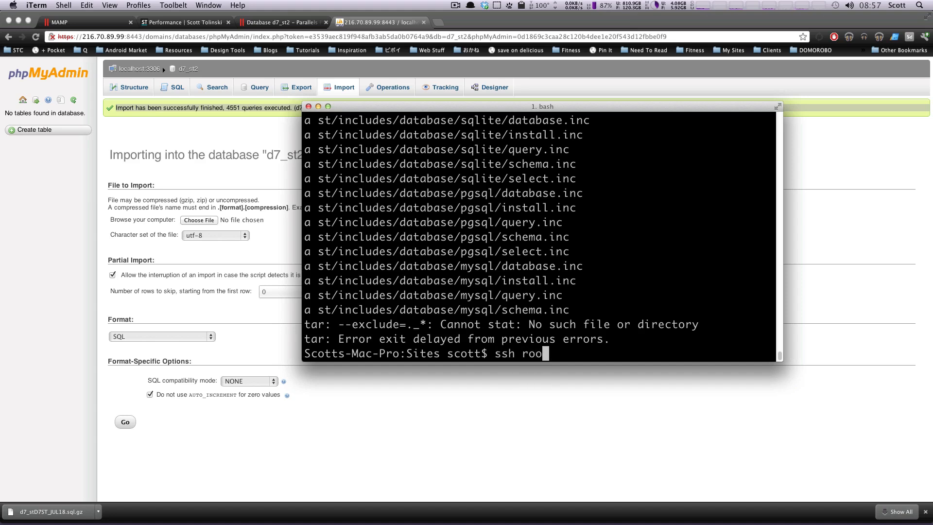
text(t@sco)
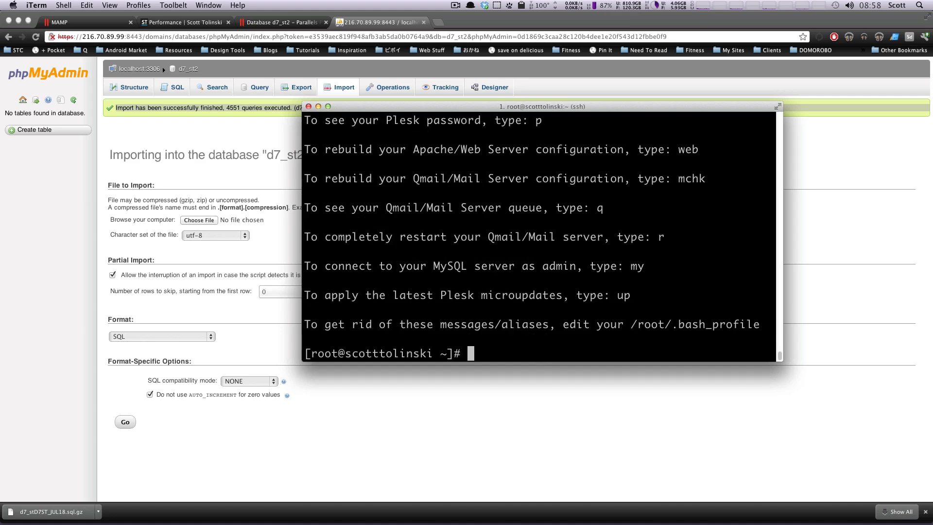
Change into /var/www/vhosts/scotttolinski.com/ and pick up the stjul18.tgz archive name from the listing.
text(cd ..)
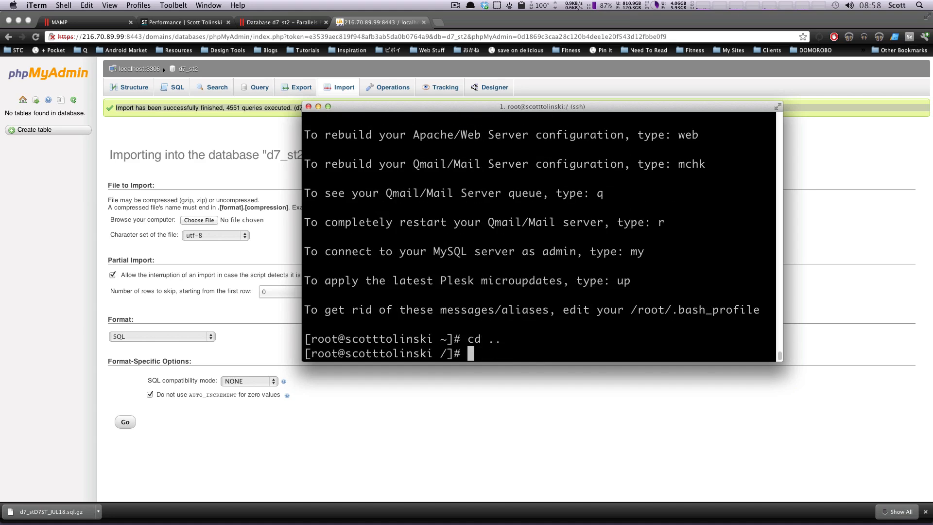
text(cd)
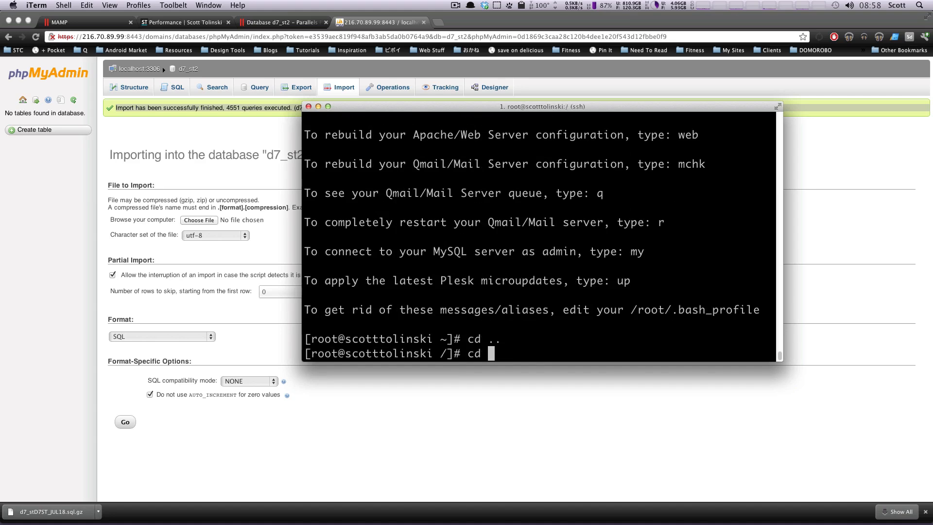
text(var/w)
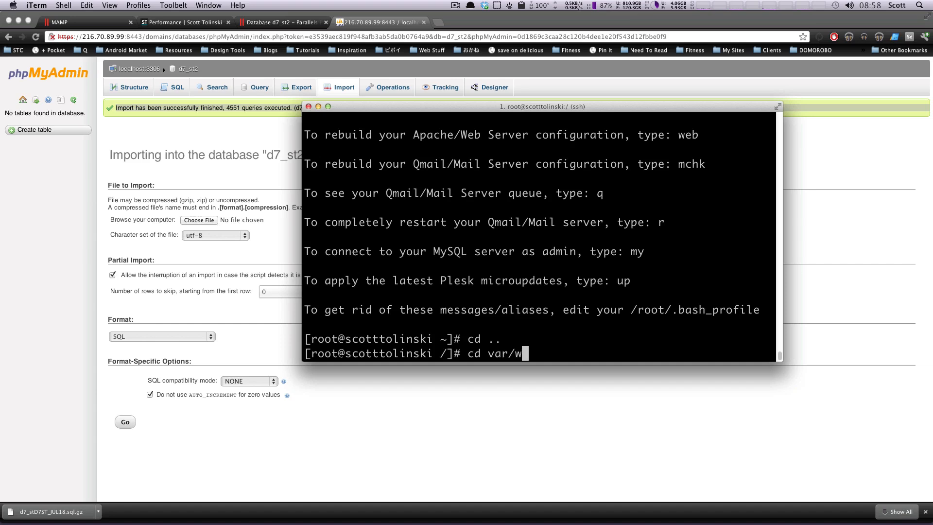
text(ww/vhosts/)
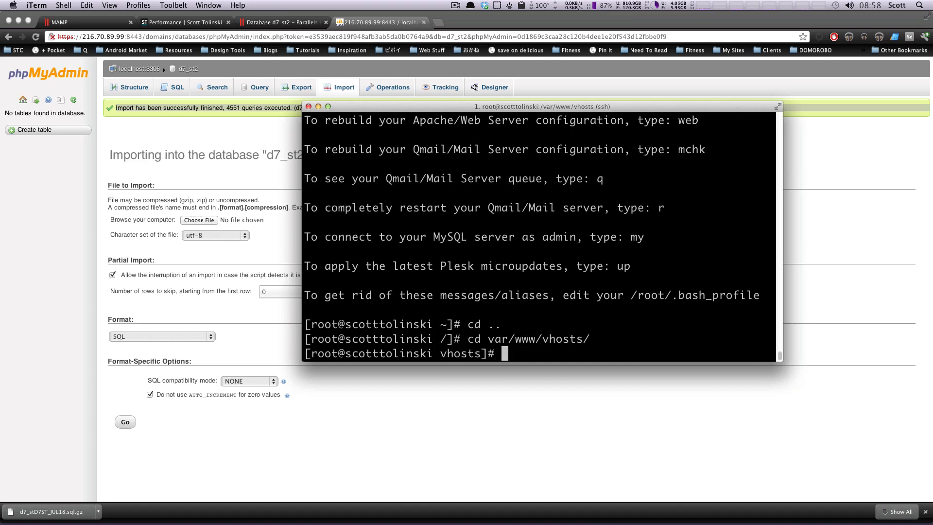
text(cd)
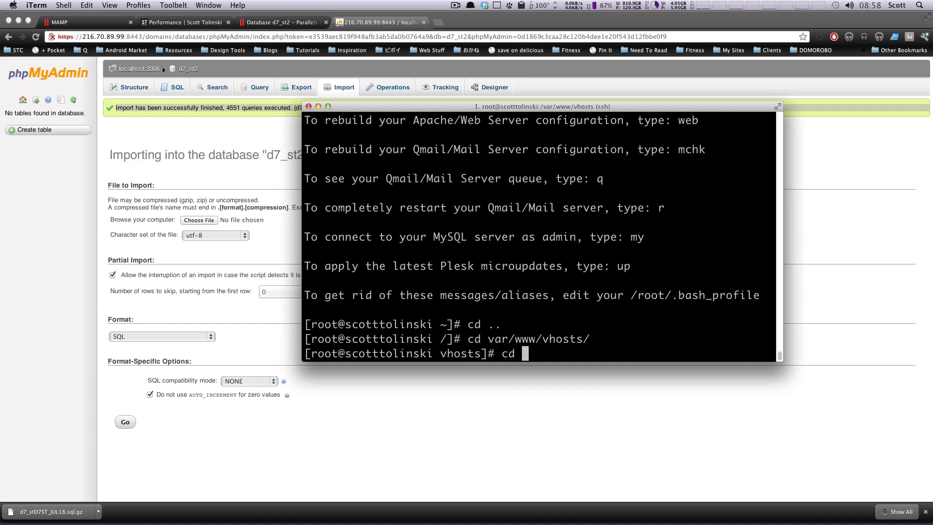
text(scott)
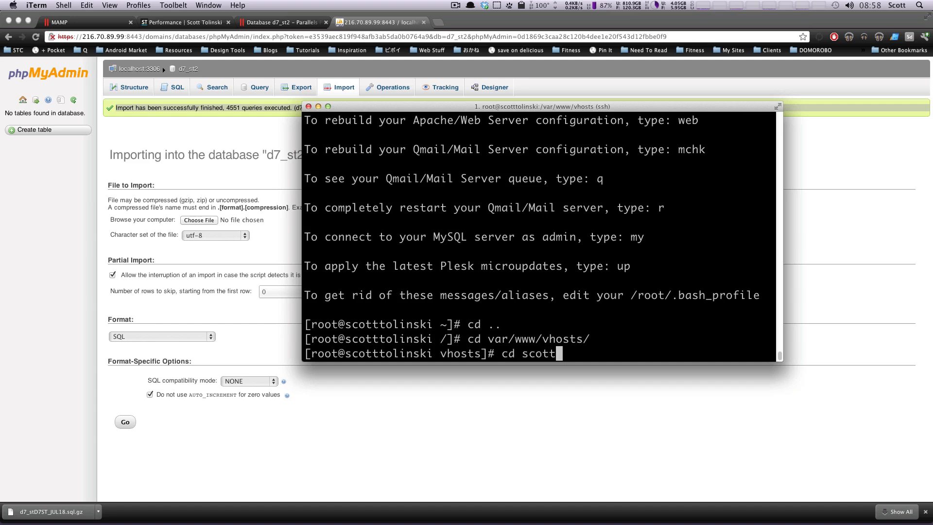
text(tolinski.com/)
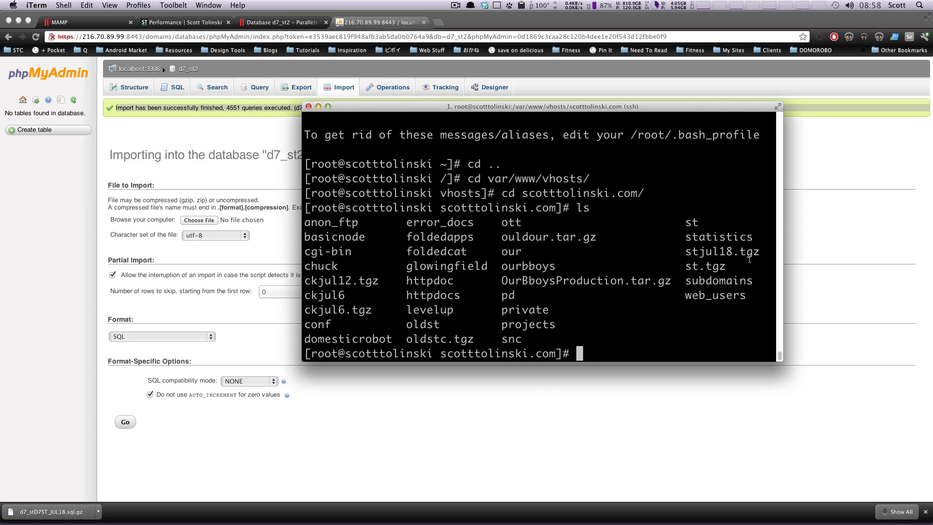
double_click(700, 251)
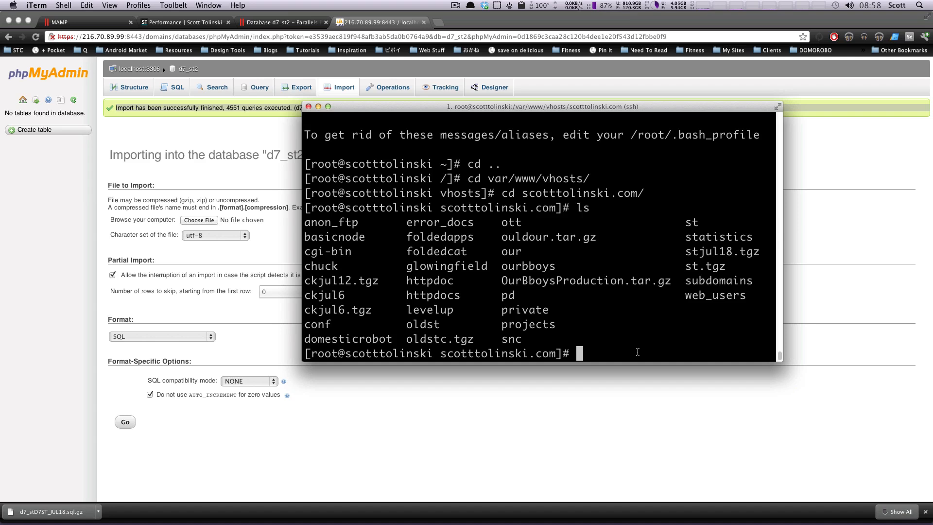
Extract stjul18.tgz with tar -xzvf, restoring the st site folder on the server.
text(tar -)
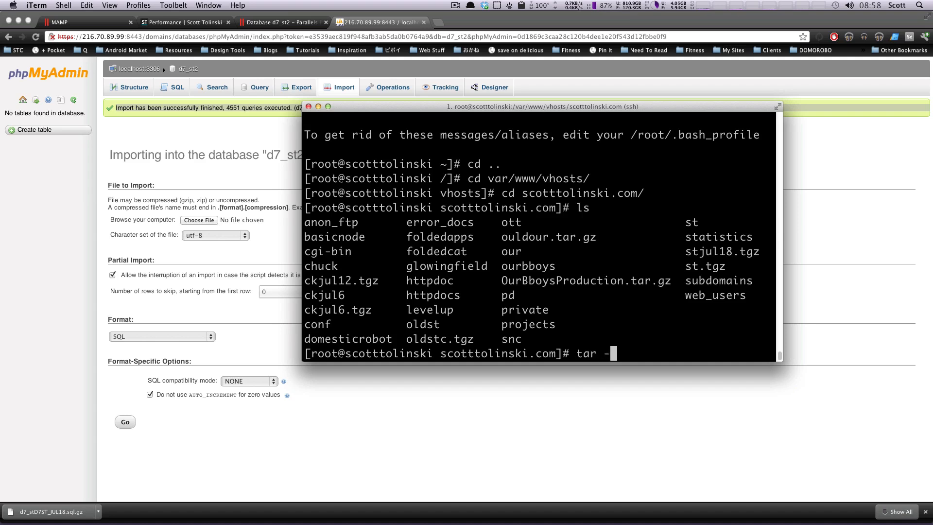
text(x)
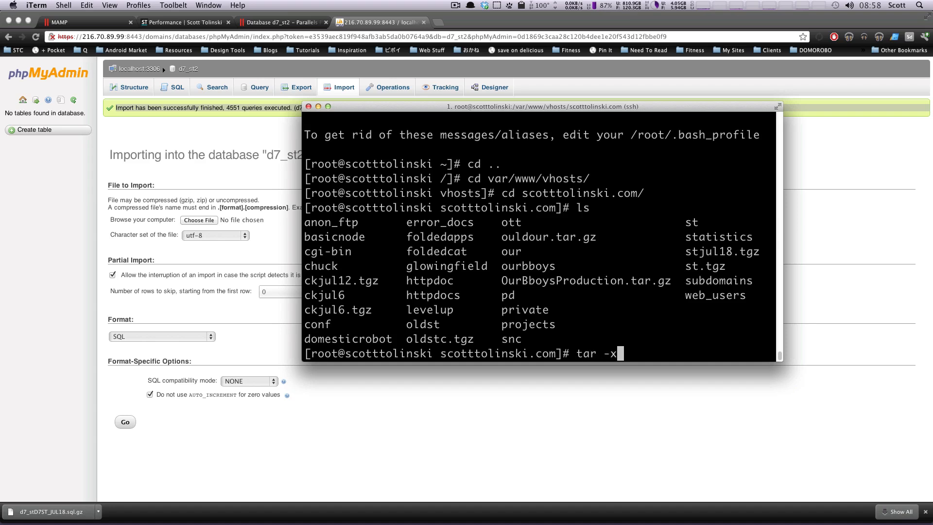
text(zv)
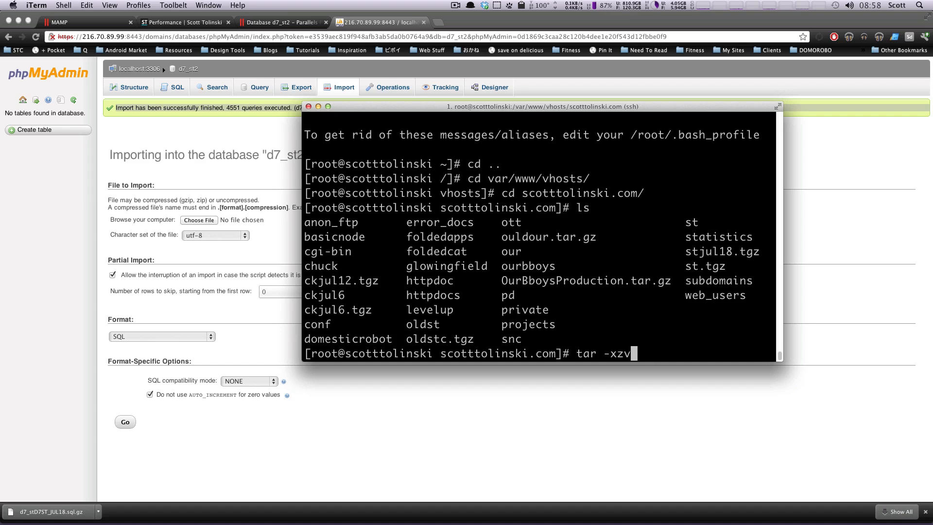
text(f)
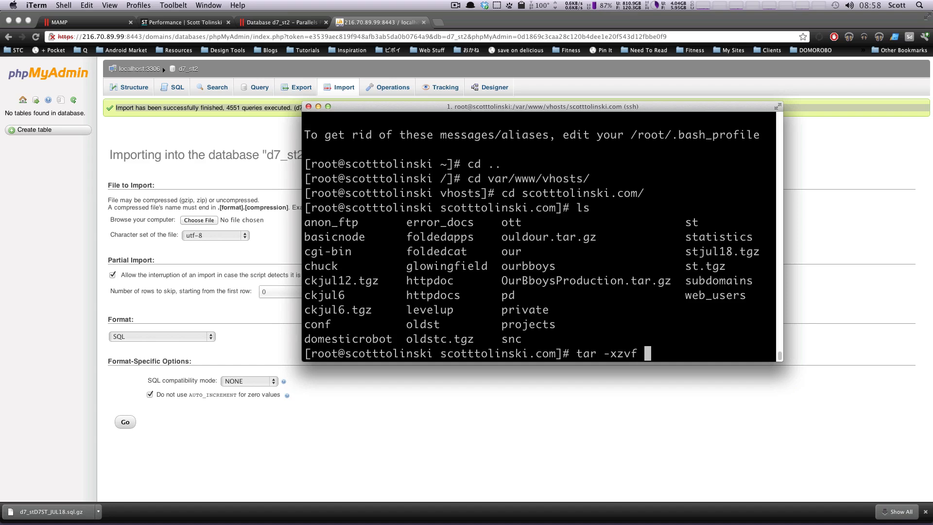
text(stjul18.tgz)
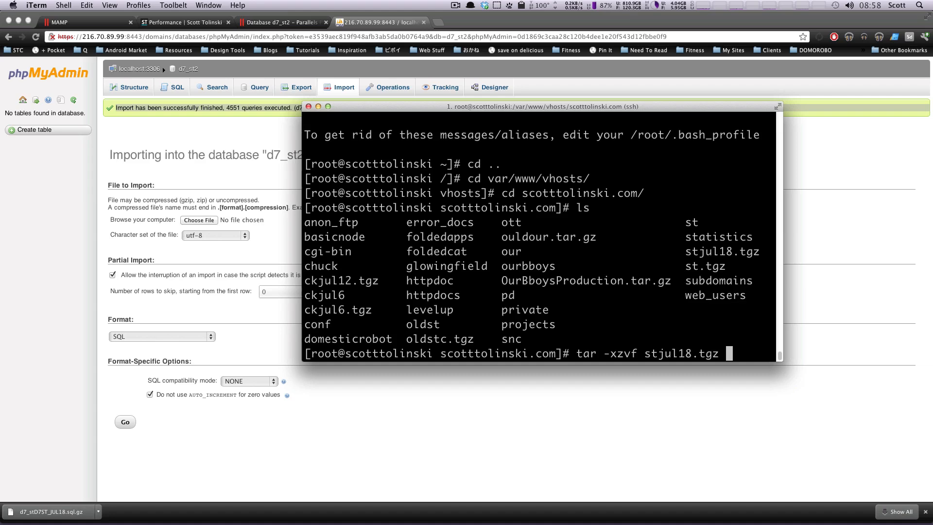
key(Return)
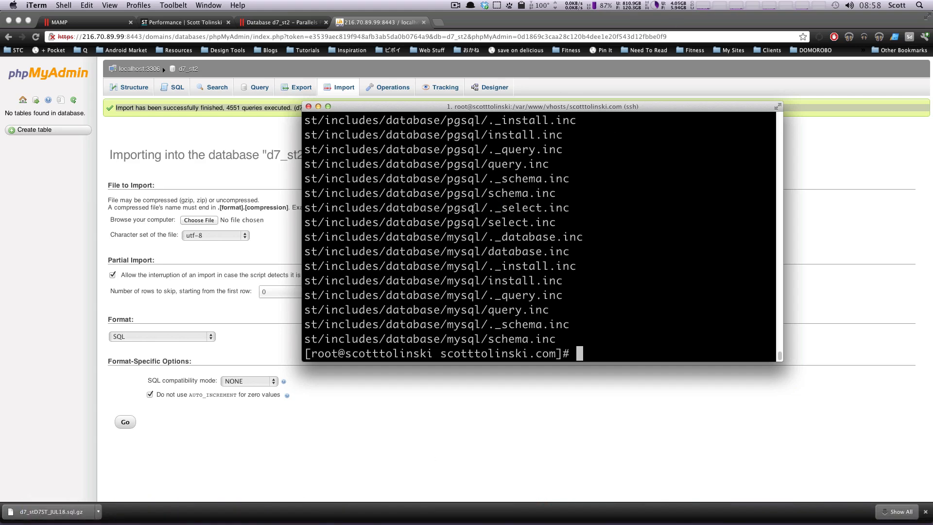
mouse_move(497, 240)
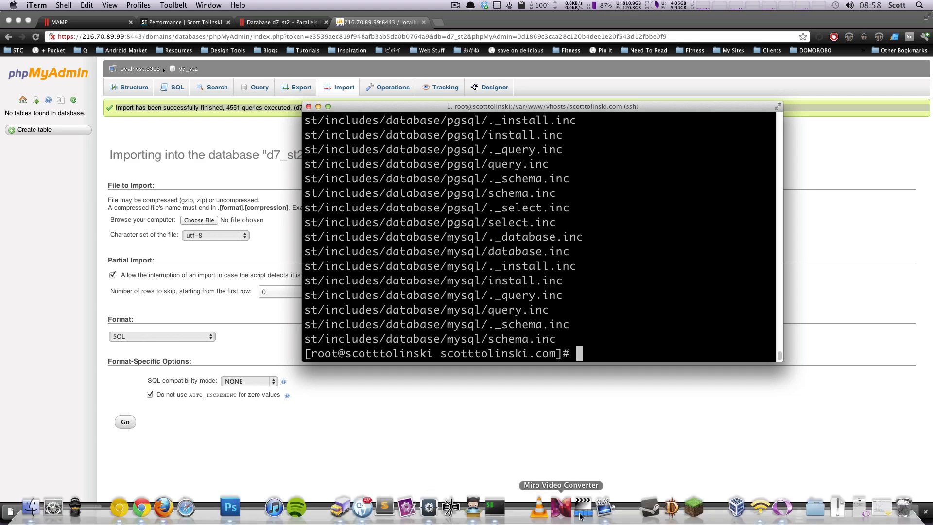
mouse_move(427, 515)
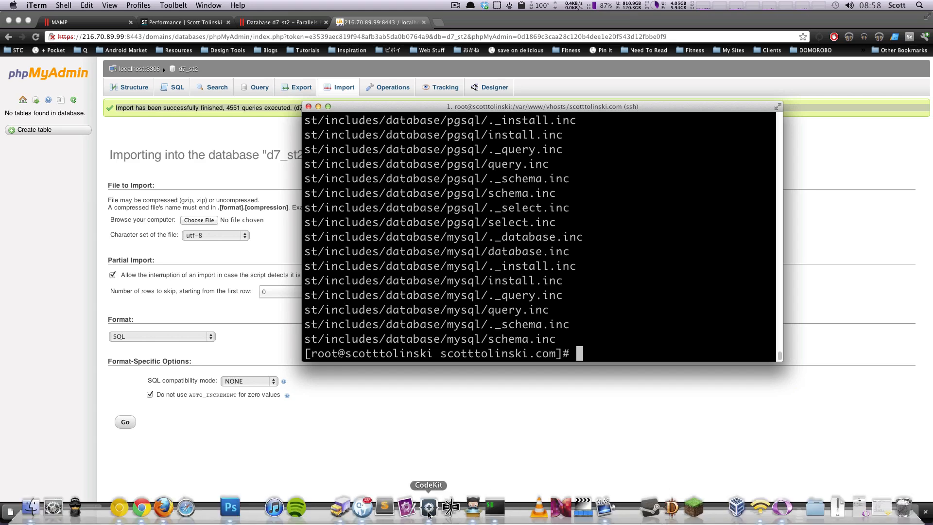
mouse_move(471, 508)
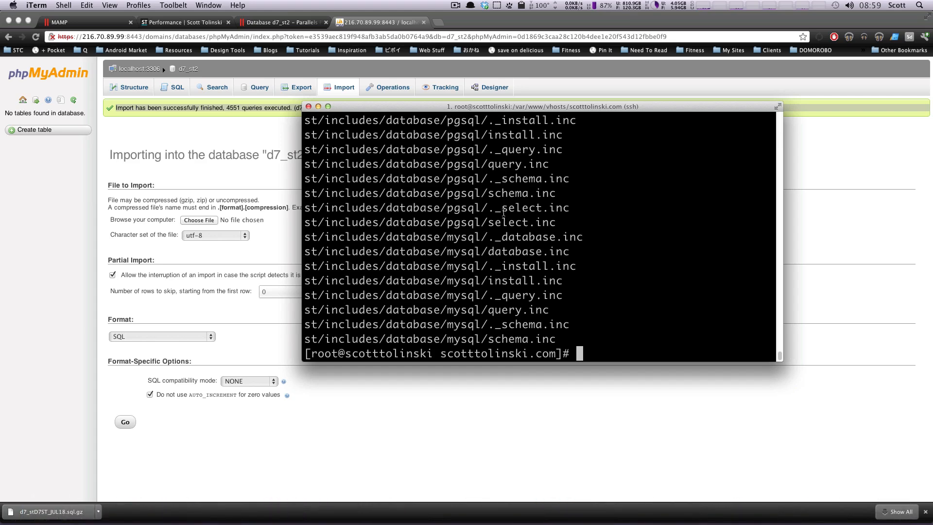
mouse_move(457, 310)
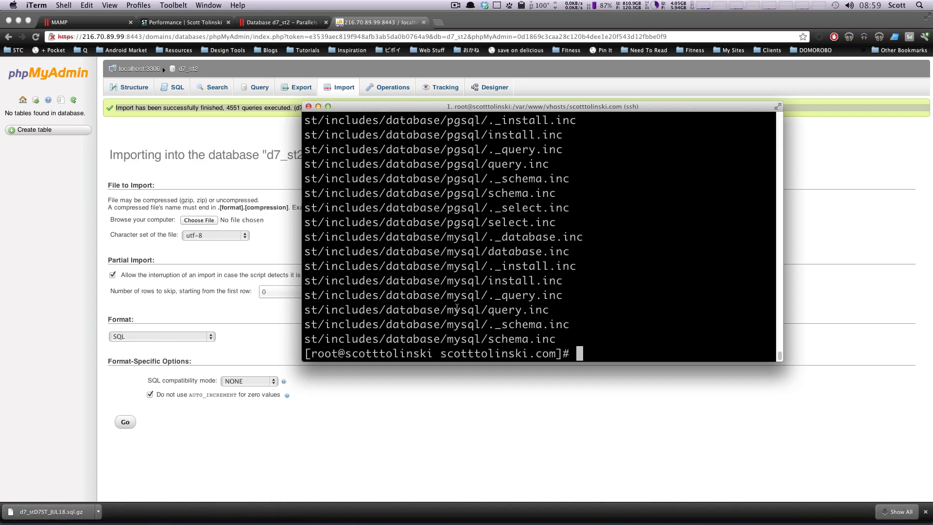
click(338, 509)
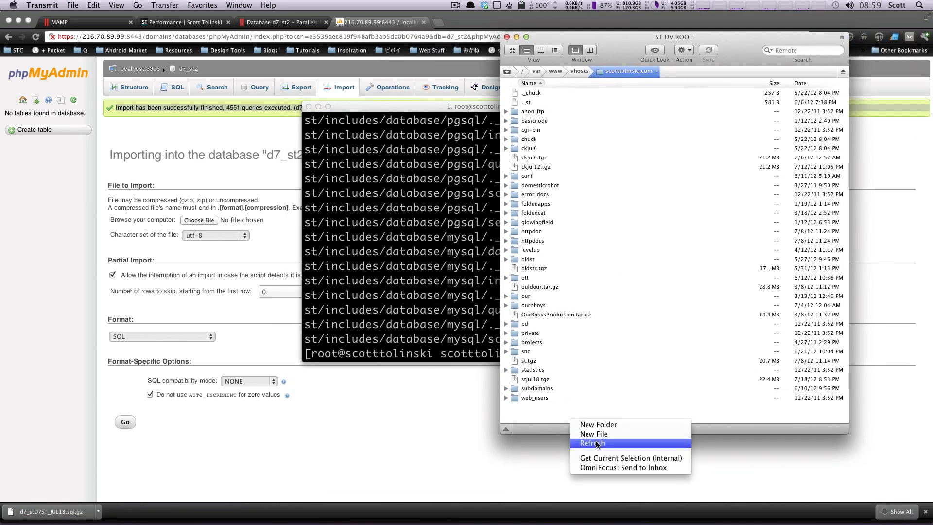
Refresh the remote vhosts listing so the extracted st folder appears.
click(593, 443)
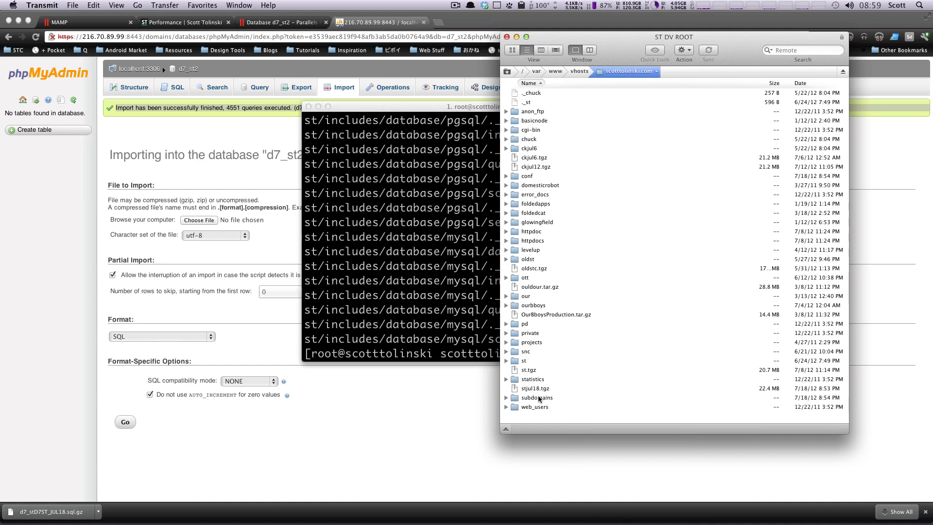
click(523, 361)
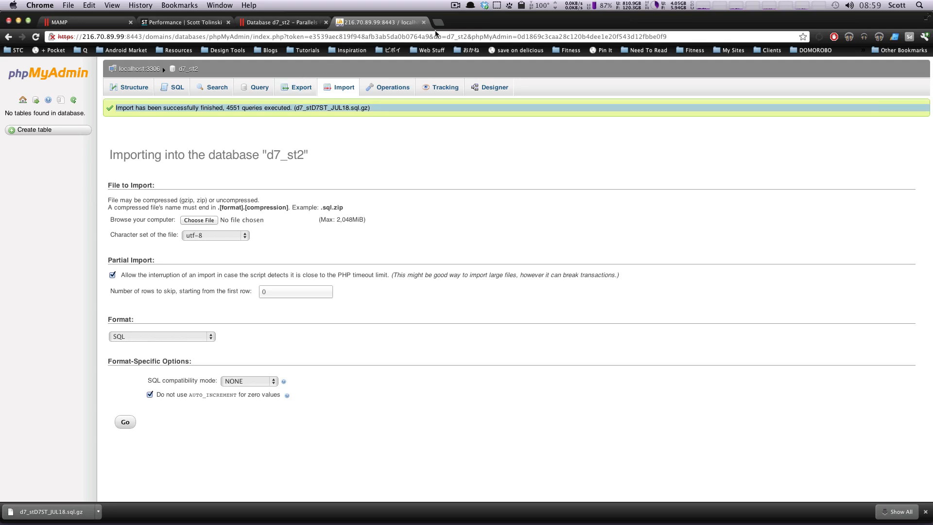
mouse_move(439, 28)
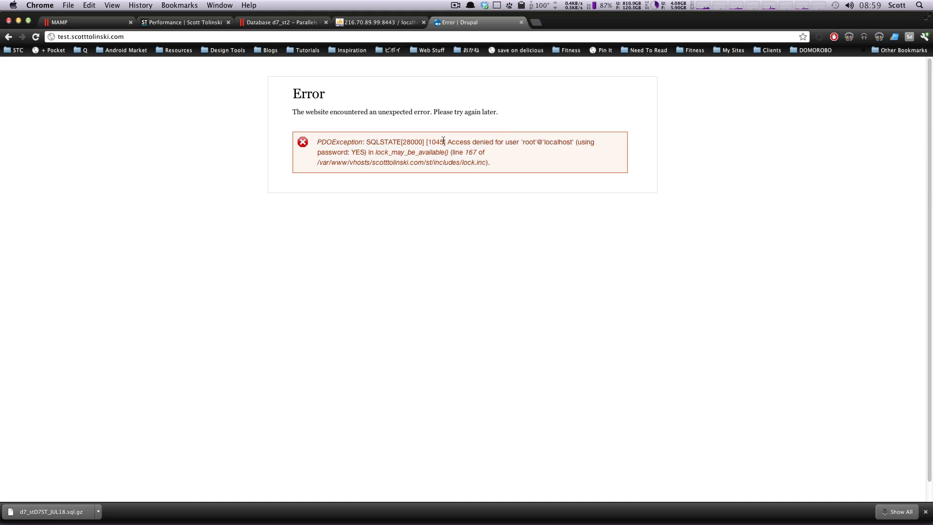
Load test.scotttolinski.com, revealing a database access-denied PDOException for user root.
drag(445, 142, 552, 142)
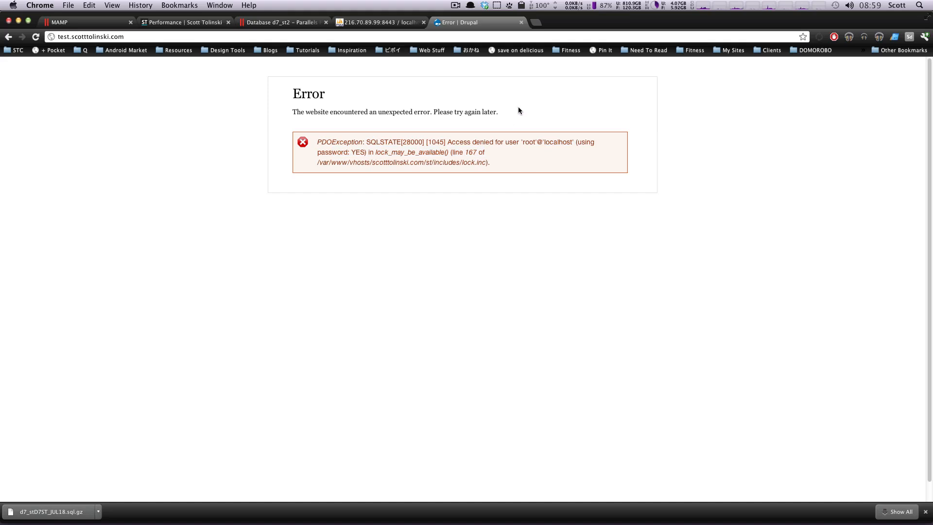
mouse_move(591, 224)
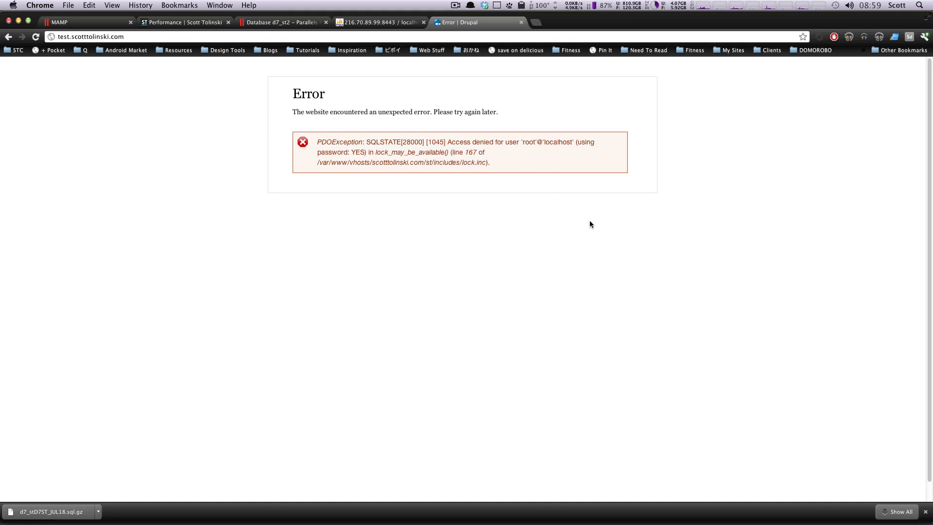
mouse_move(461, 47)
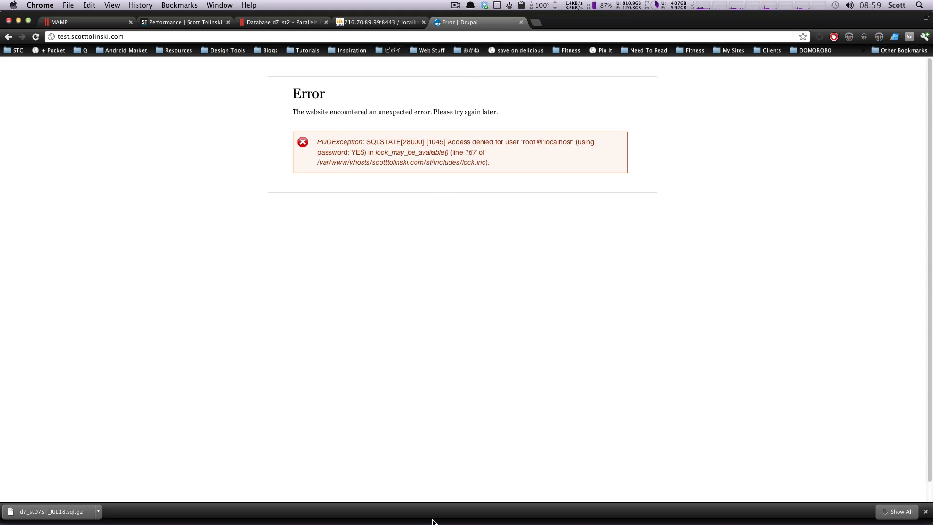
mouse_move(473, 519)
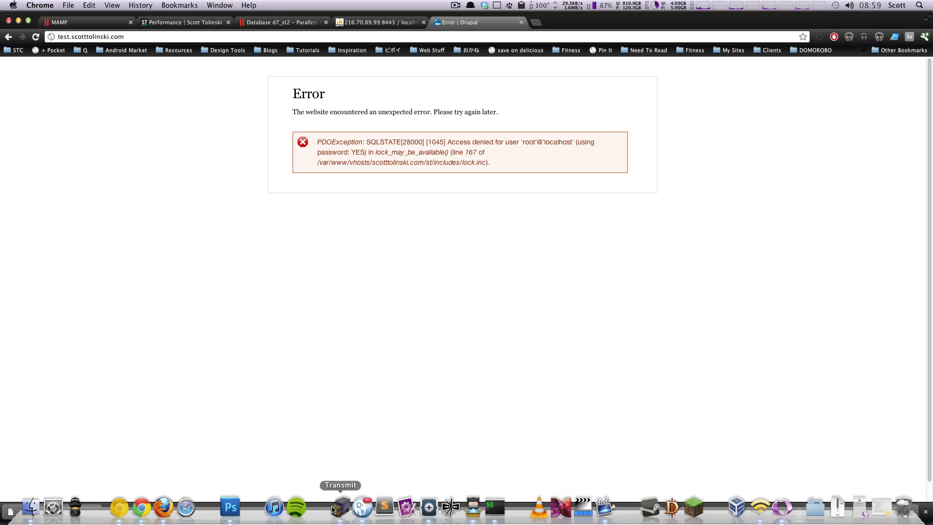
Browse into the server's st/sites/default folder.
click(340, 508)
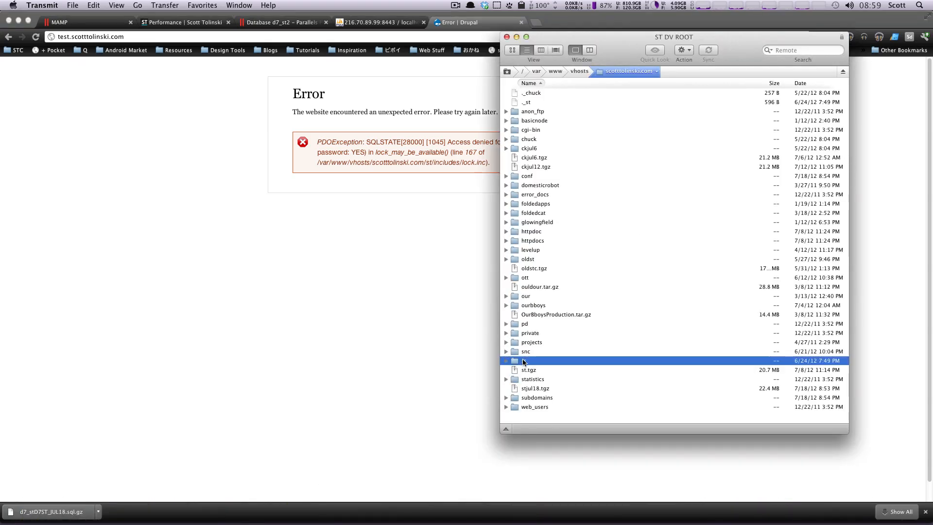
double_click(522, 360)
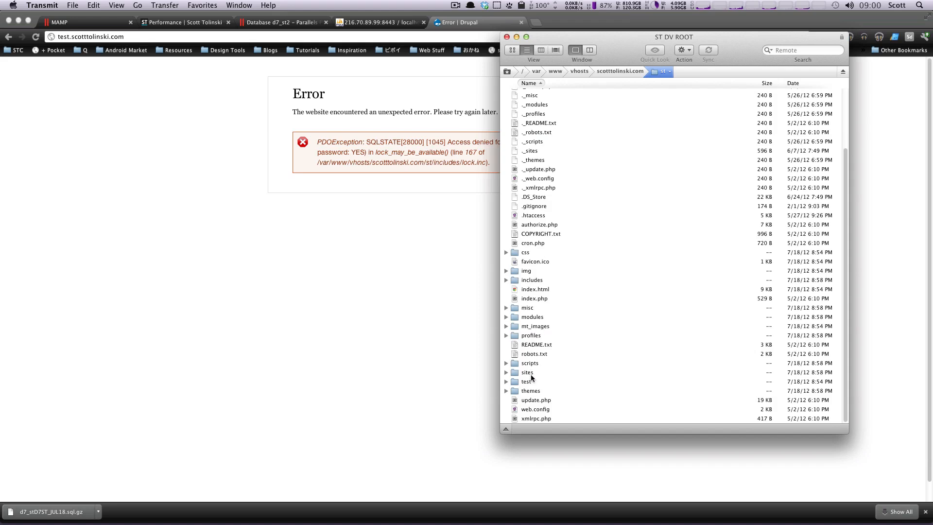
double_click(527, 372)
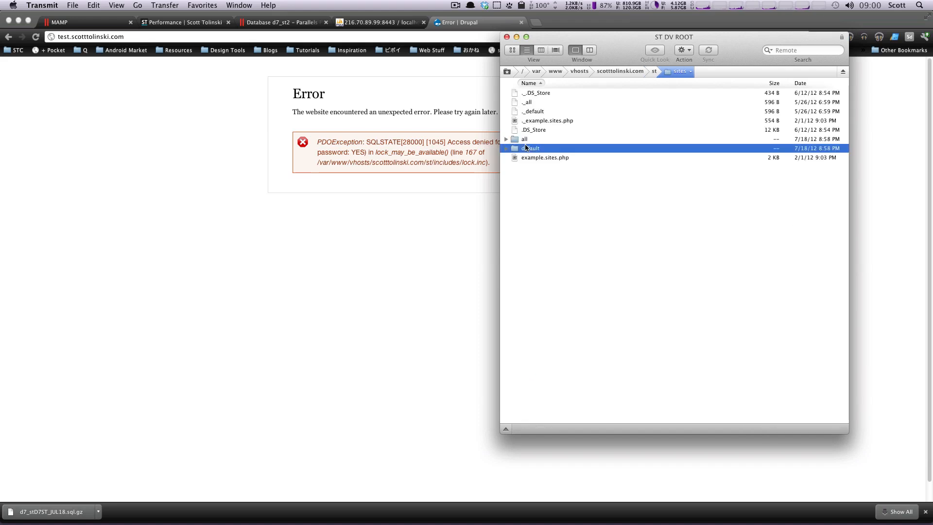
double_click(531, 148)
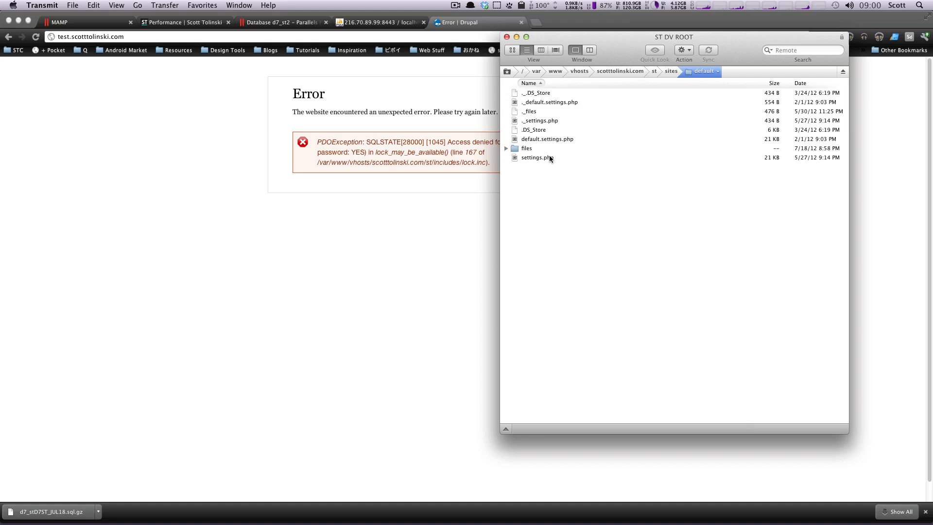
Open settings.php in Sublime Text 2 and view its database settings for d7_st with user root.
right_click(534, 157)
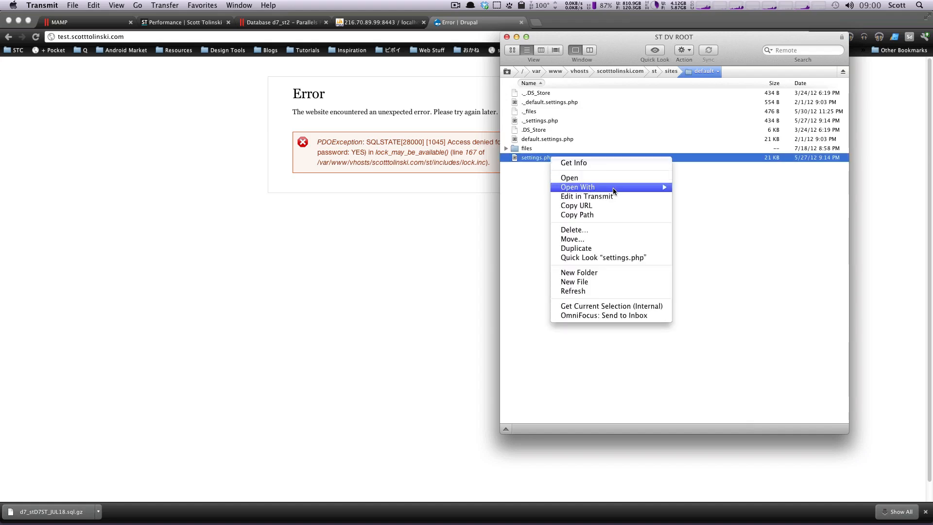
click(587, 197)
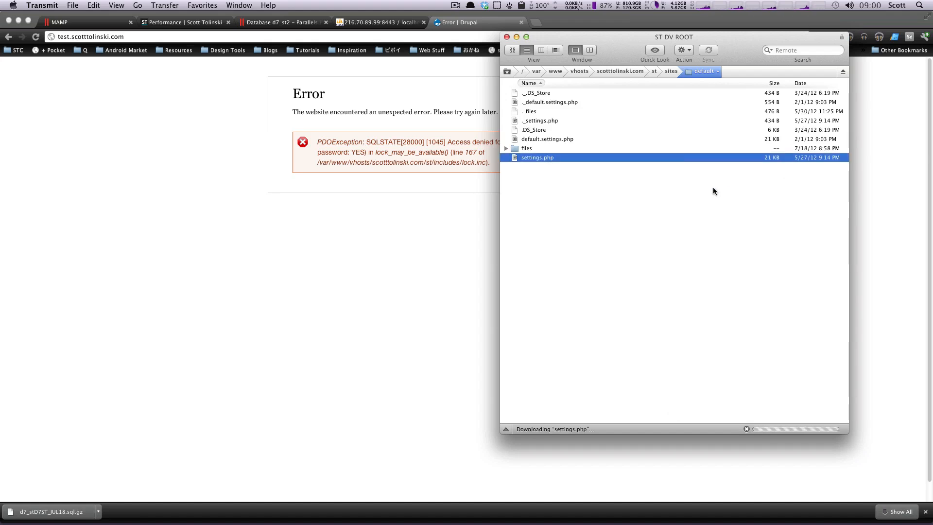
double_click(537, 157)
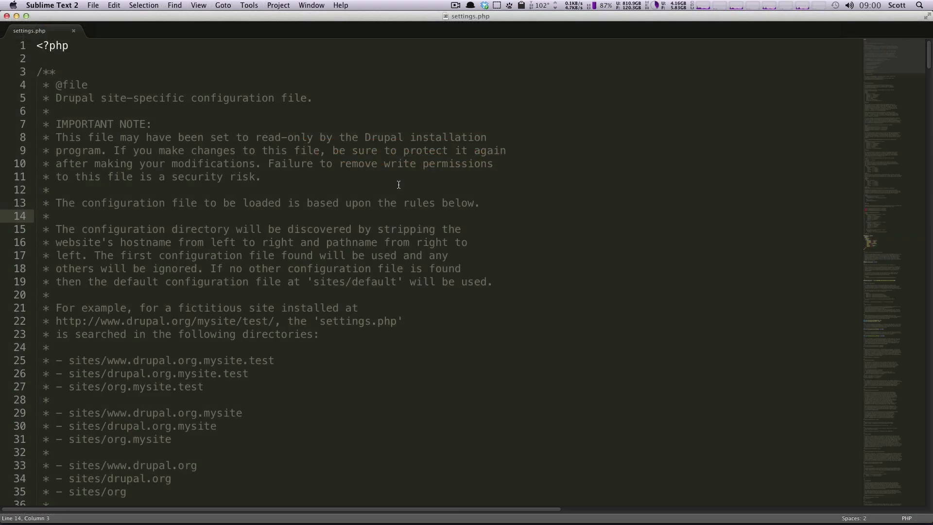
mouse_move(846, 78)
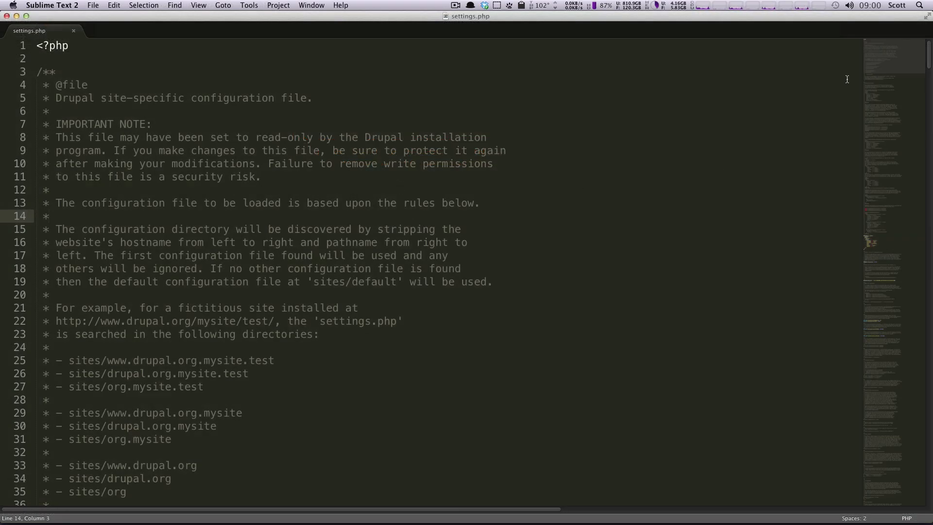
scroll(down, 3)
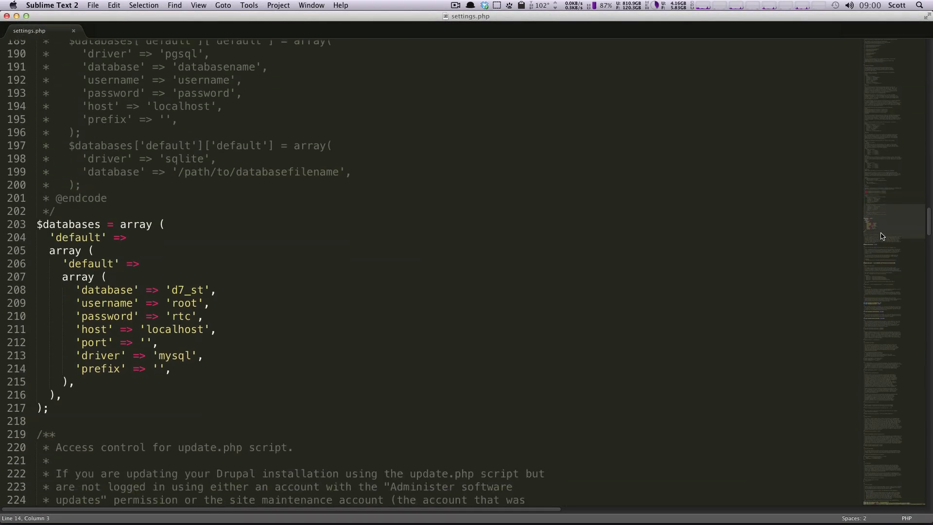
Set the $databases array to database d7_st2, user adminst2 and the server's password, then save and upload.
scroll(down, 3)
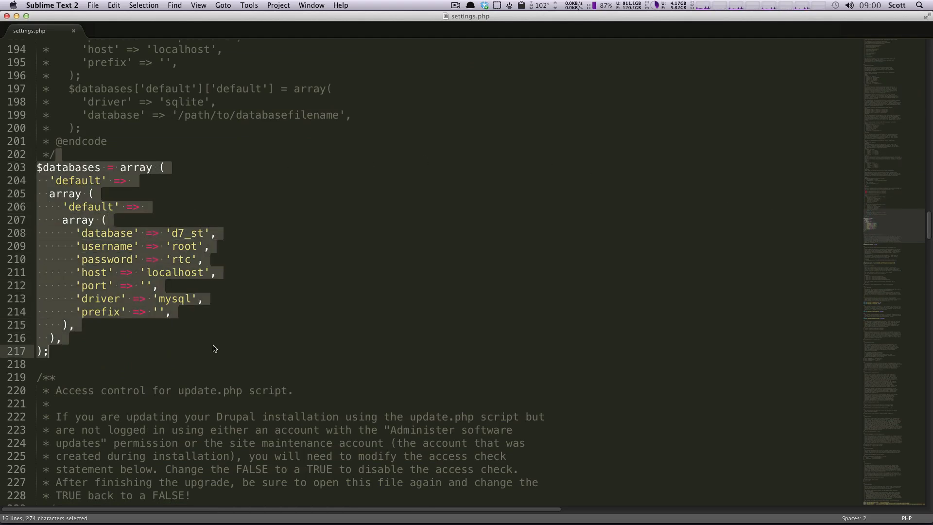
click(175, 233)
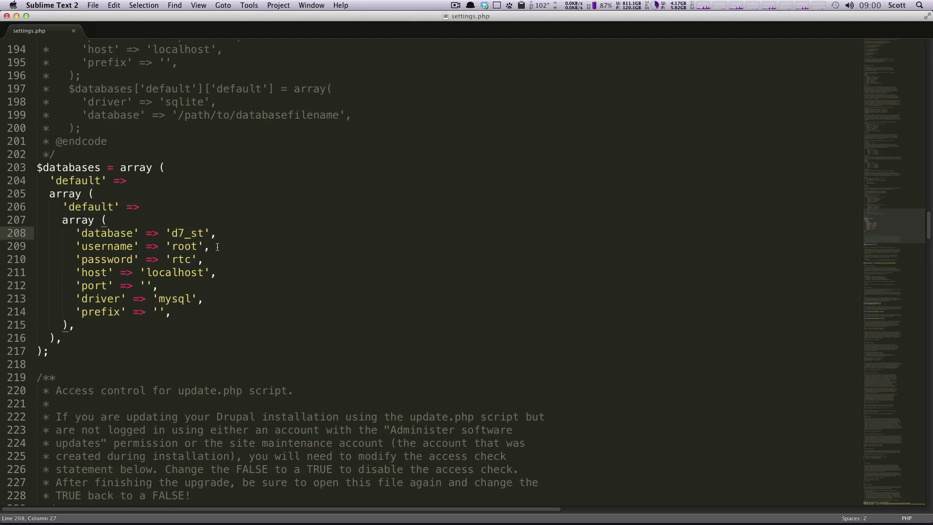
text(2)
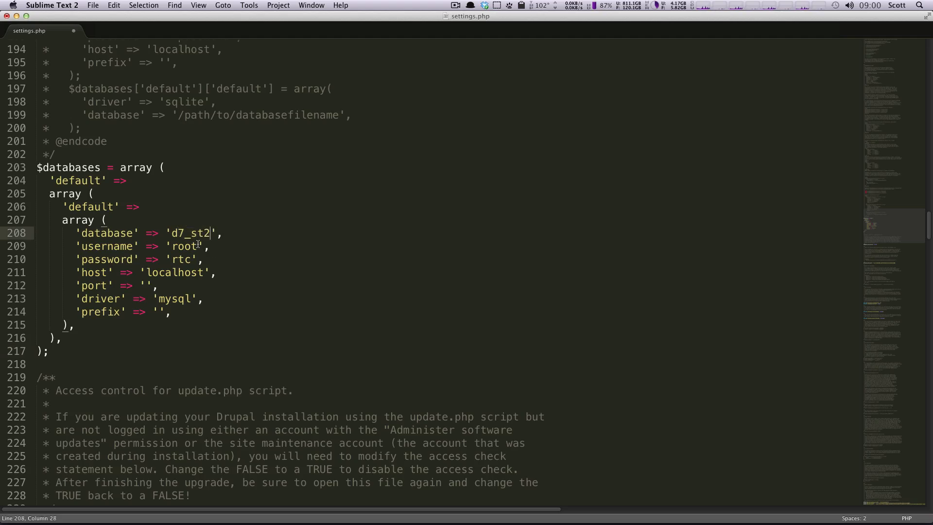
text(adminst2)
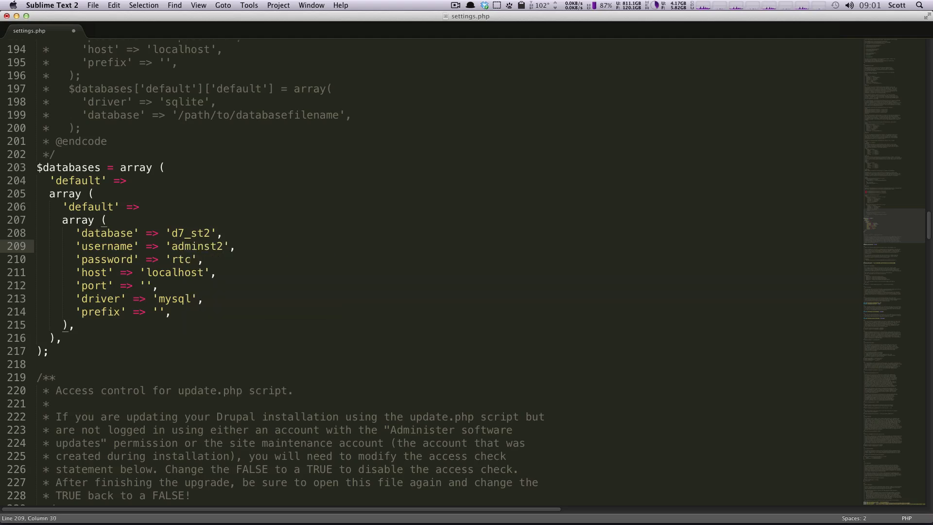
double_click(181, 258)
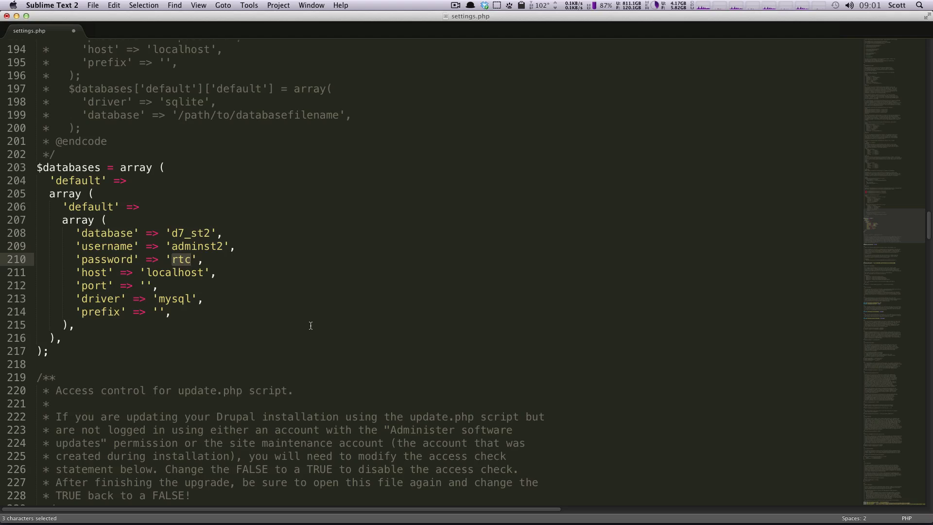
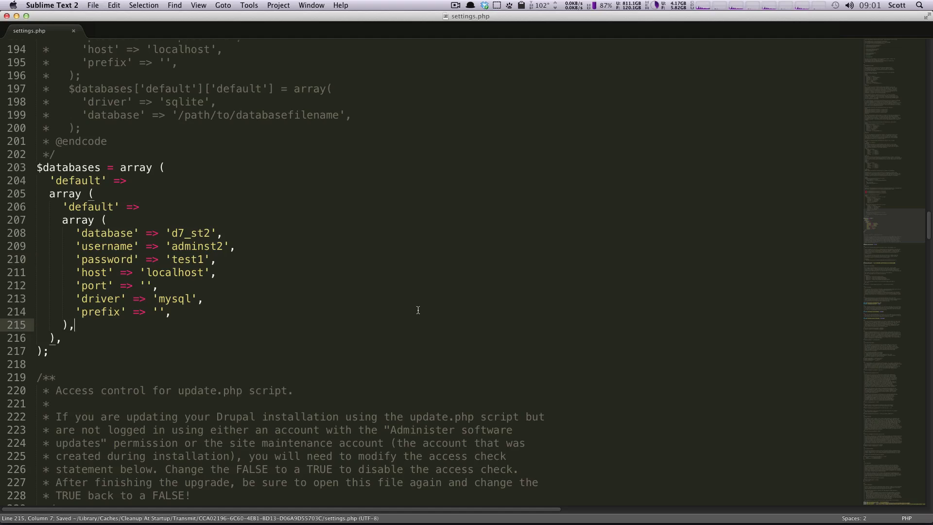
Return to Chrome, where test.scotttolinski.com now loads the site's home page.
key(cmd+tab)
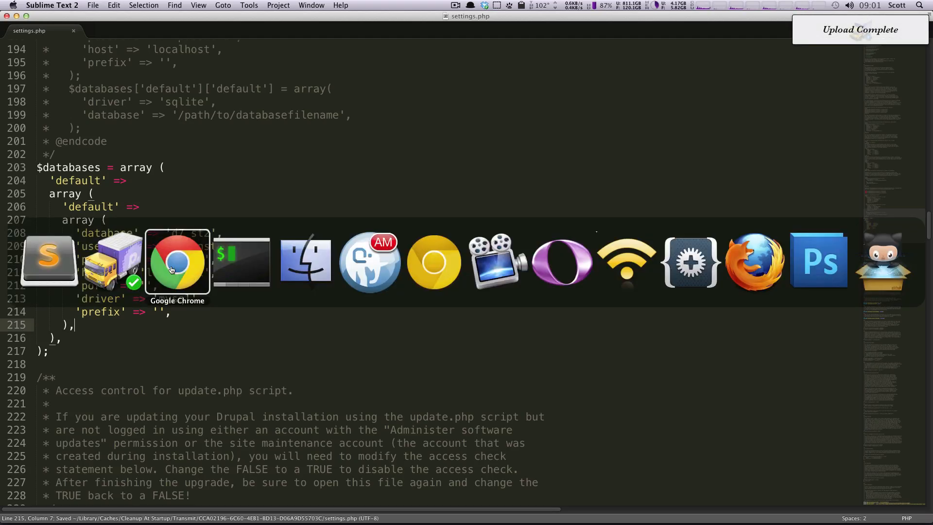
click(177, 262)
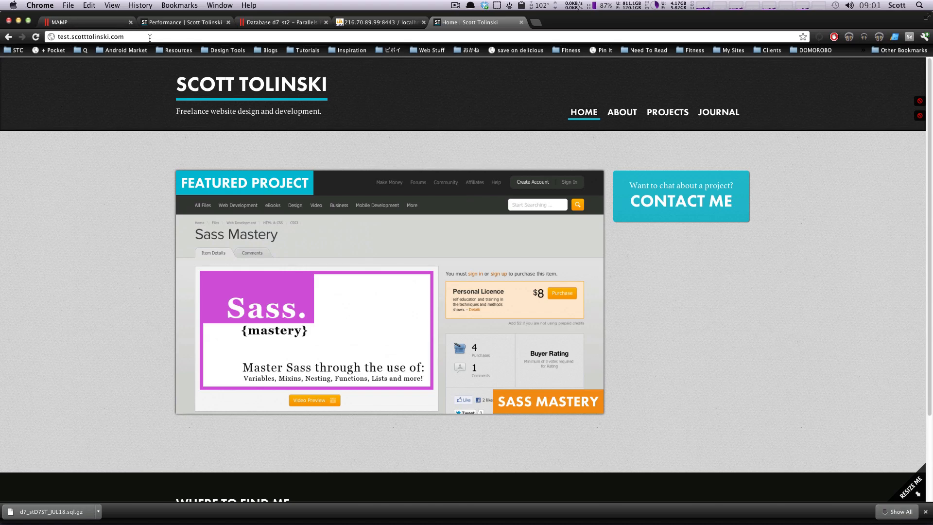
Log in as the admin account at test.scotttolinski.com/user, declining Chrome's save-password prompt.
text(/user)
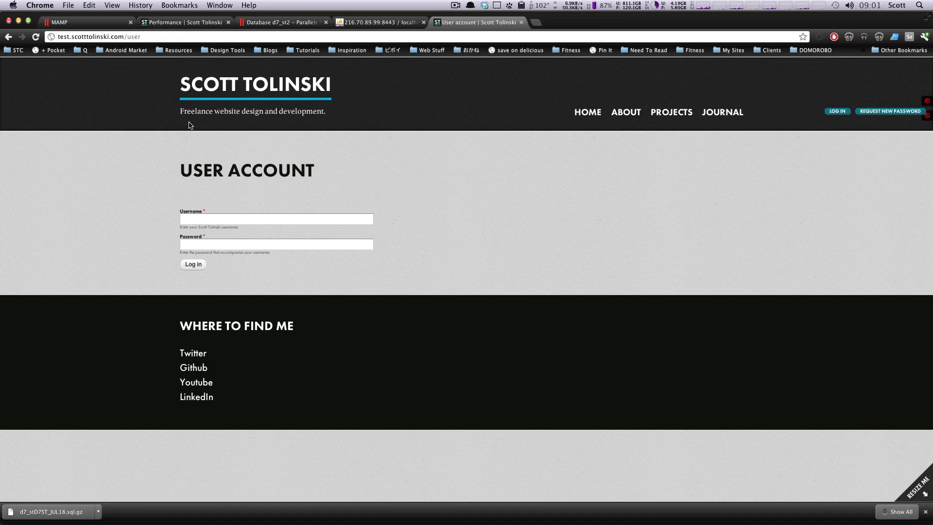
text(admin)
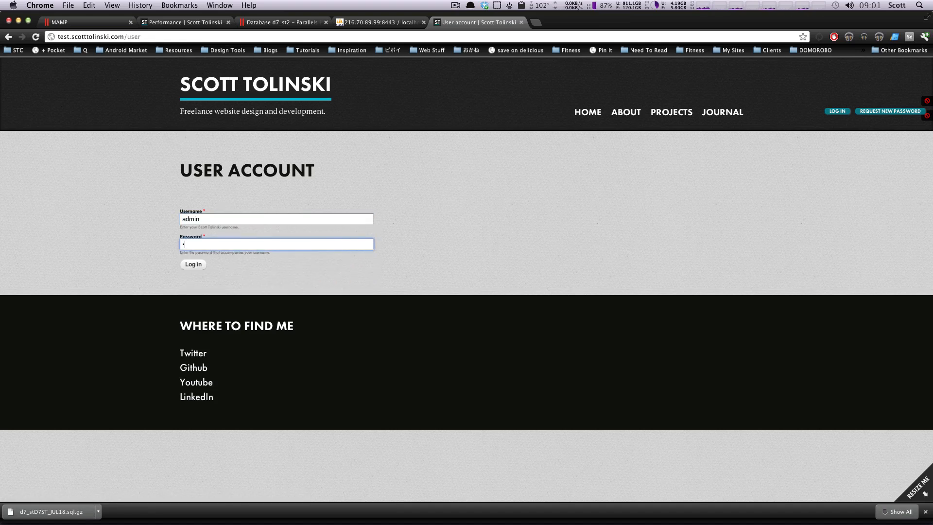
text(password)
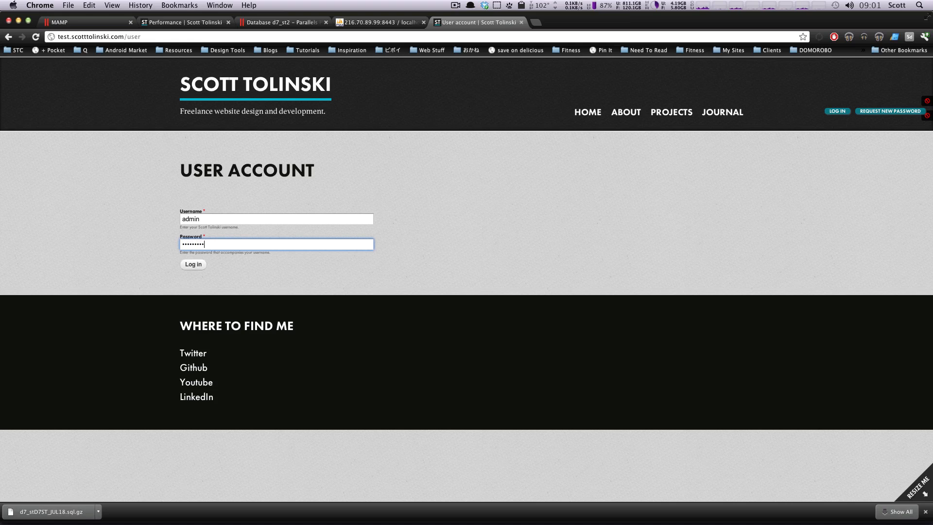
click(194, 264)
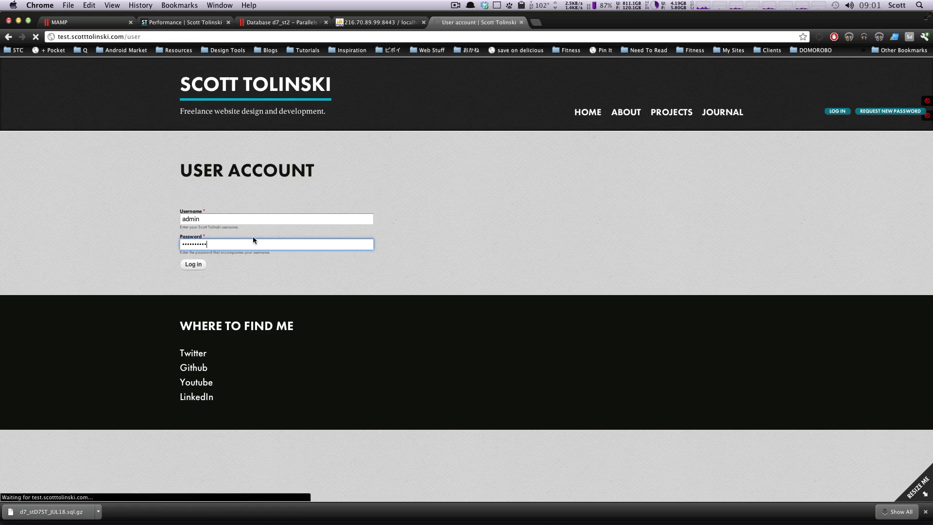
click(193, 264)
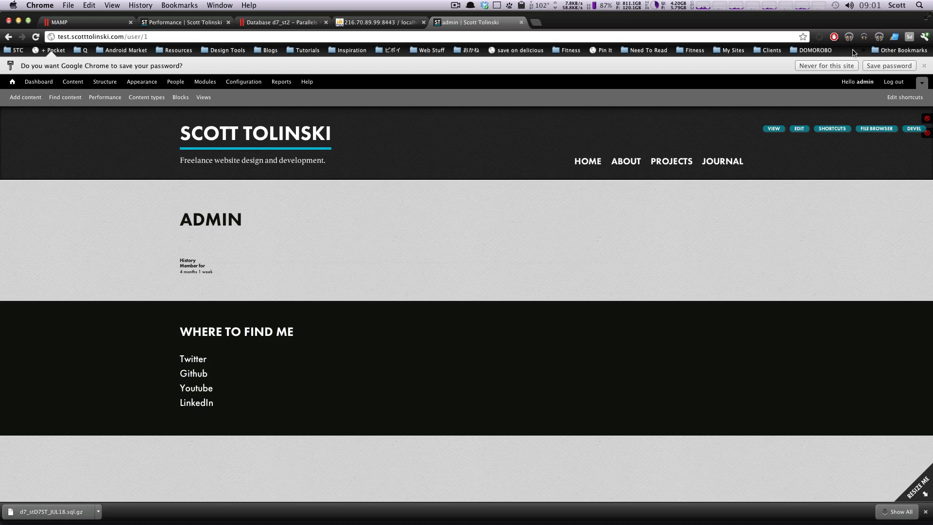
click(924, 65)
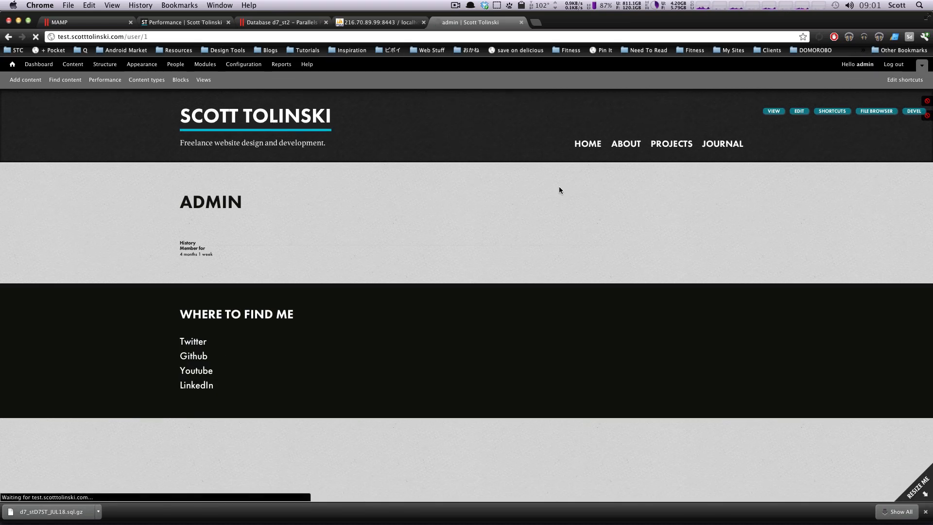
Go to the site's home page with the Drupal admin toolbar showing.
click(583, 144)
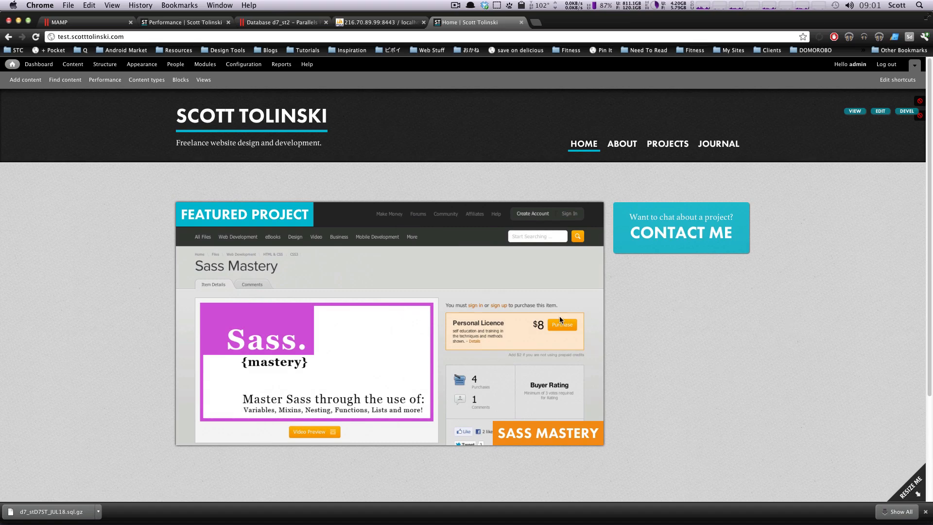
From Configuration, reach the status report and read the CTools CSS Cache and File system errors.
click(243, 64)
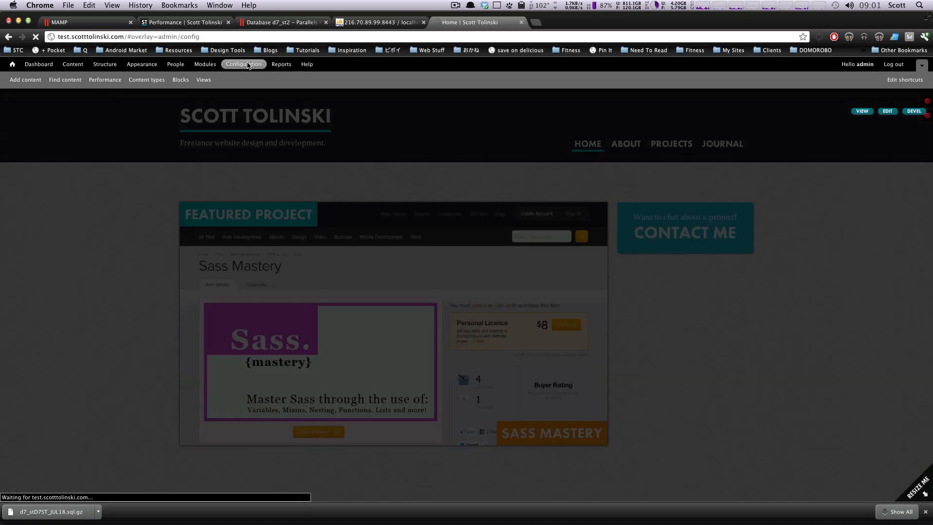
click(244, 64)
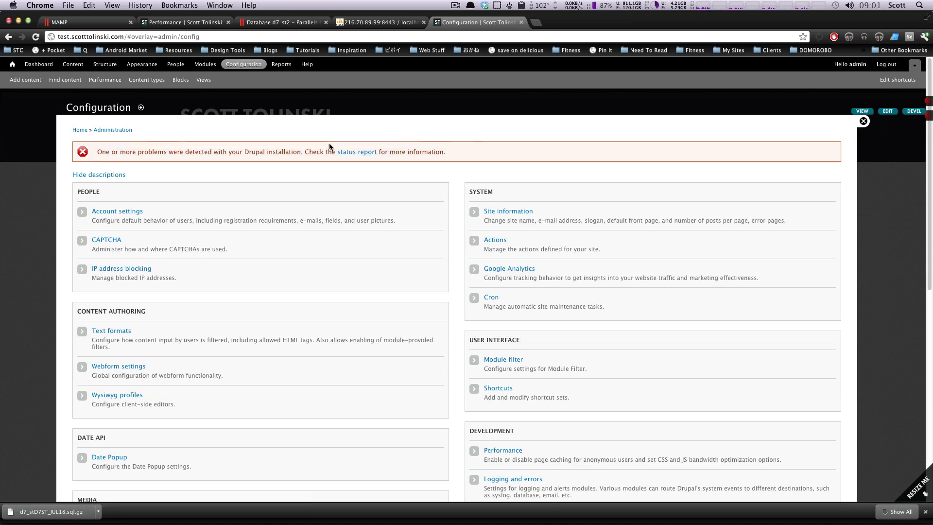
click(357, 152)
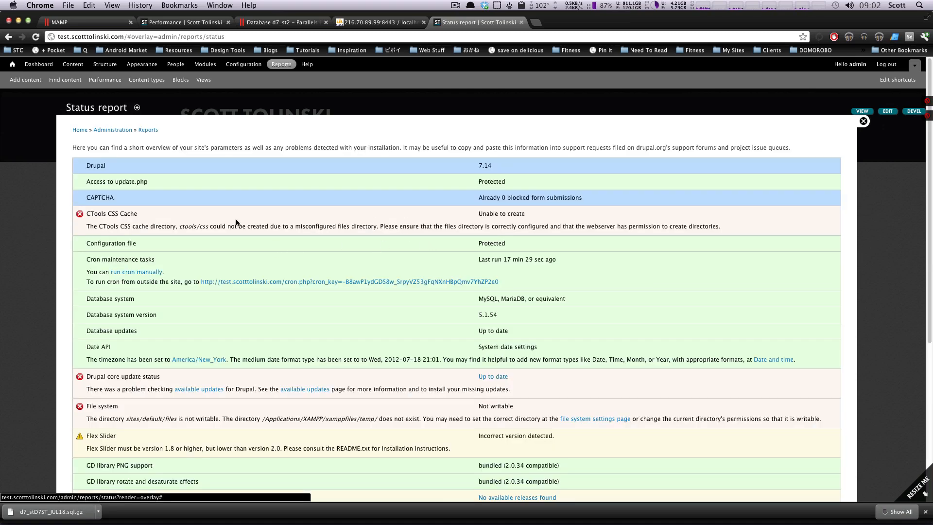
drag(222, 227, 719, 227)
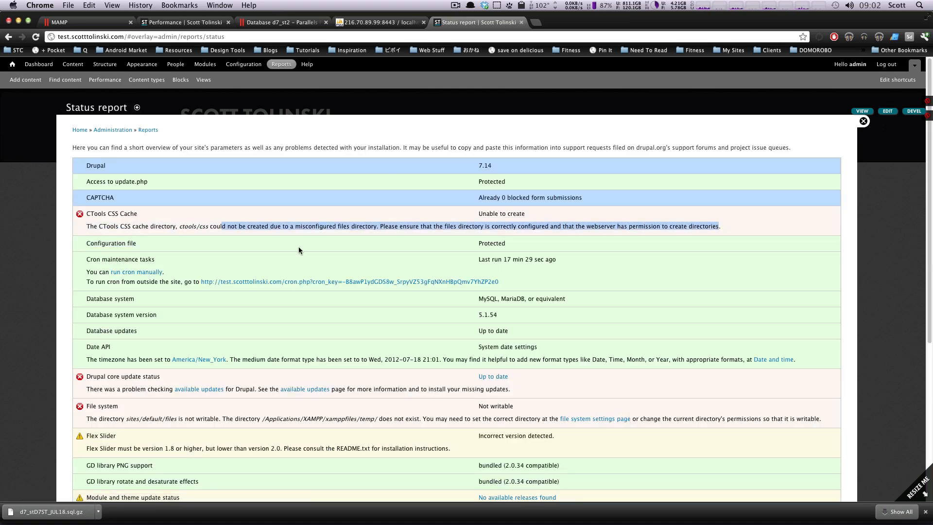
scroll(down, 3)
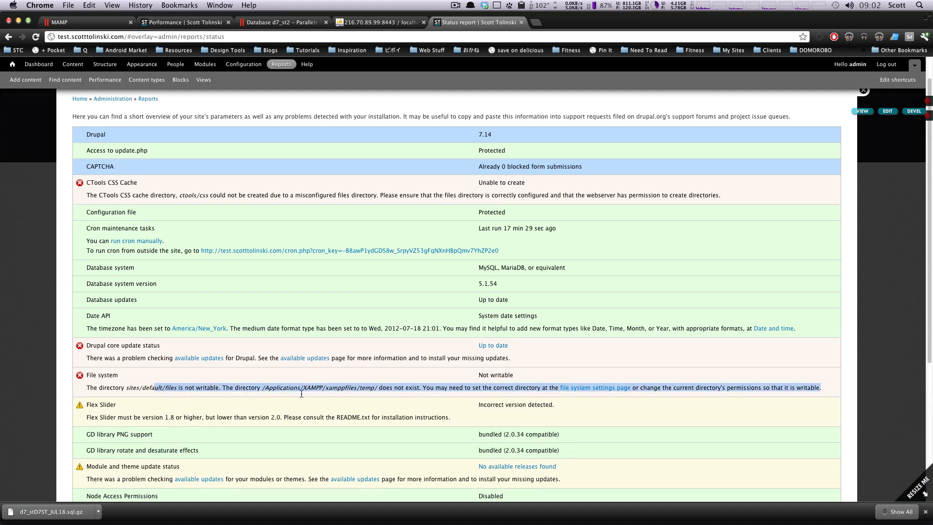
mouse_move(294, 397)
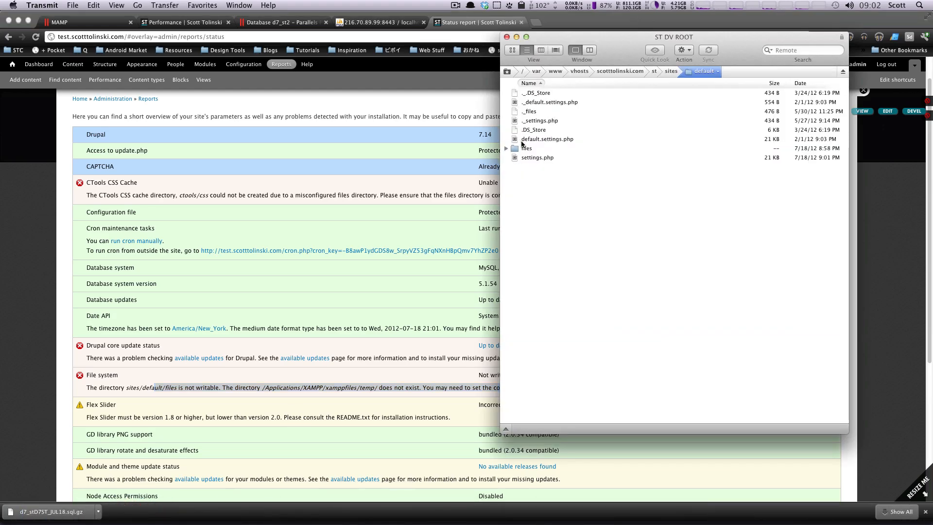
Via Get Info on sites/default/files, add Group Write so the folder's permissions become 777.
right_click(526, 148)
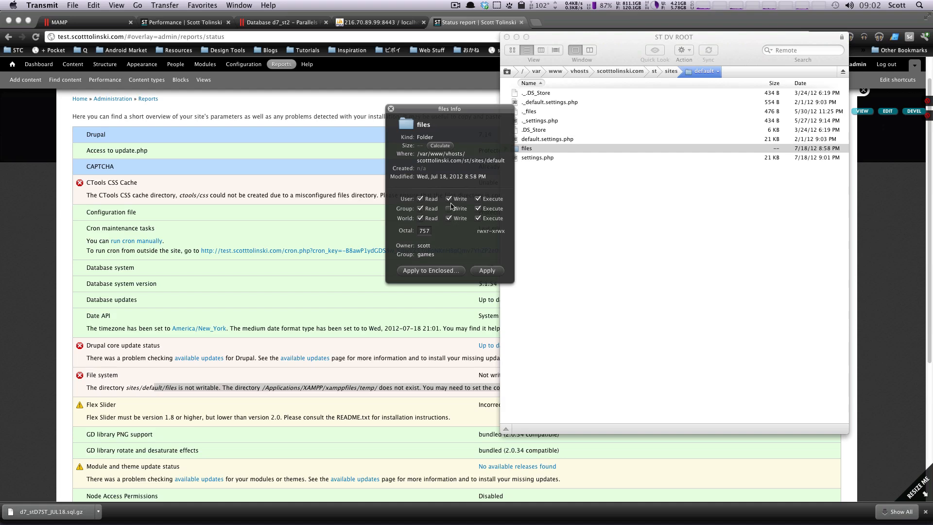
click(449, 208)
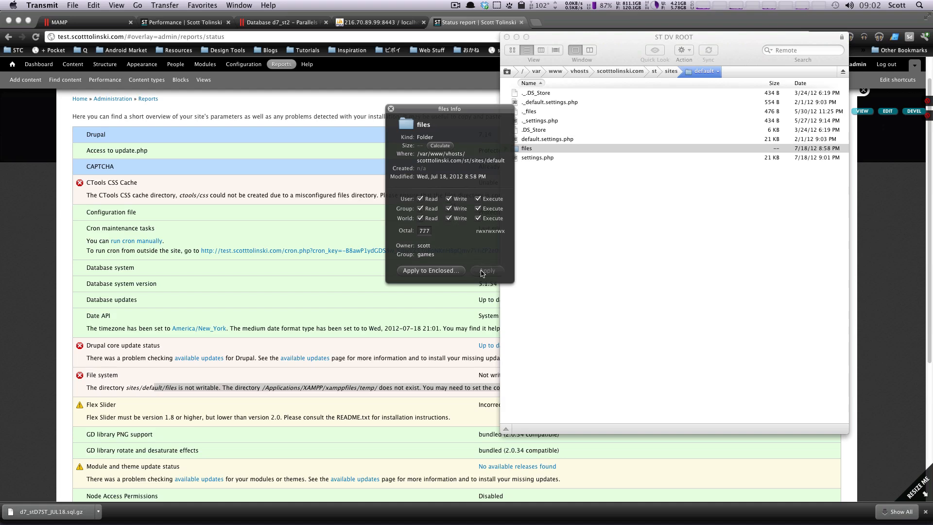
click(487, 270)
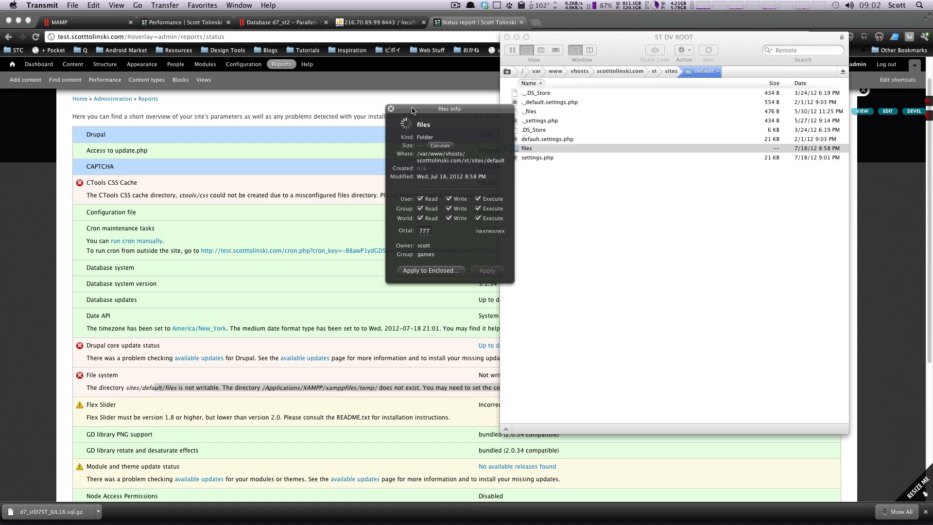
Briefly expand and collapse the files folder to check its contents.
click(515, 147)
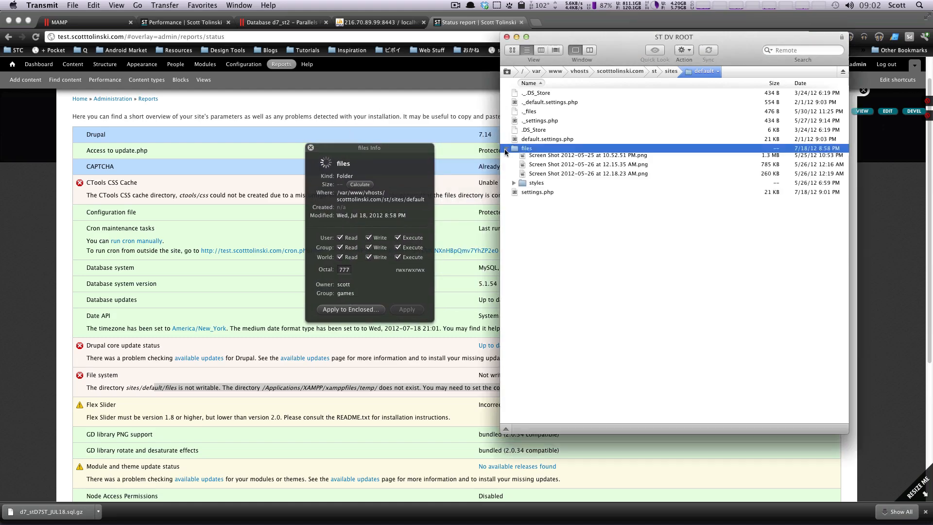
click(515, 148)
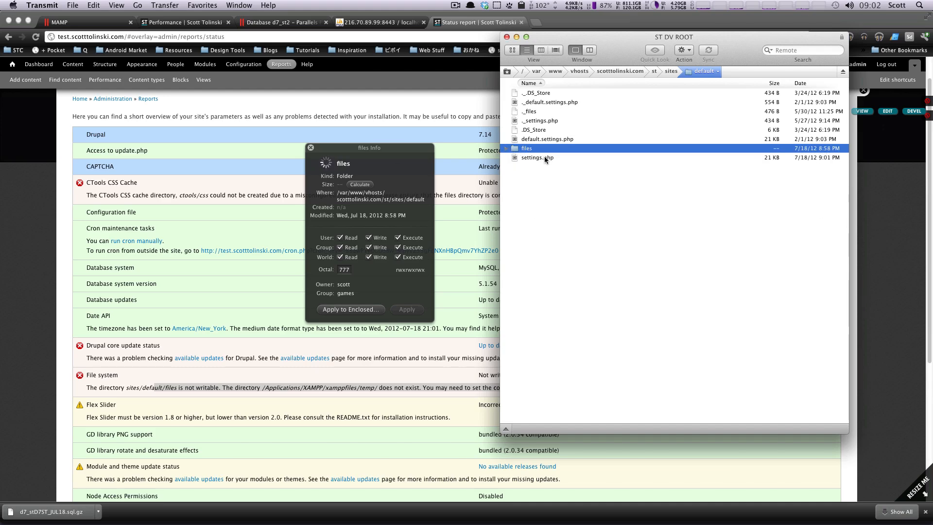
drag(371, 148, 604, 179)
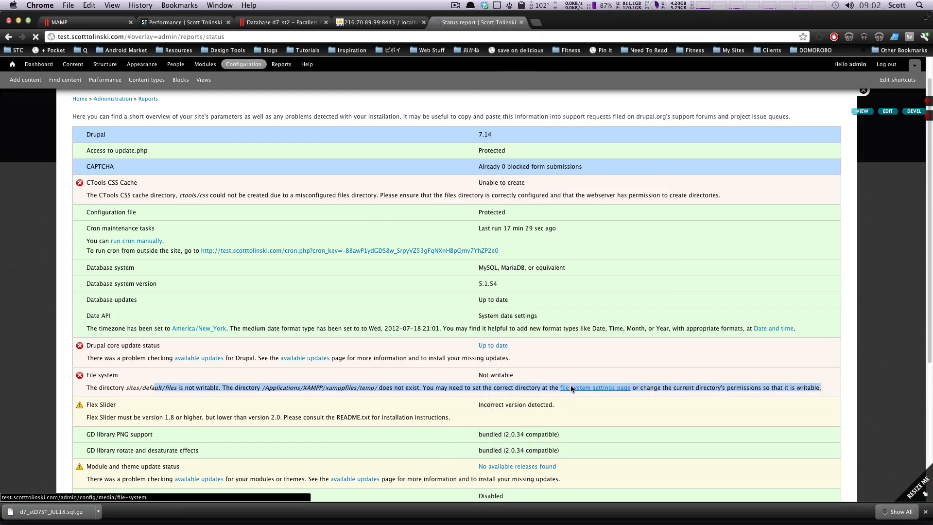
On the file system settings page, select the invalid XAMPP temporary directory path for replacement.
click(595, 387)
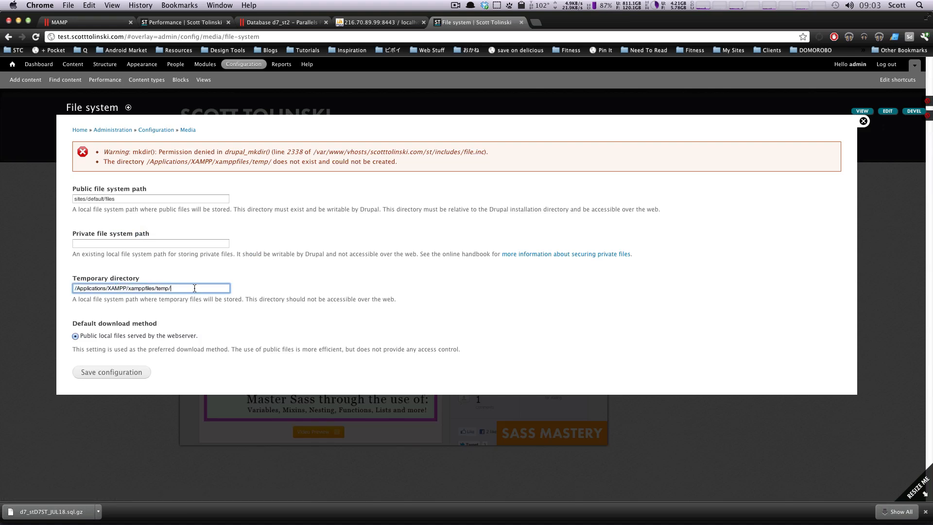
triple_click(151, 288)
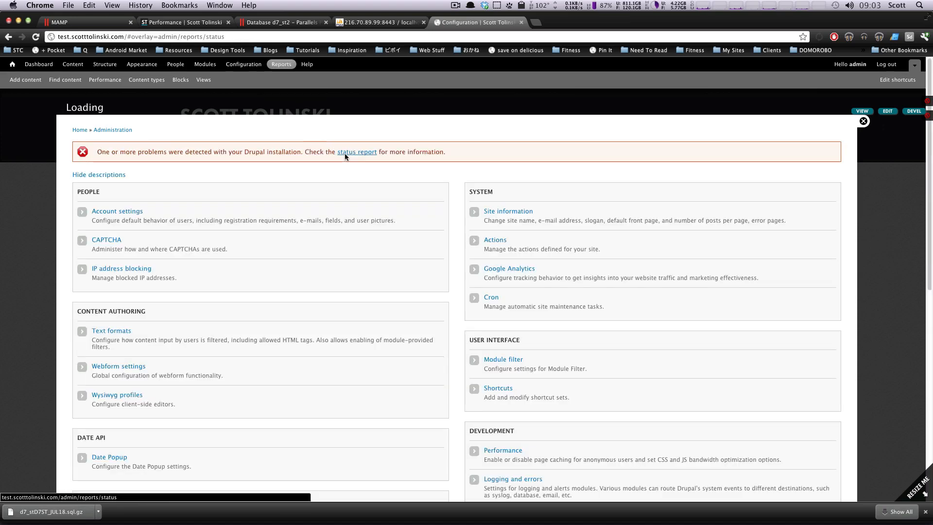
Reload the status report and verify CTools CSS Cache exists and File system is writable.
click(357, 152)
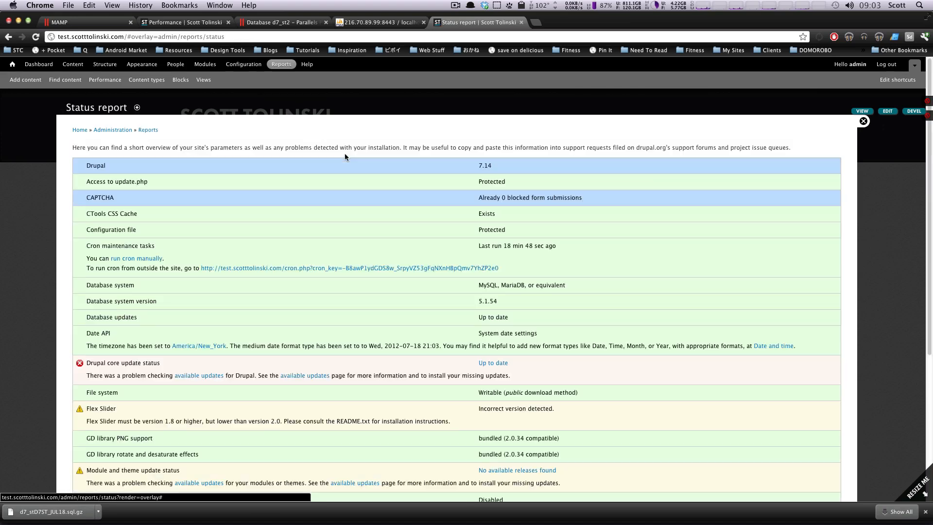
scroll(down, 3)
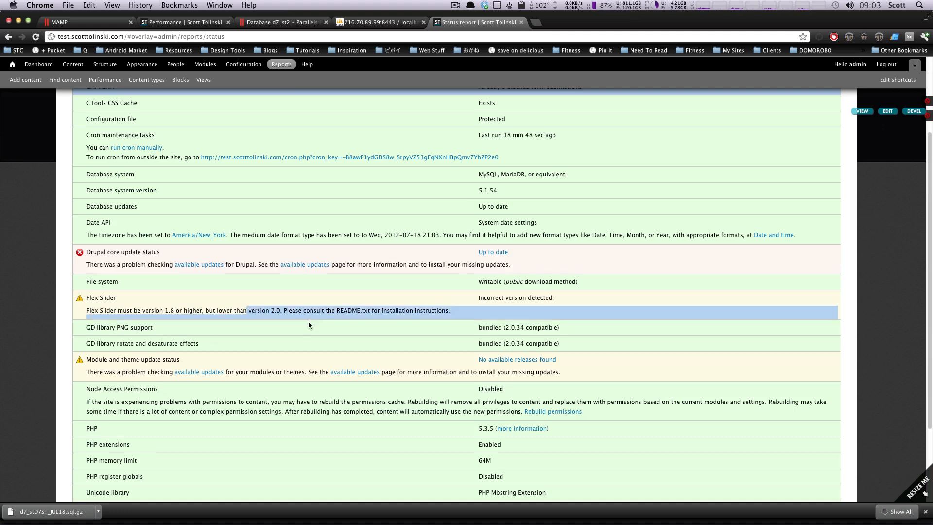
scroll(down, 3)
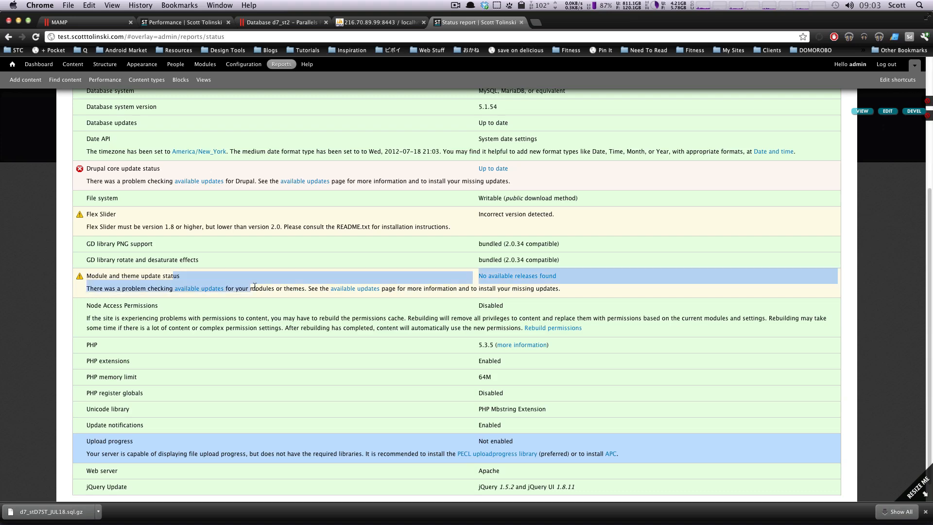
scroll(up, 3)
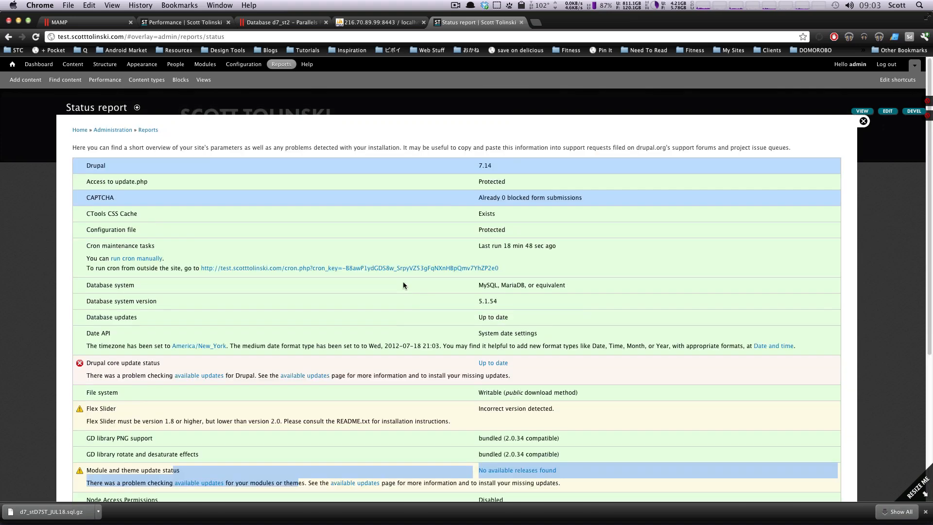
click(105, 79)
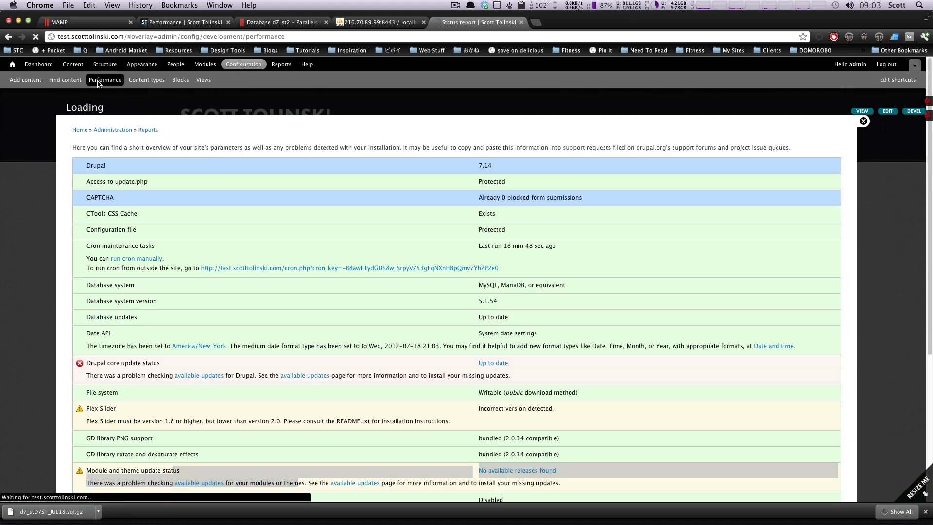
From Performance settings, clear all of the site's caches.
click(105, 80)
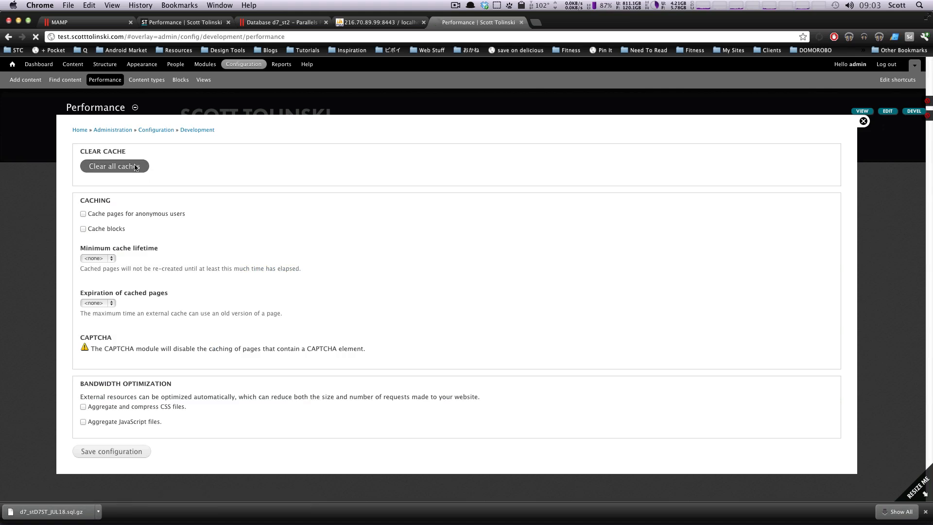
click(115, 166)
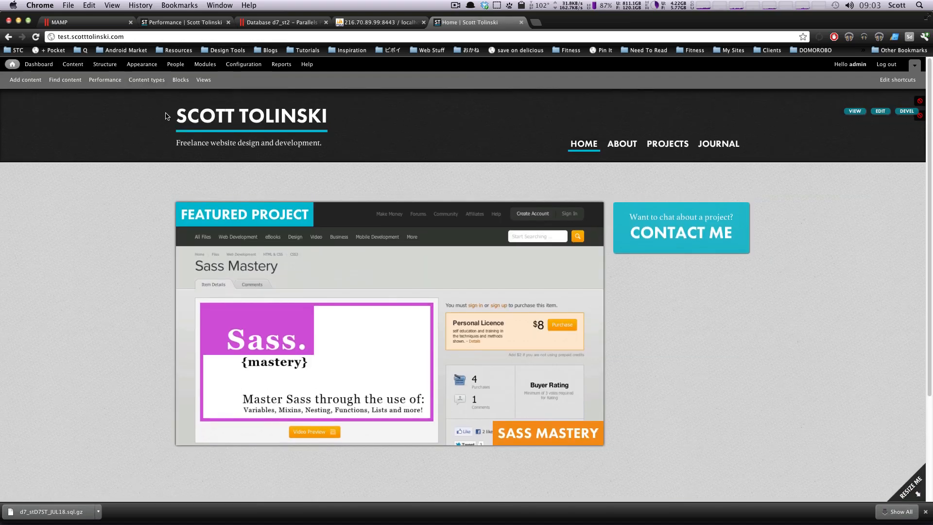
mouse_move(344, 185)
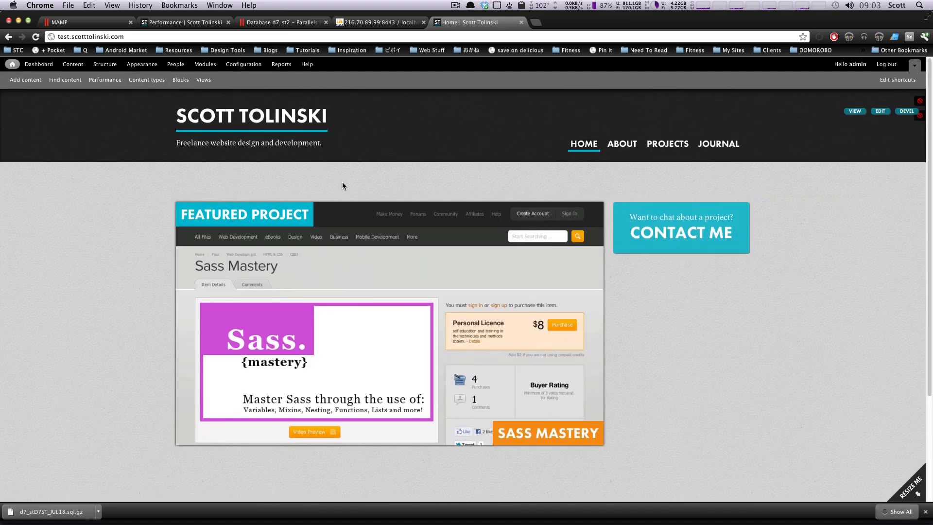
mouse_move(350, 196)
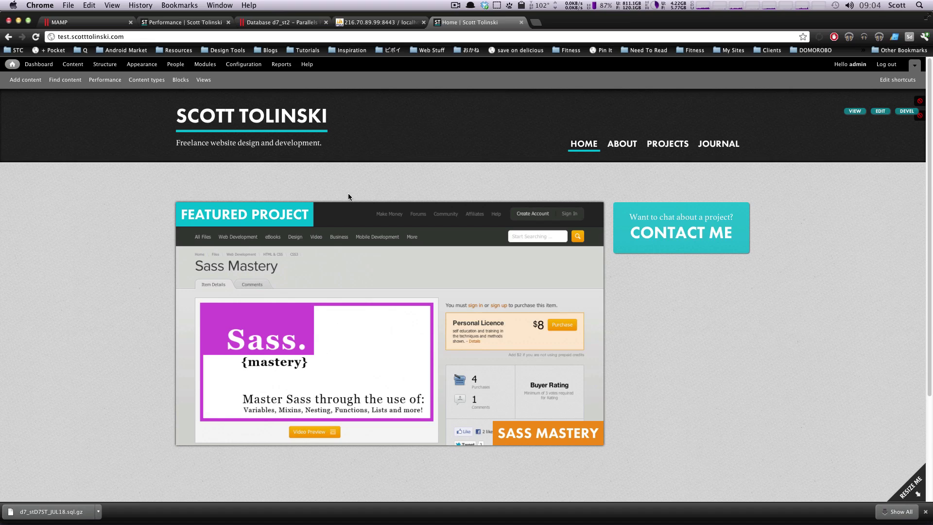
mouse_move(449, 178)
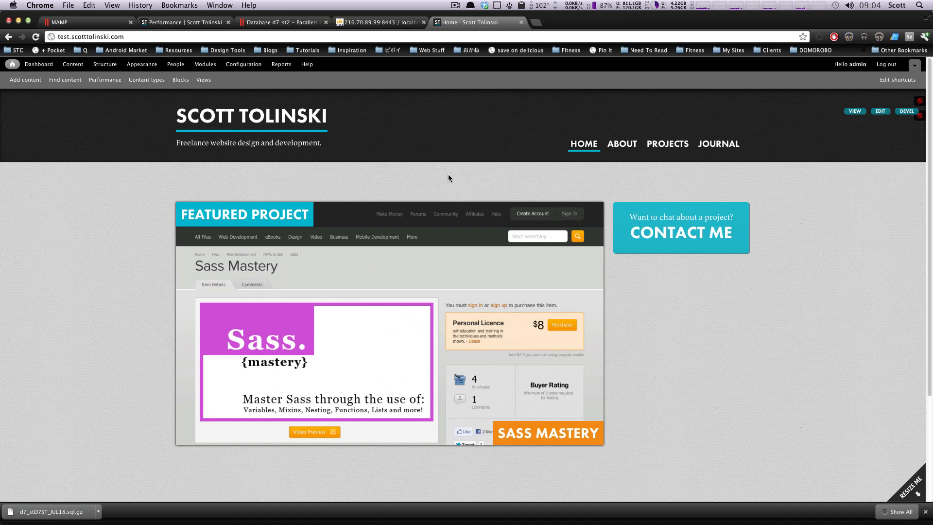
mouse_move(431, 174)
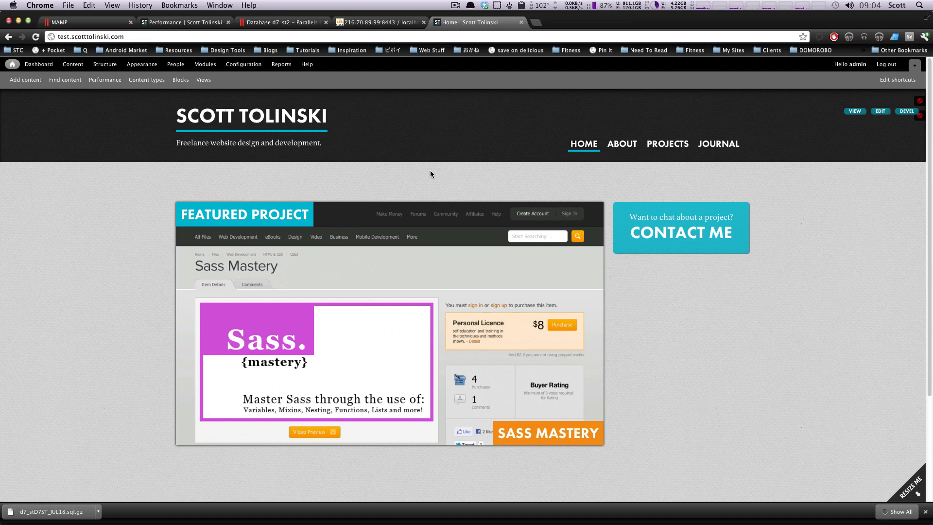